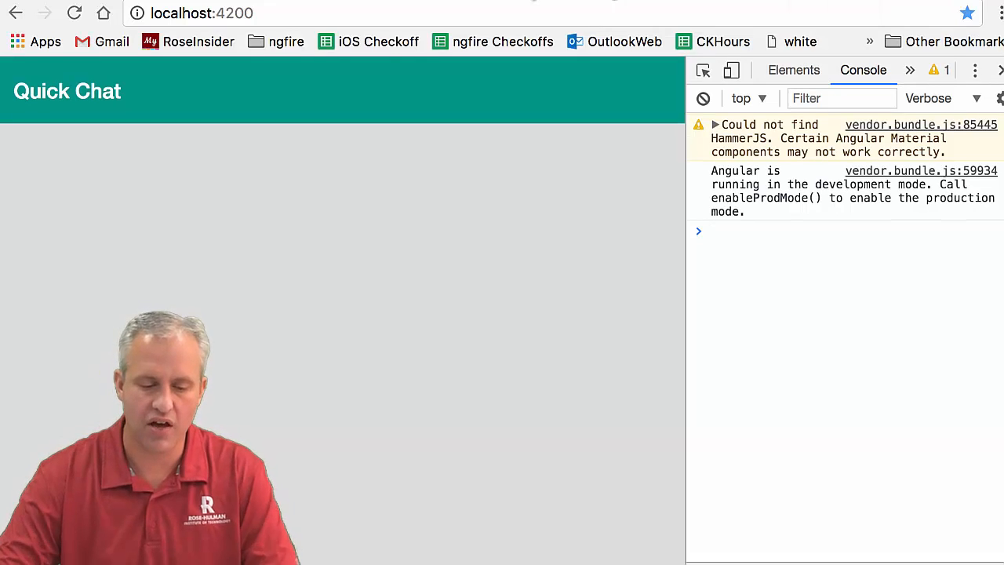
- Switch to the deployed quick-chat firebaseapp.com tab showing the posts feed
left_click(276, 41)
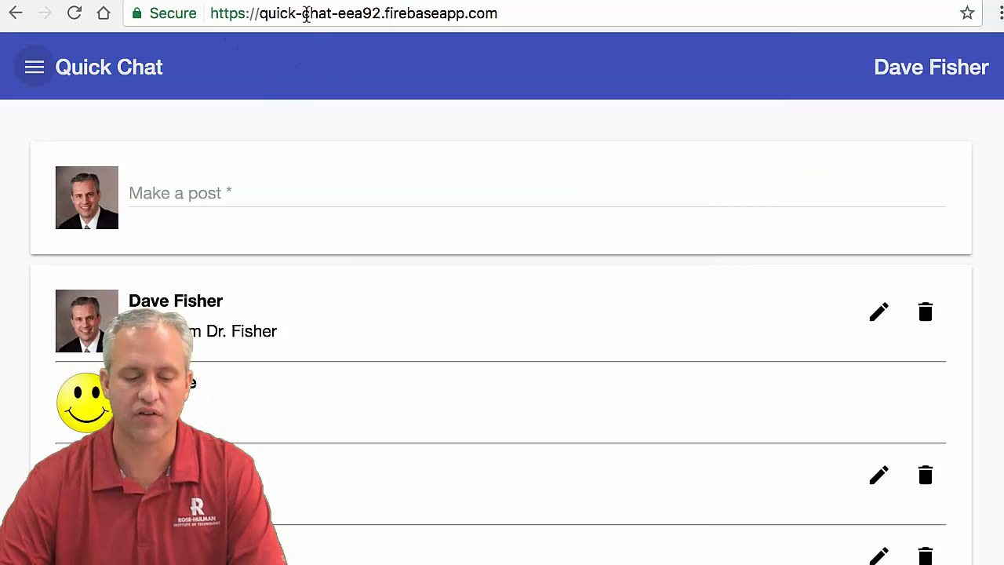
- Sign out of Quick Chat and sign back in with the Google account
left_click(353, 12)
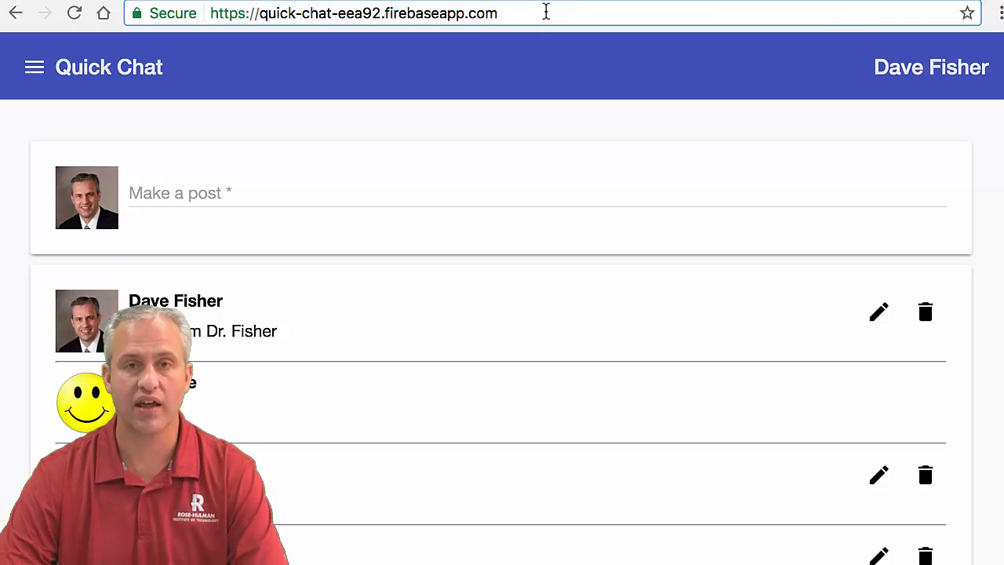
scroll("down", 3)
type("/signin")
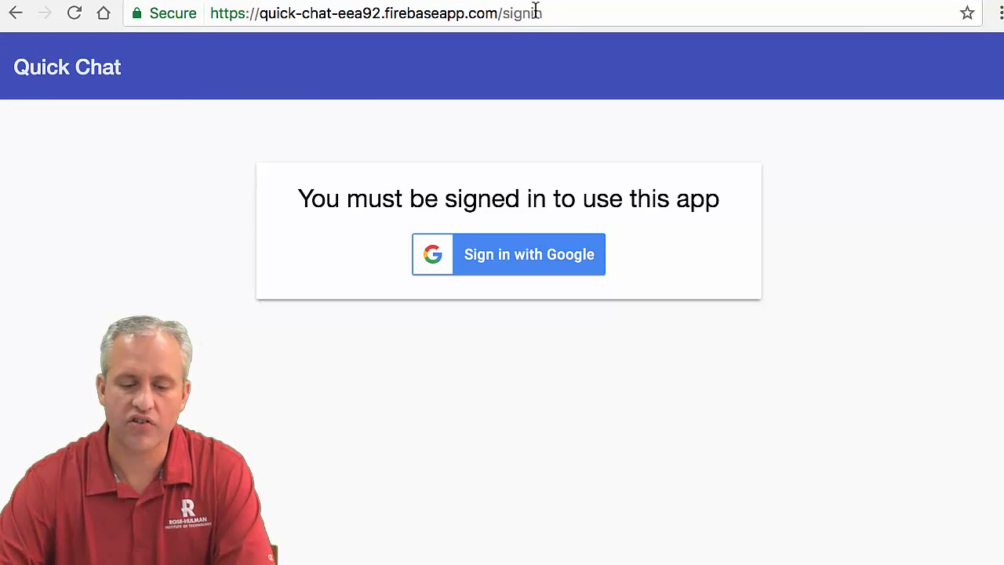
left_click(529, 254)
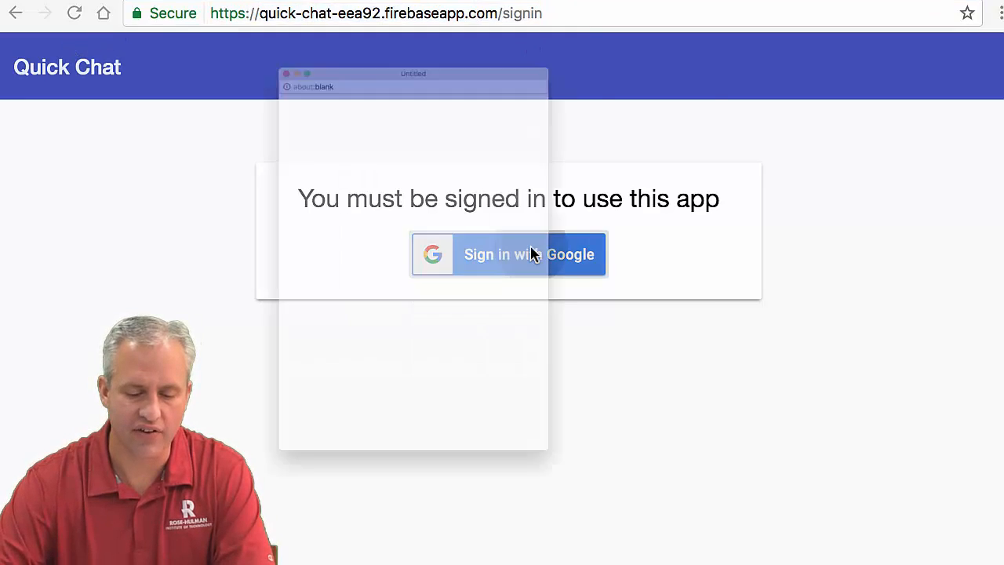
left_click(508, 255)
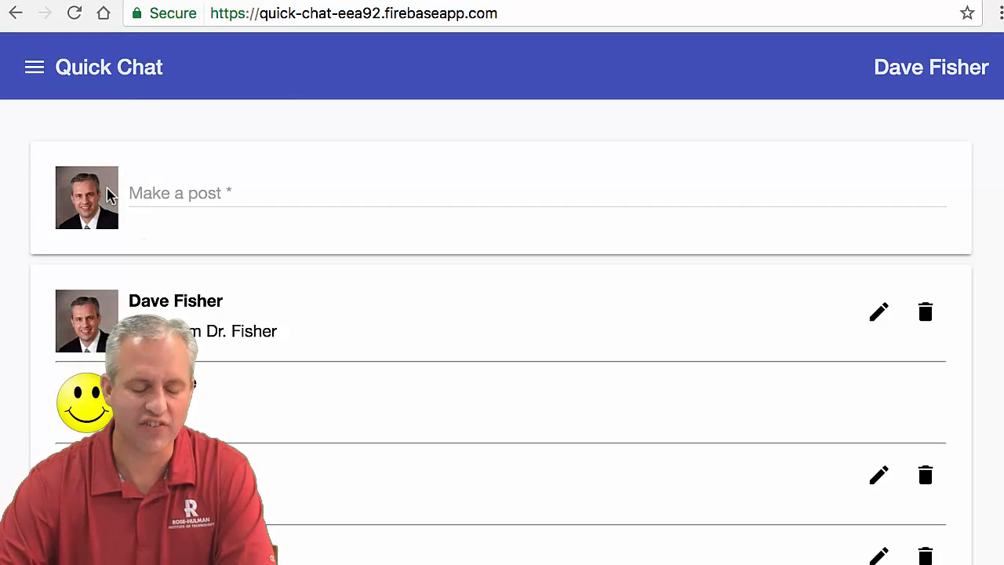
- Use the hamburger side menu to navigate to My Posts
left_click(35, 65)
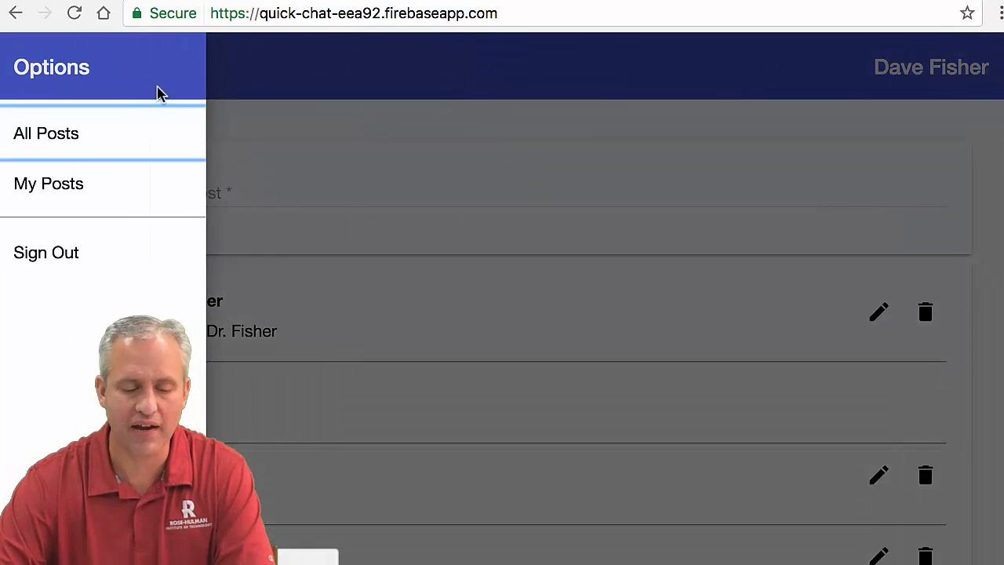
left_click(49, 182)
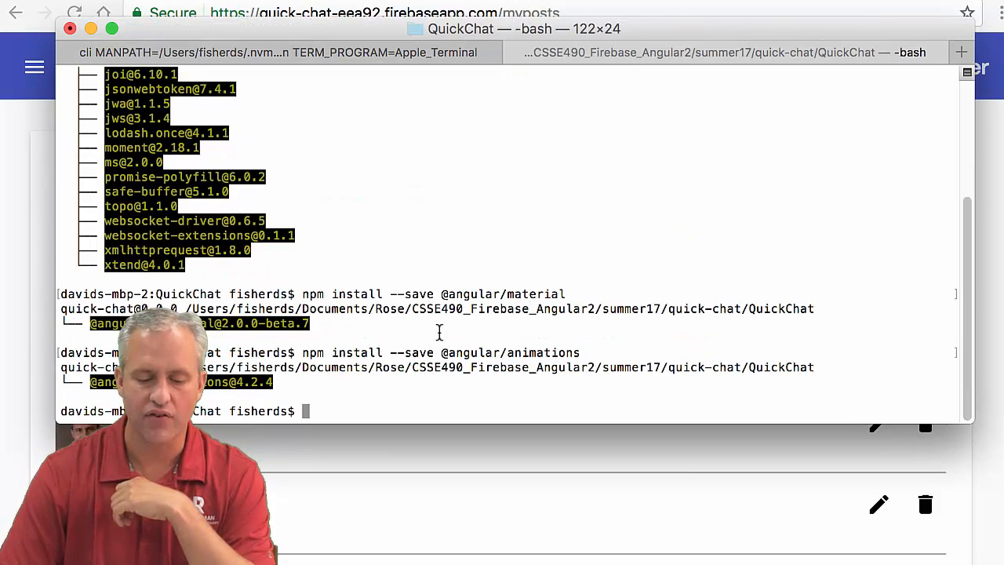
- Run history to review the earlier npm installs of angularfire2, firebase, material and animations
type("history -10")
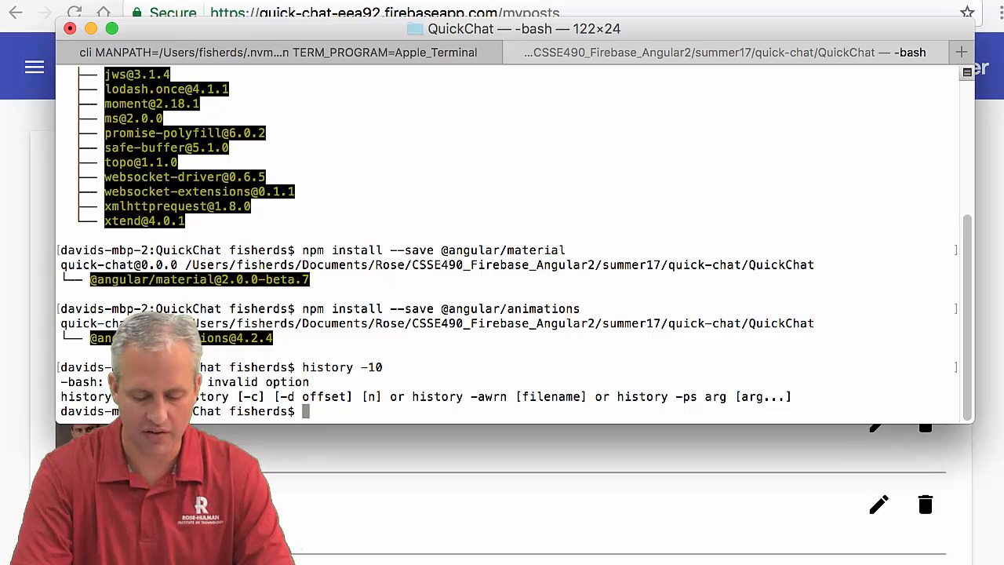
type("history 10")
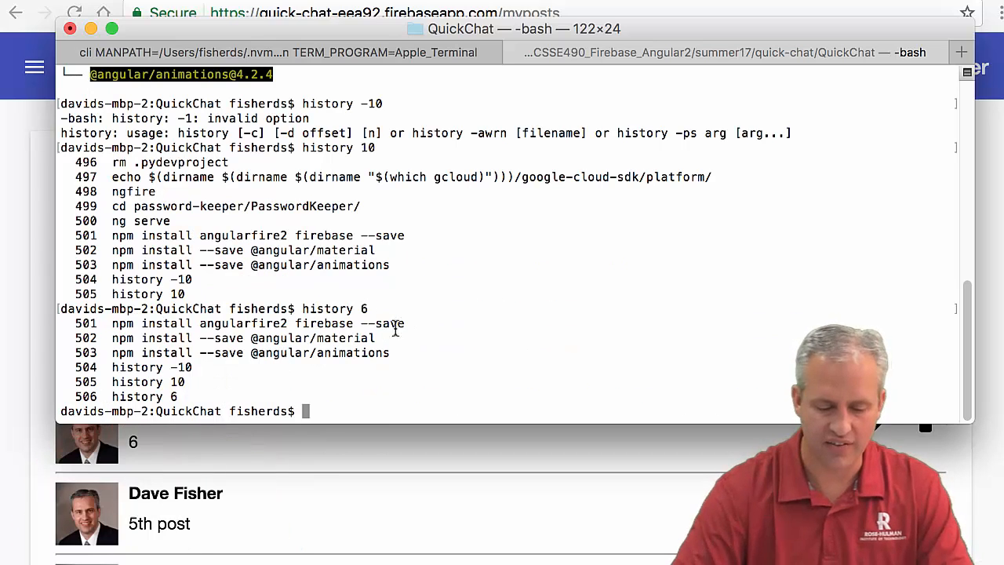
left_click_drag(400, 323, 220, 383)
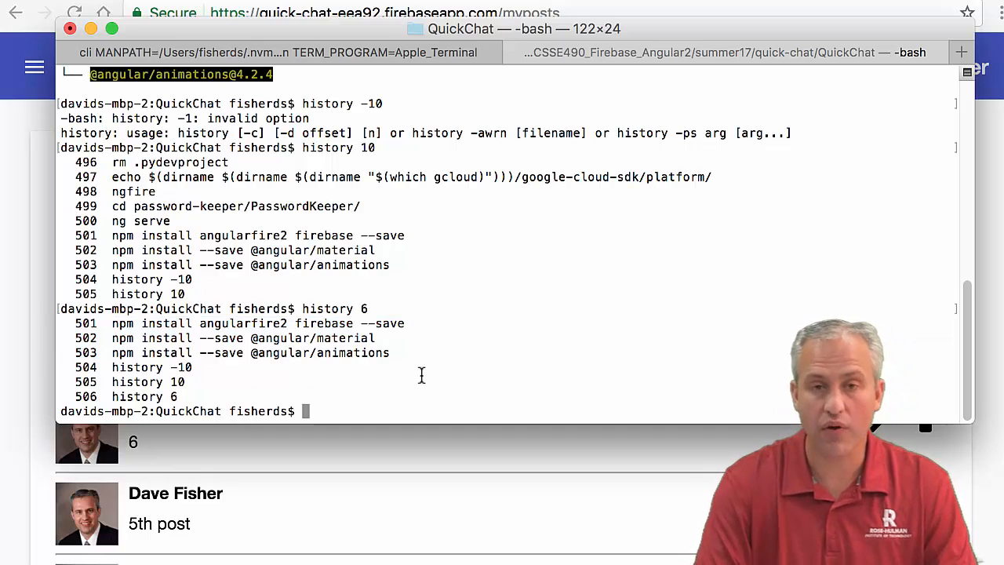
- Generate the main, signin and myposts components with ng g component
type("ng g c")
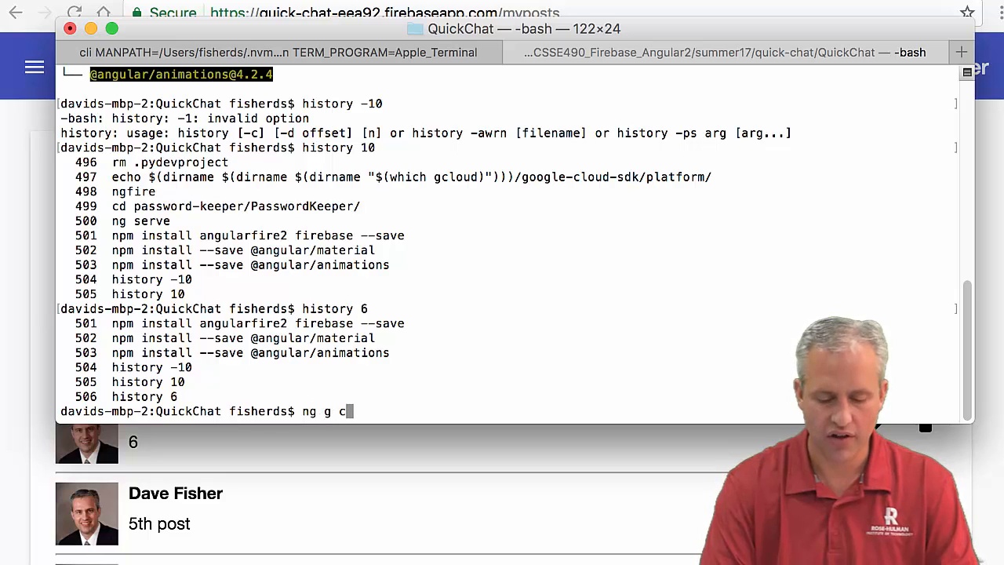
type("omponents")
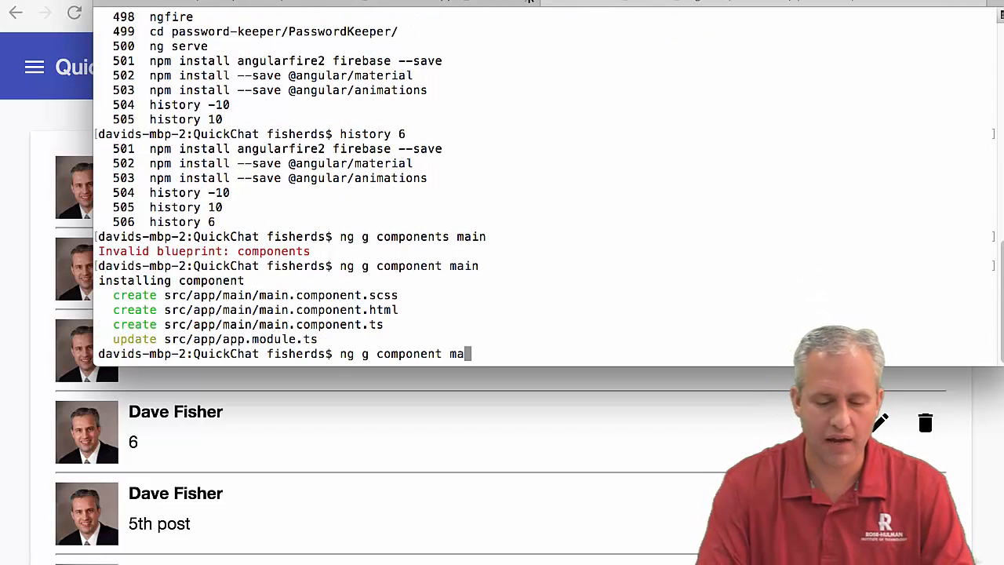
type("signi")
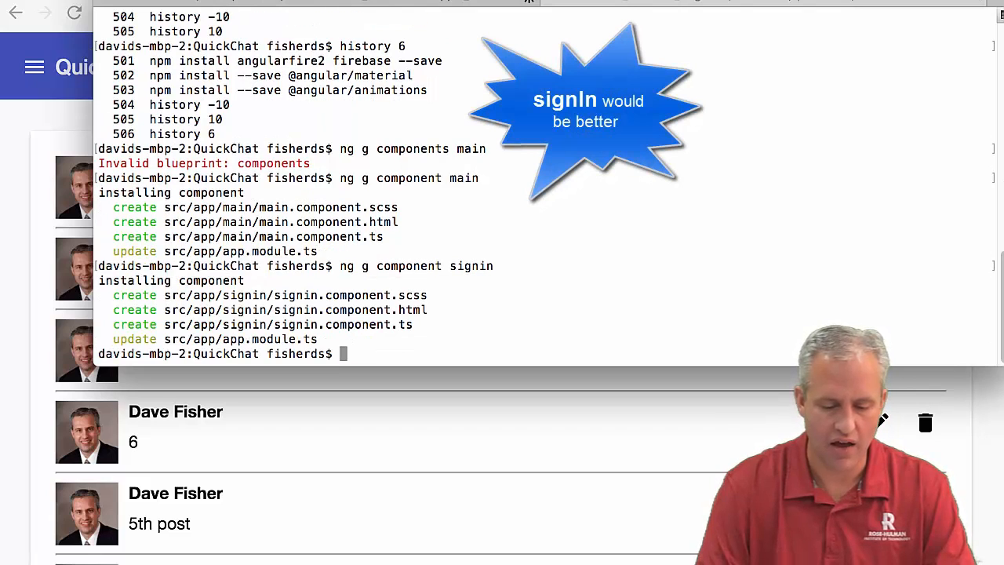
type("ng g component")
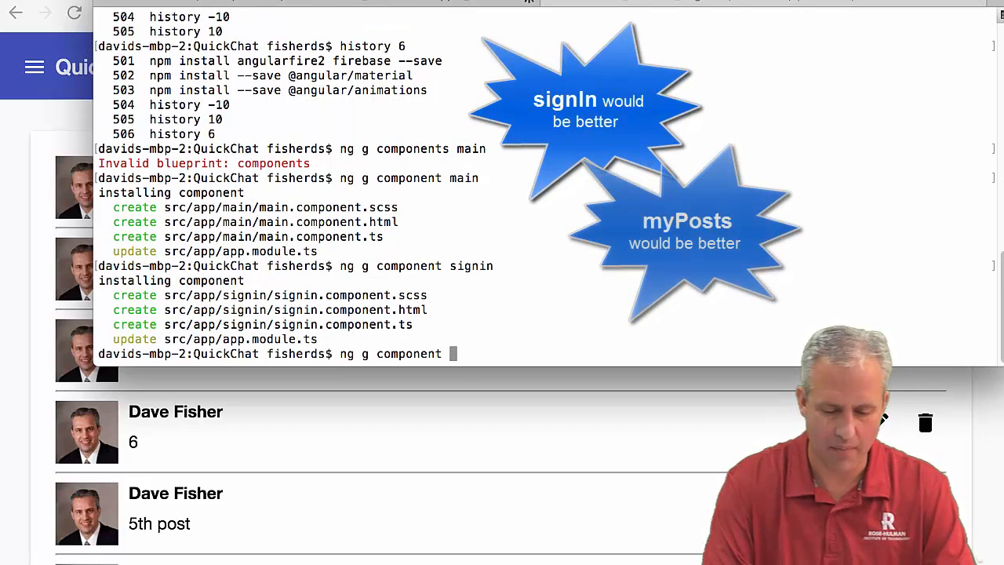
type("myposts")
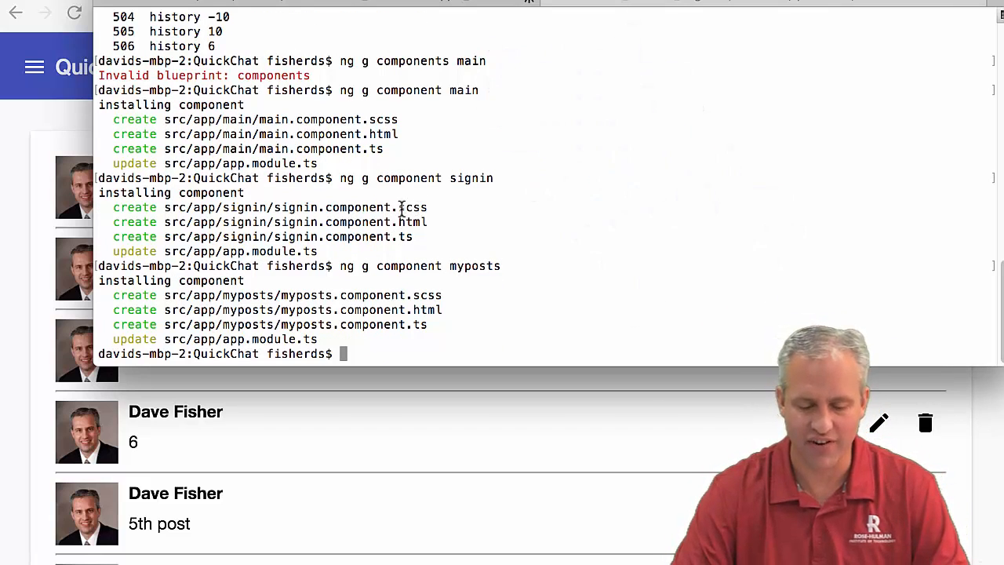
double_click(412, 207)
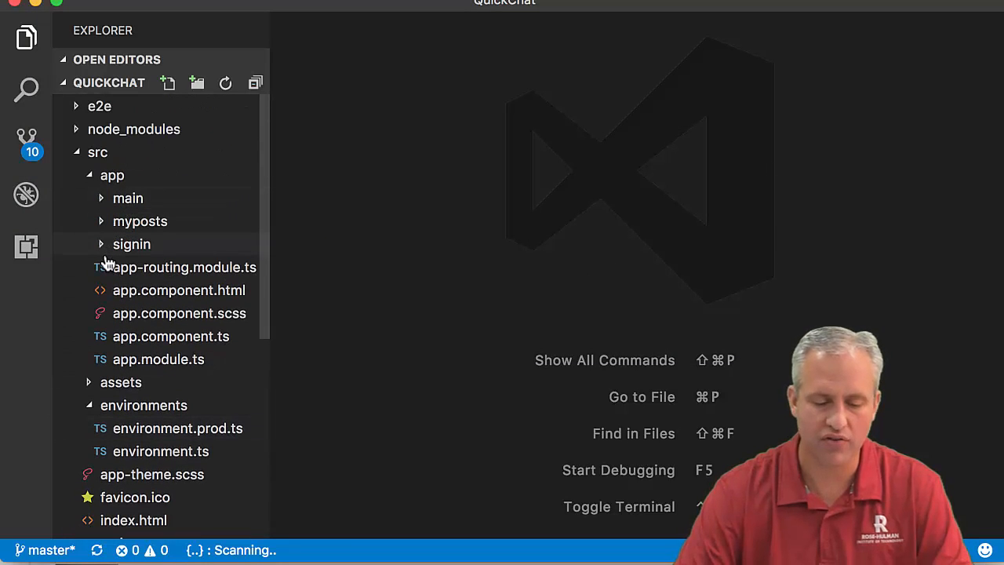
- Rename the main, myposts and signin folders with a + prefix and check app.module.ts imports
right_click(127, 197)
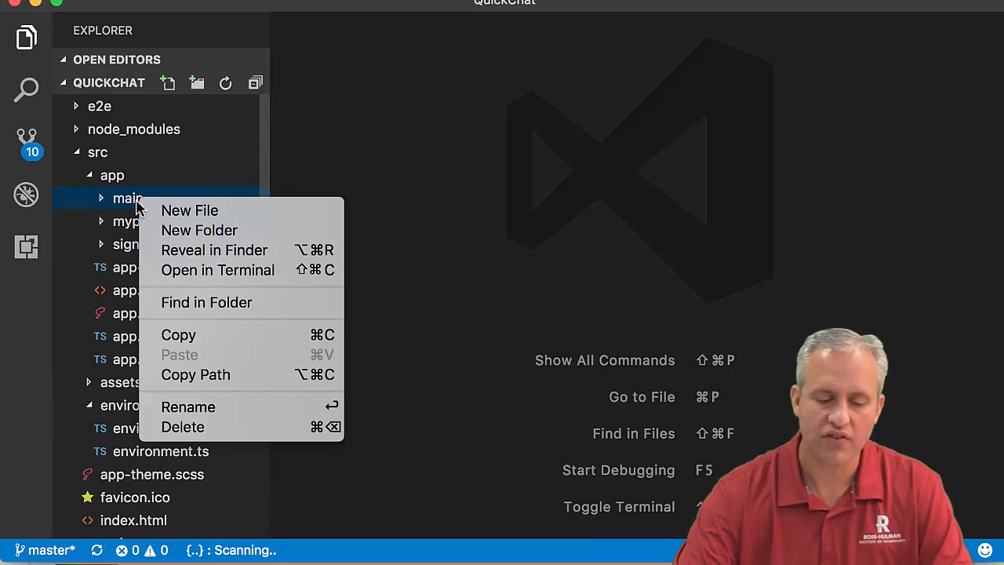
left_click(188, 406)
type("+")
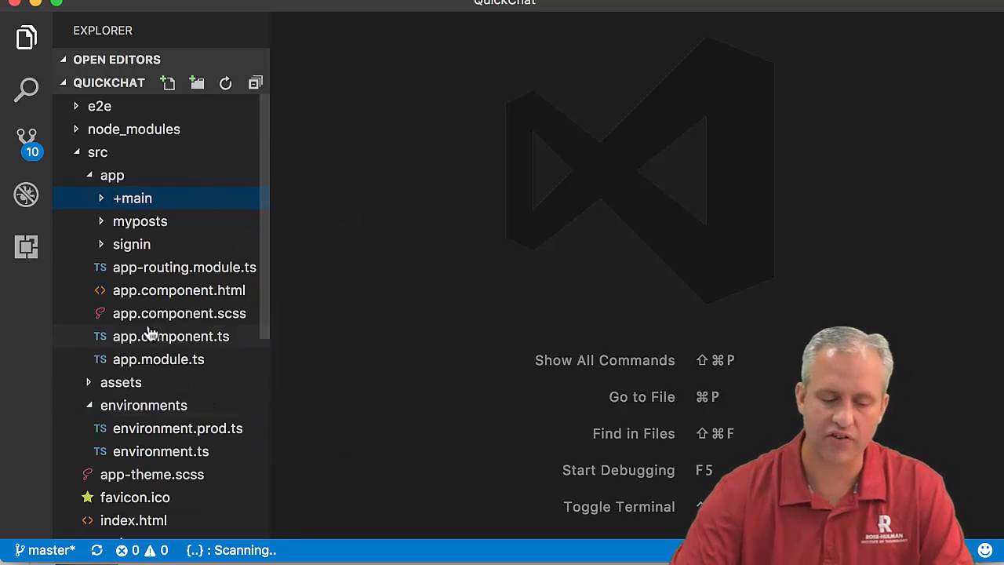
right_click(140, 219)
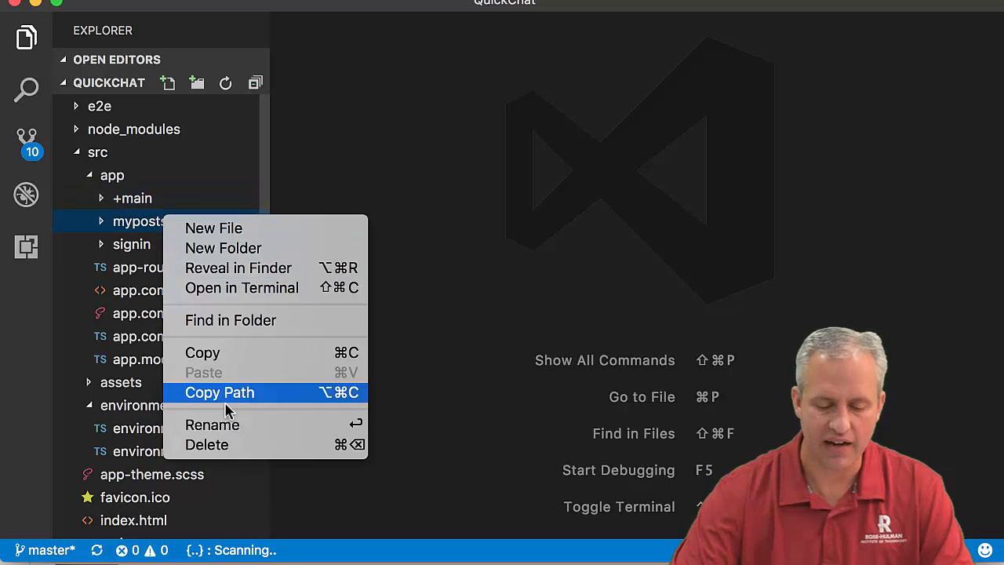
left_click(212, 424)
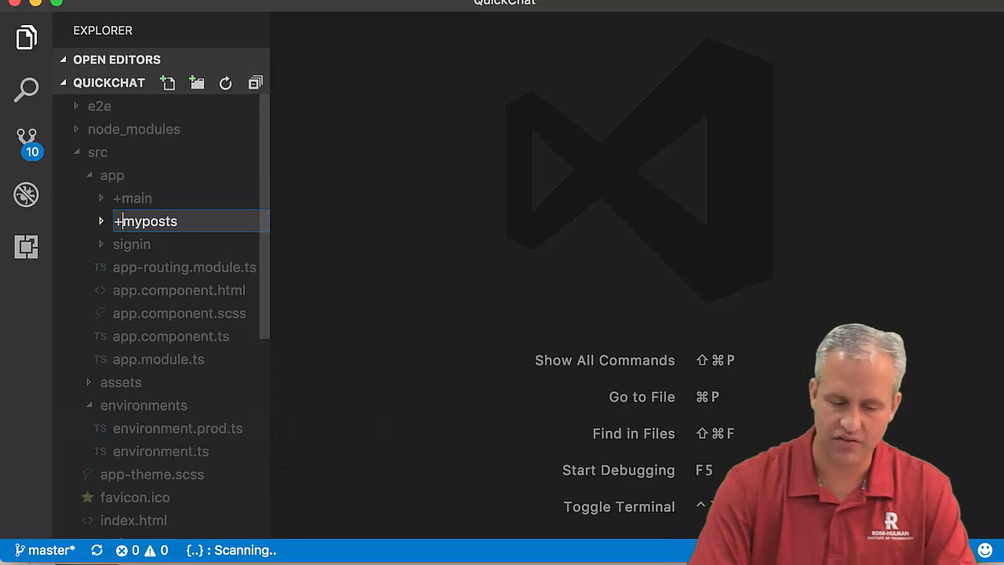
right_click(131, 245)
type("+")
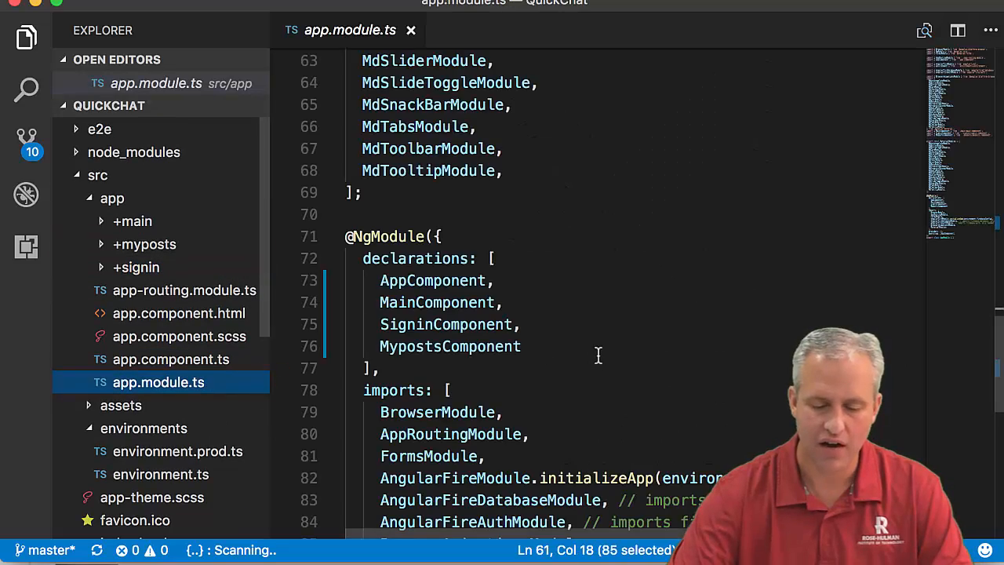
scroll("down", 3)
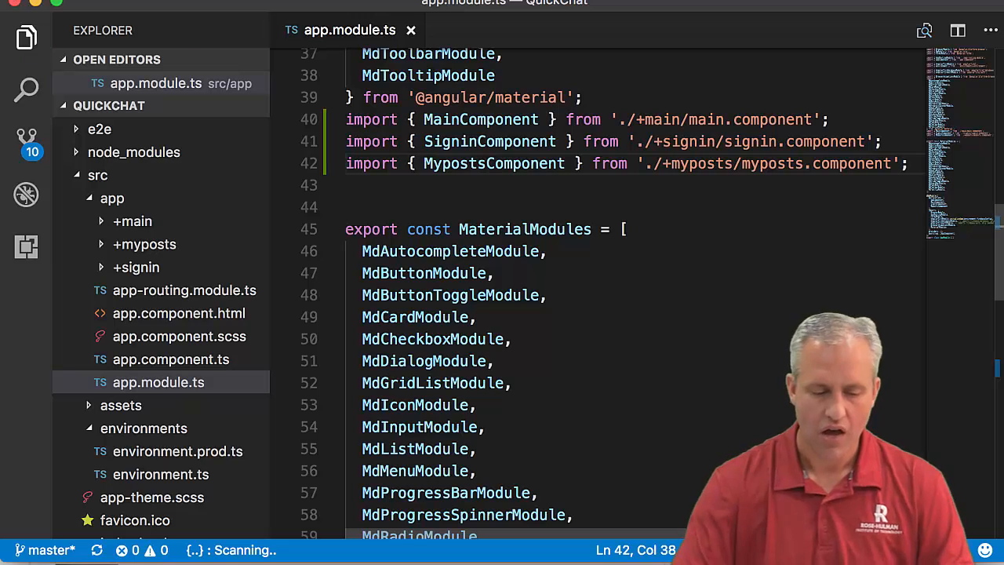
- Commit the pending changes with a placeholder message and open app-routing.module.ts
left_click(25, 141)
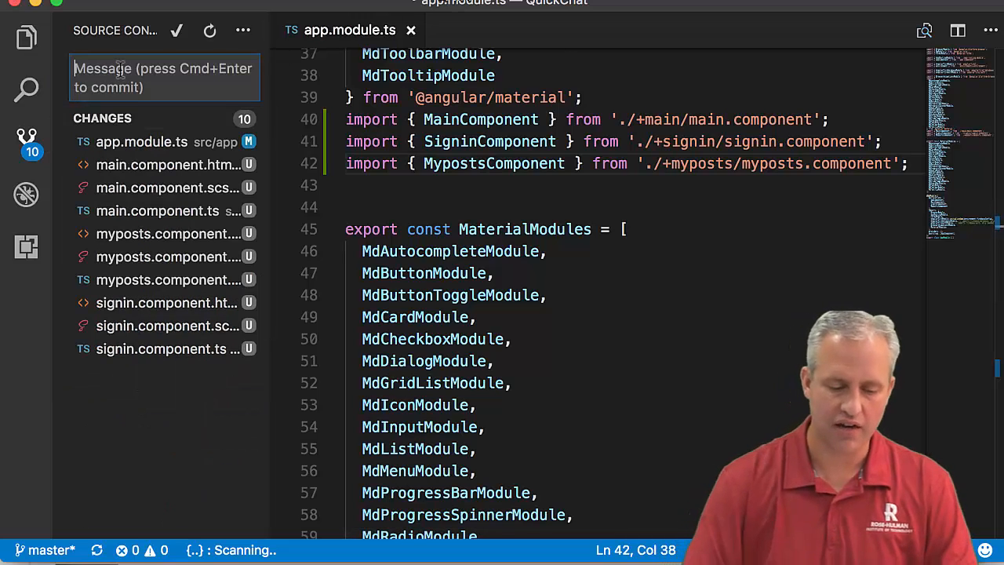
type("Placehol")
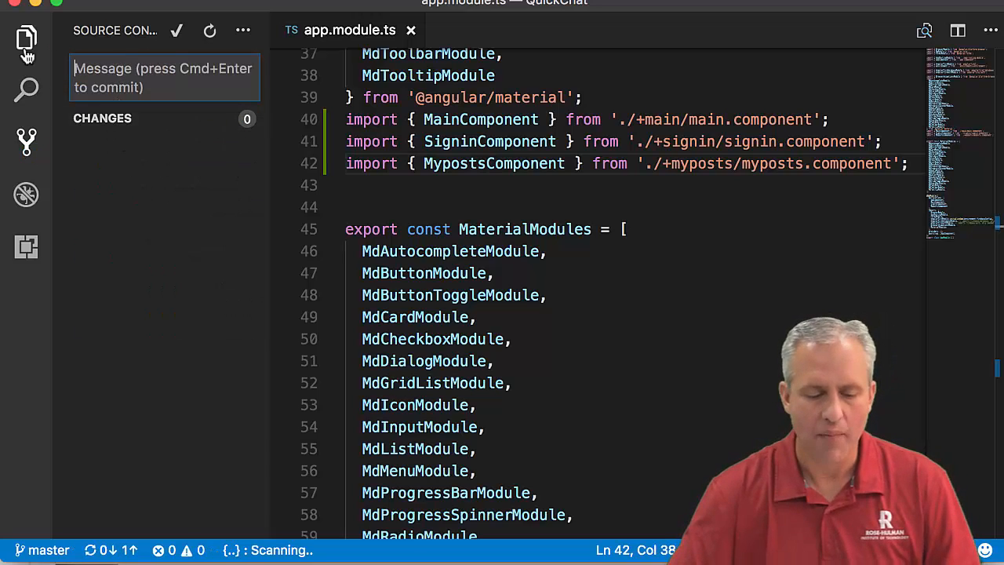
left_click(25, 39)
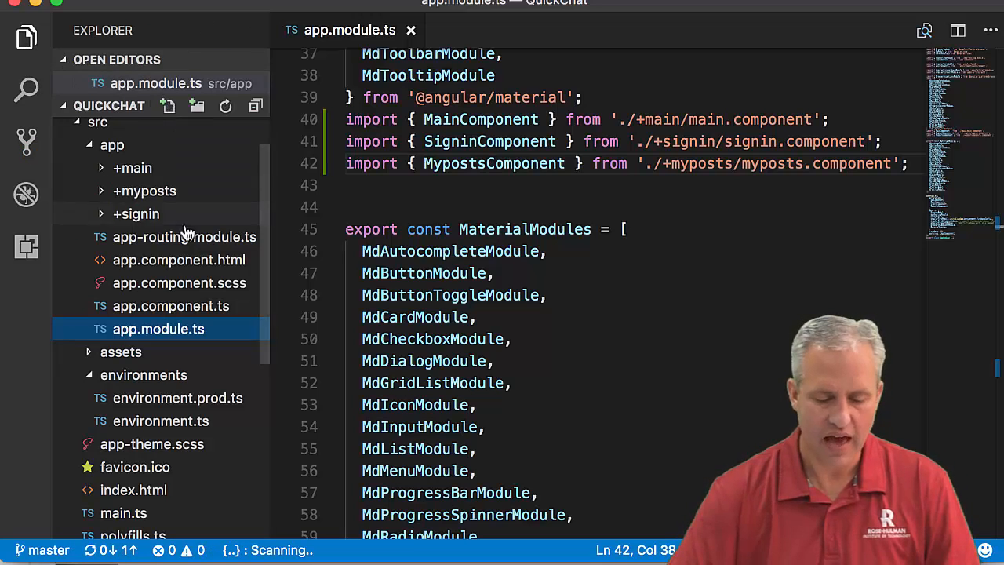
left_click(185, 236)
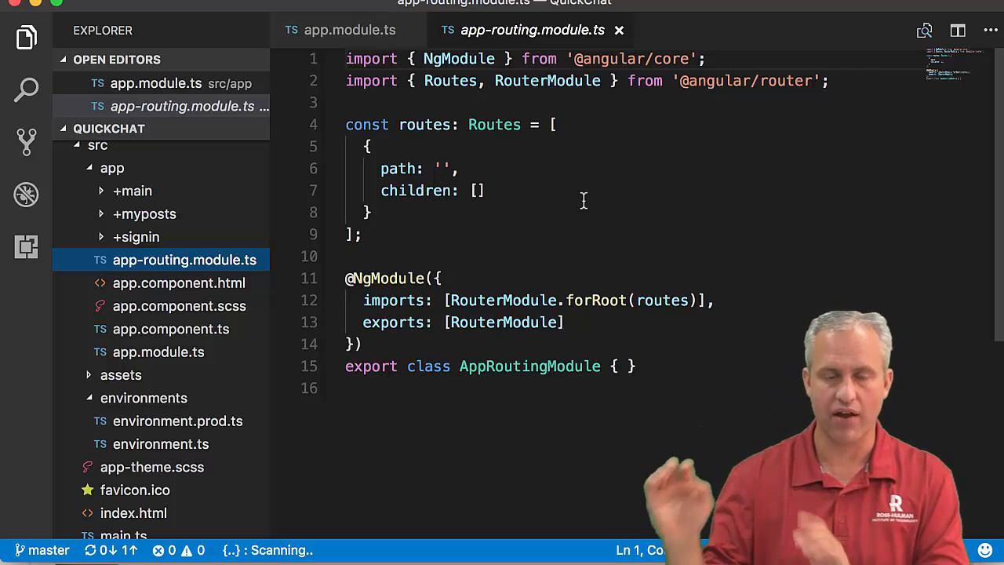
- Insert an a-route snippet with empty path loading MainComponent, auto-imported
left_click(476, 192)
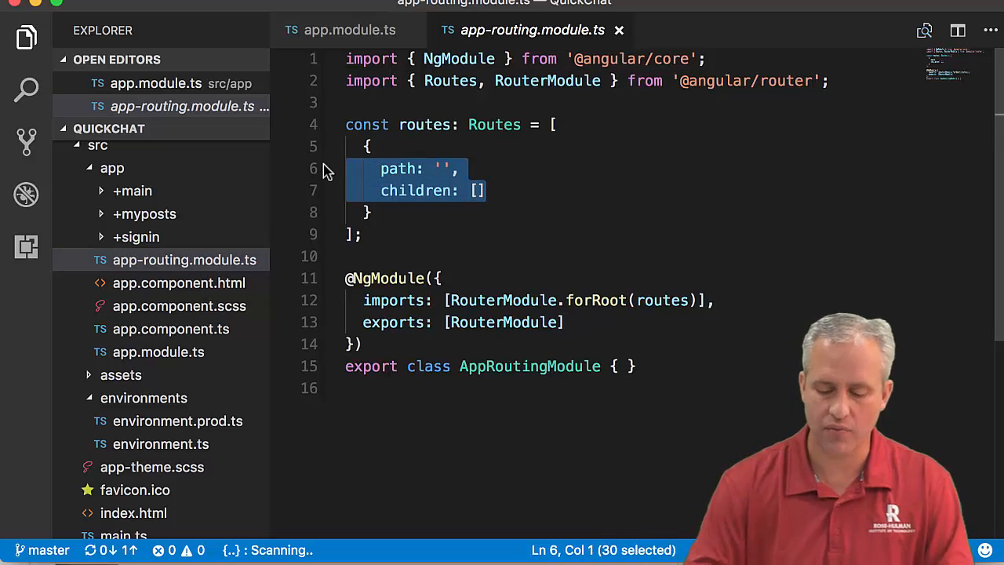
type("a-")
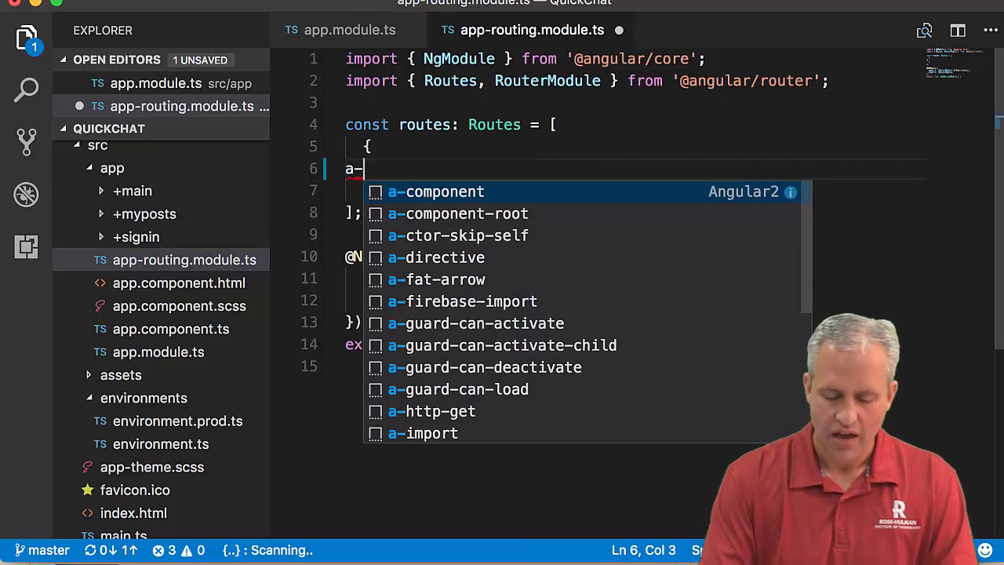
type("rout")
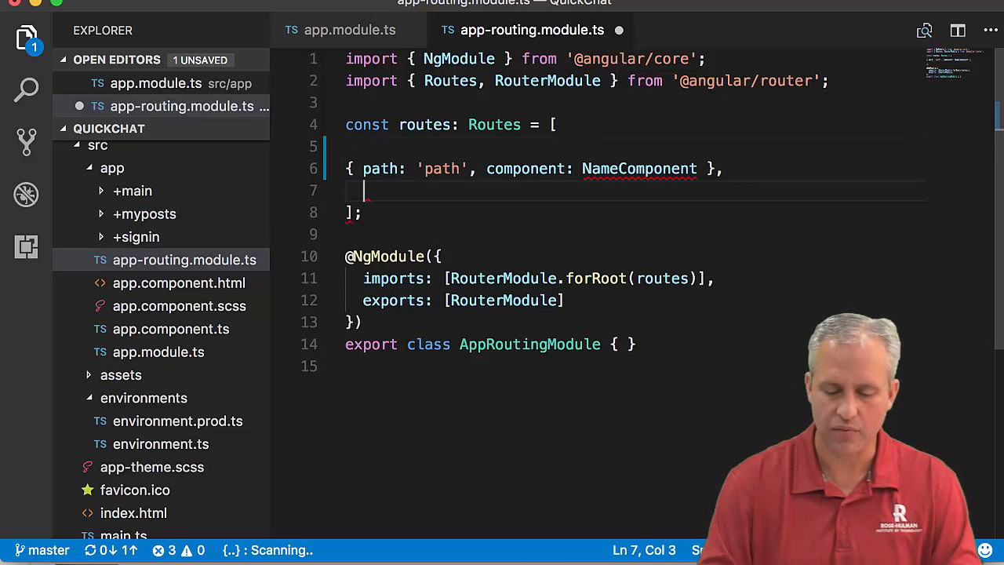
double_click(440, 169)
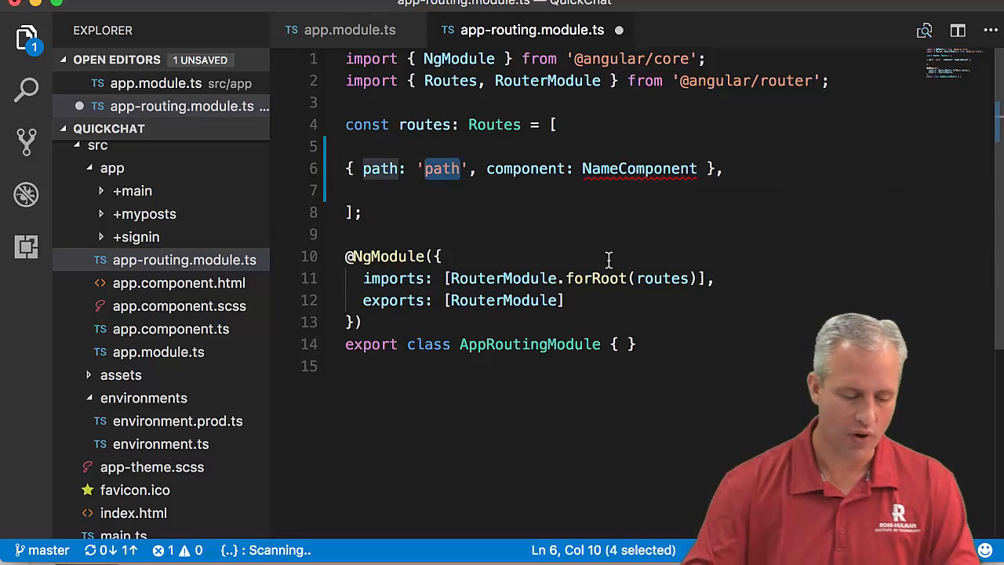
key("Delete")
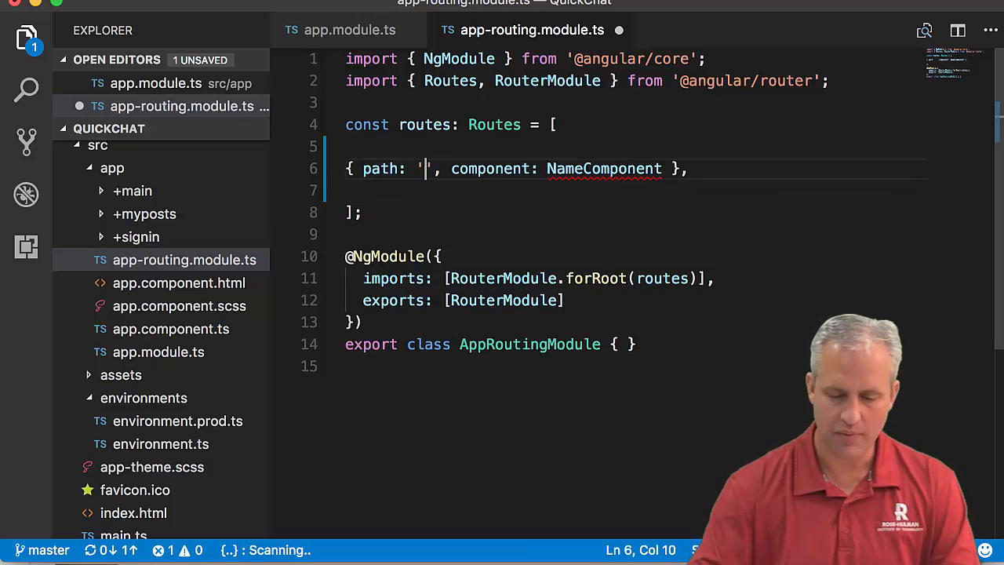
type("Mai")
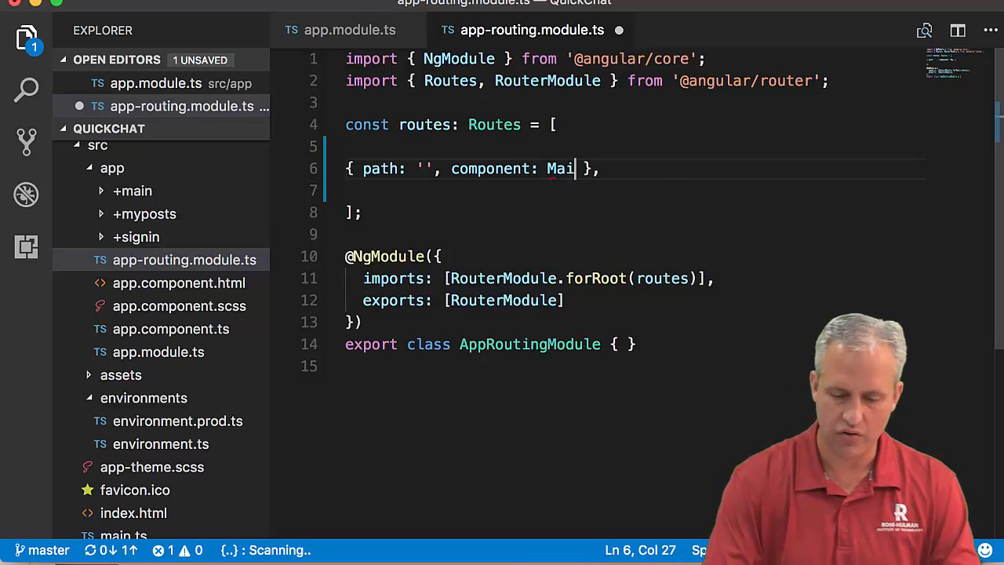
type("nCompon")
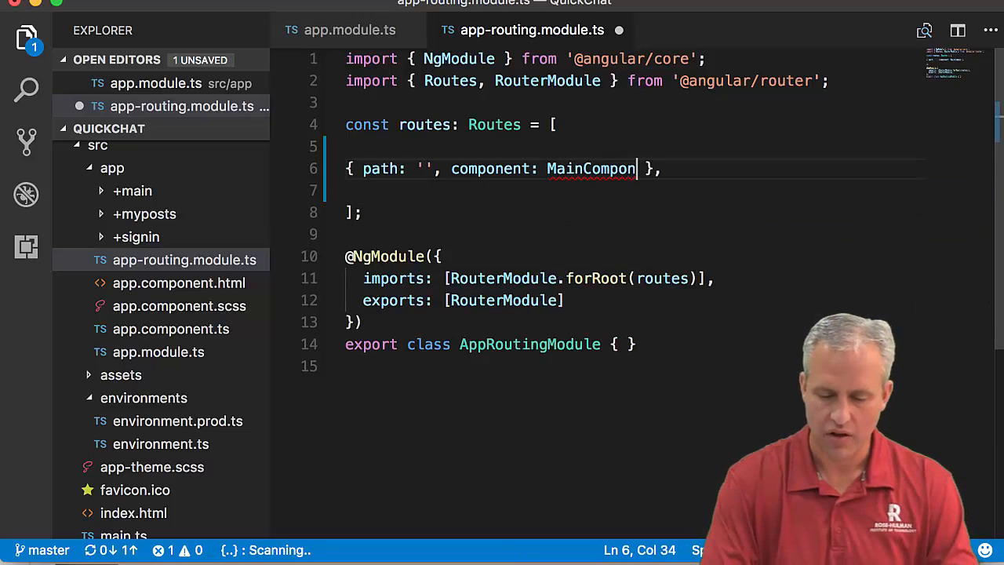
type("ent")
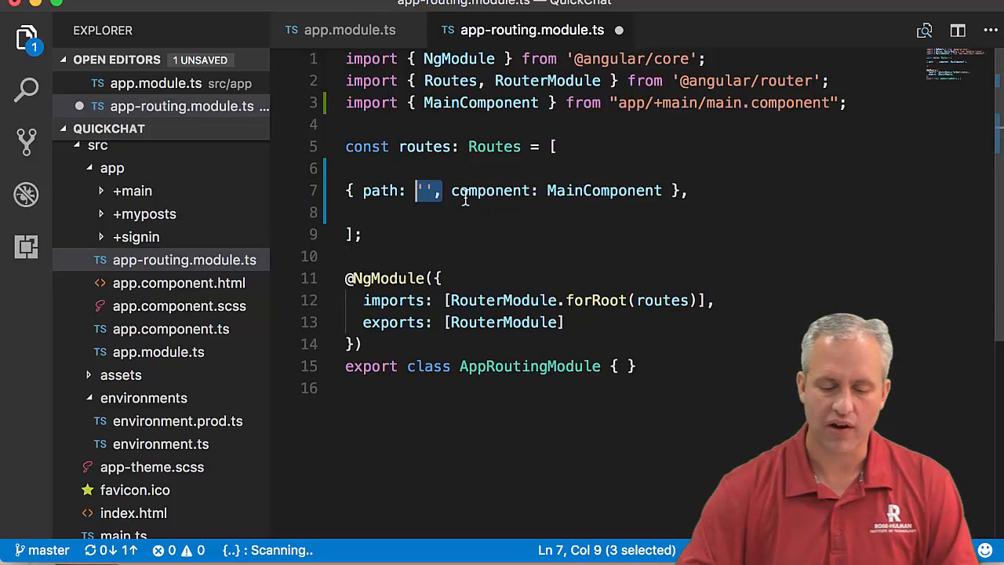
- Add pathMatch: 'full' to the default route
type("pat")
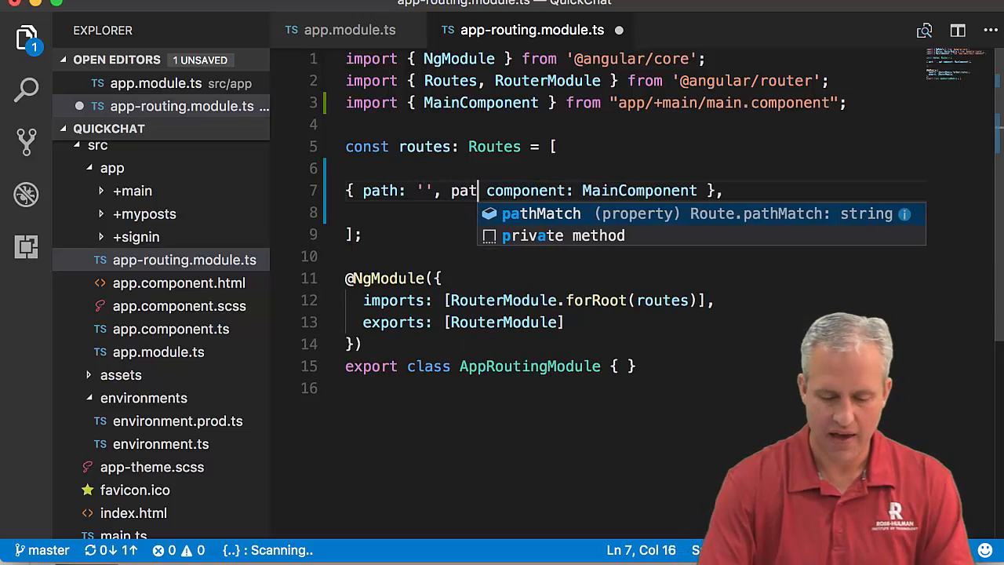
key("Tab")
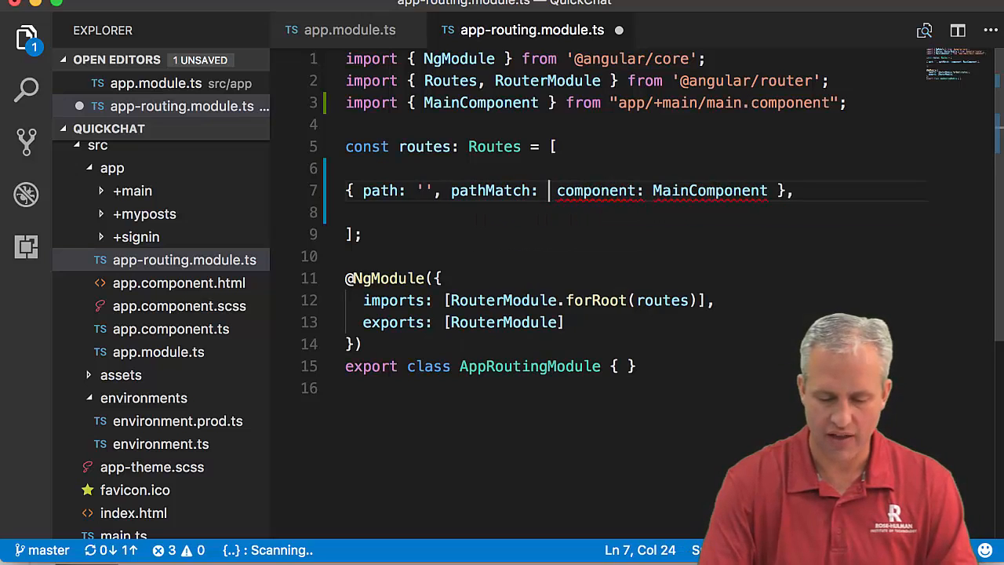
type("'full',")
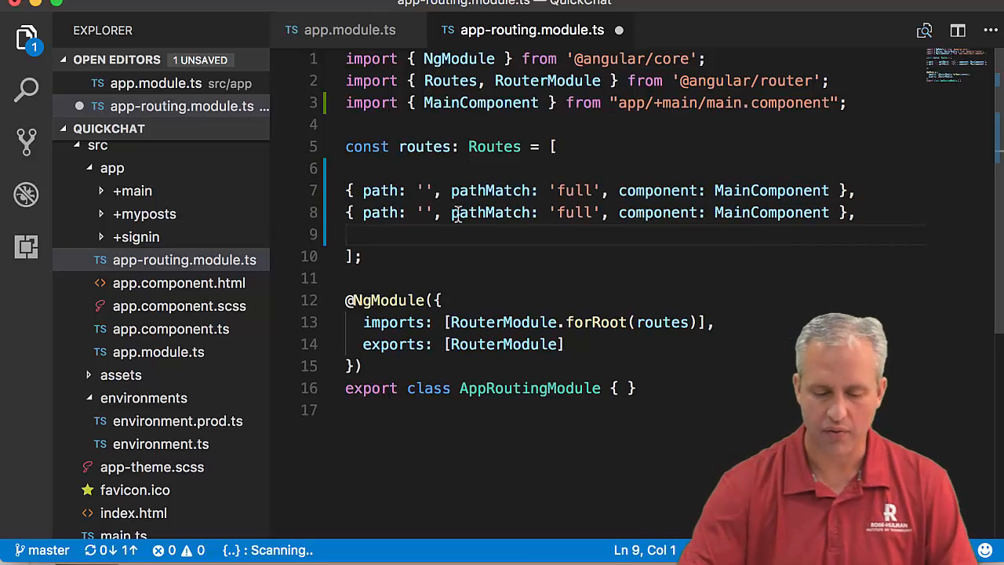
- Turn the duplicated route into a 'signin' route using SigninComponent
left_click_drag(451, 214, 605, 213)
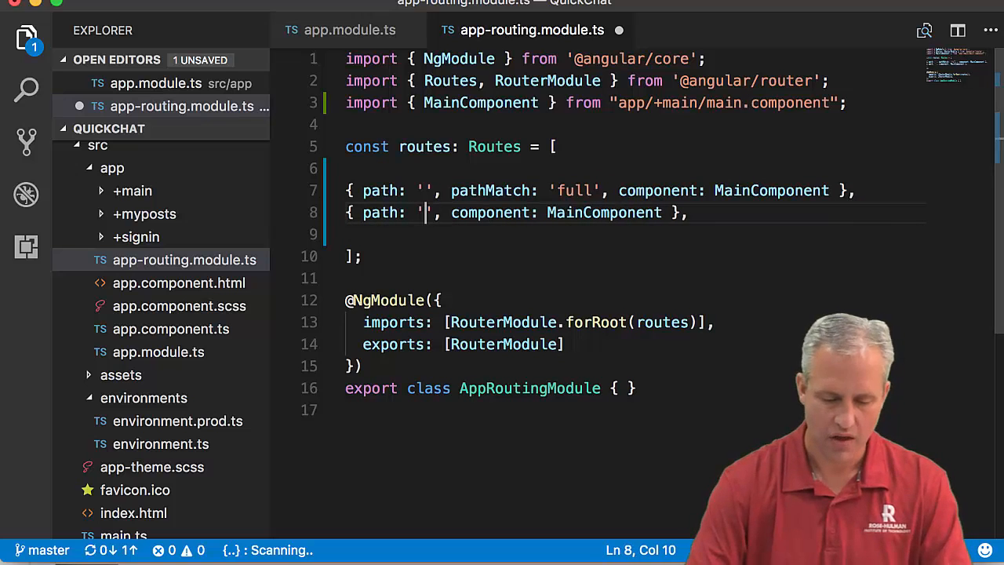
type("sign")
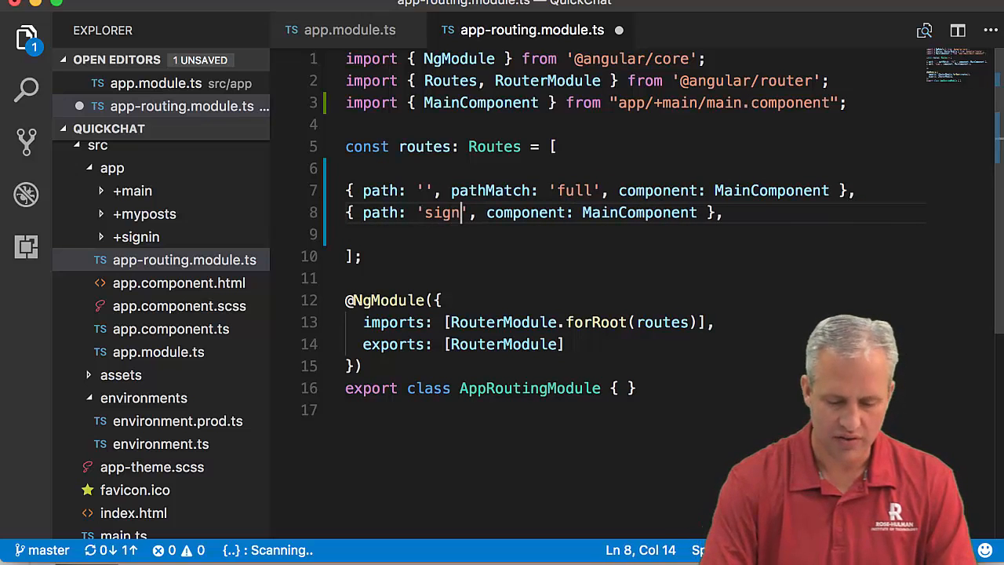
type("in")
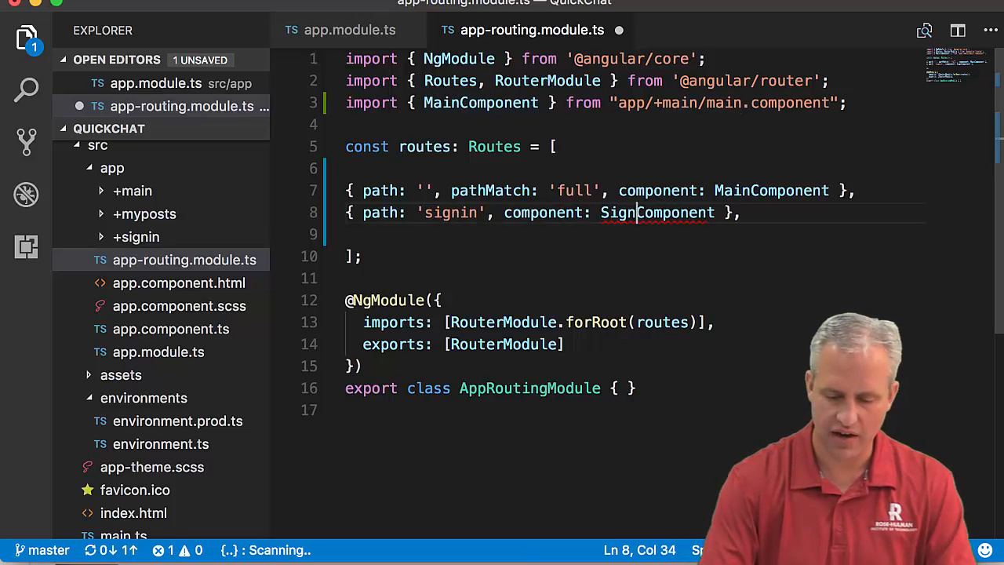
type("in")
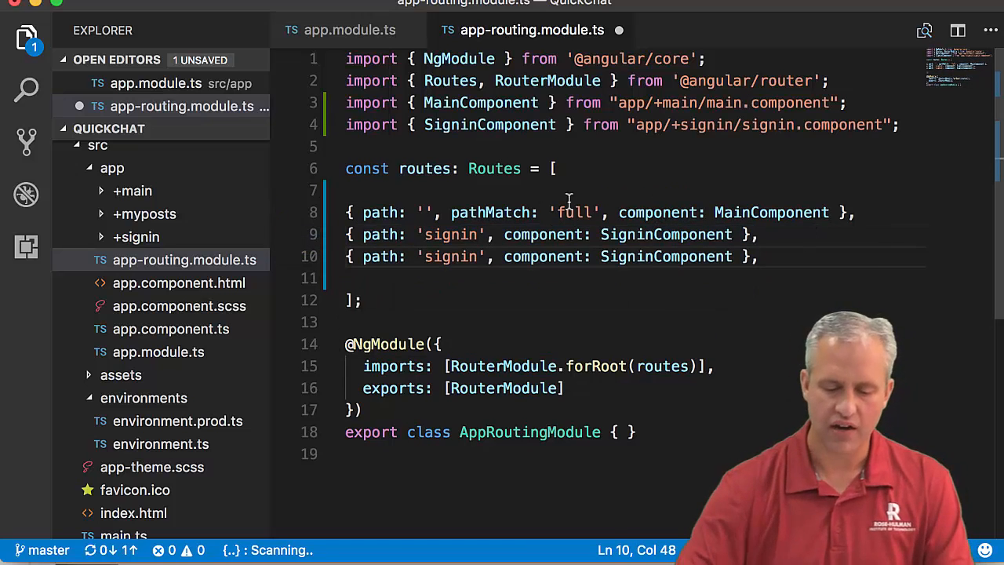
- Add a 'myposts' route with MypostsComponent and start a '**' route with redirectTo
double_click(450, 258)
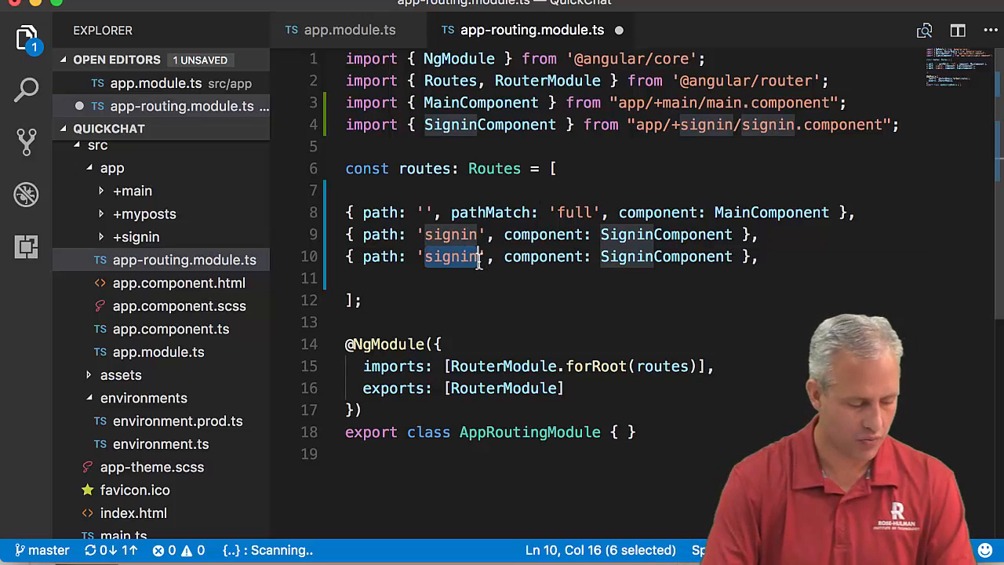
type("myposts")
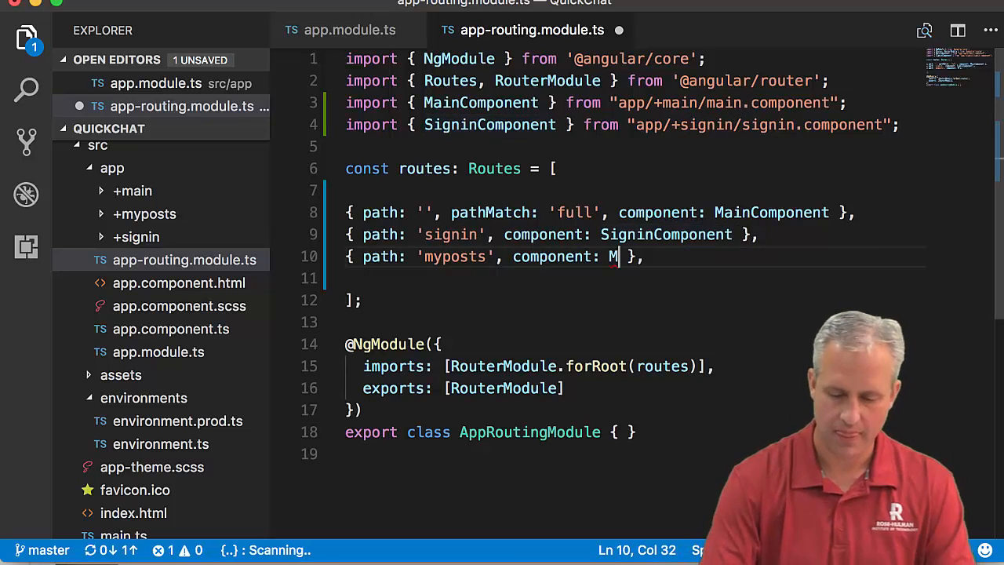
type("yPo")
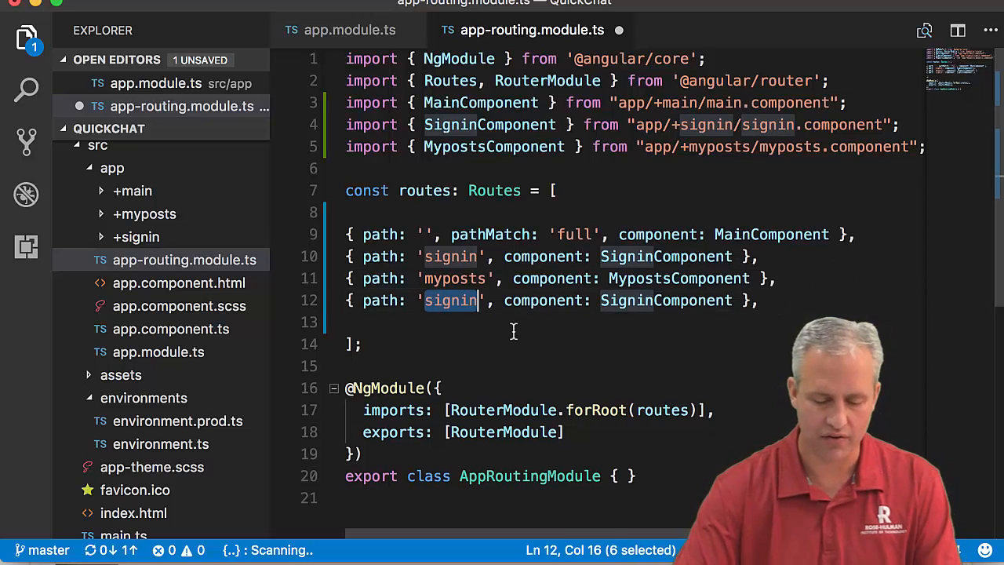
type("**")
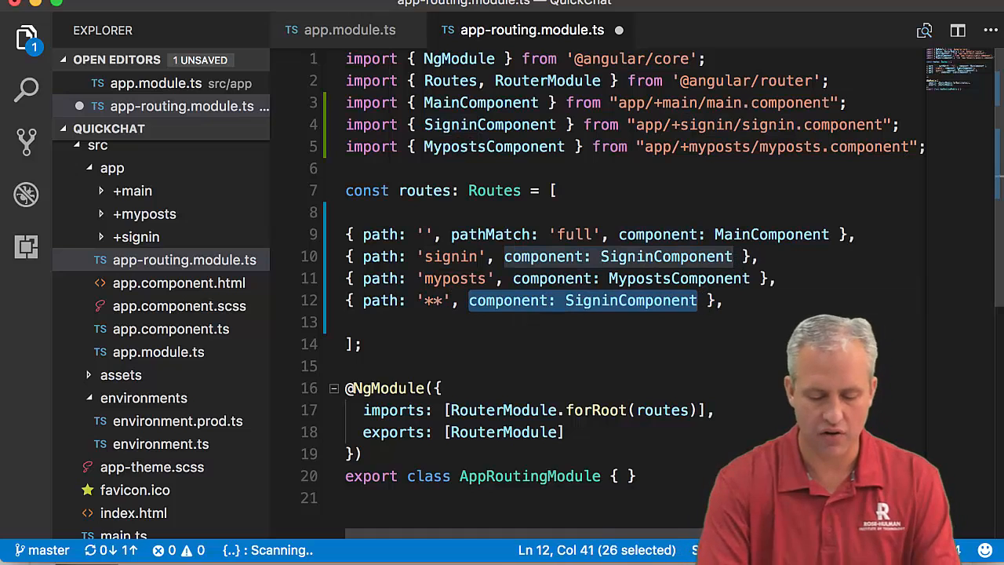
type("redirectTo: '/' },")
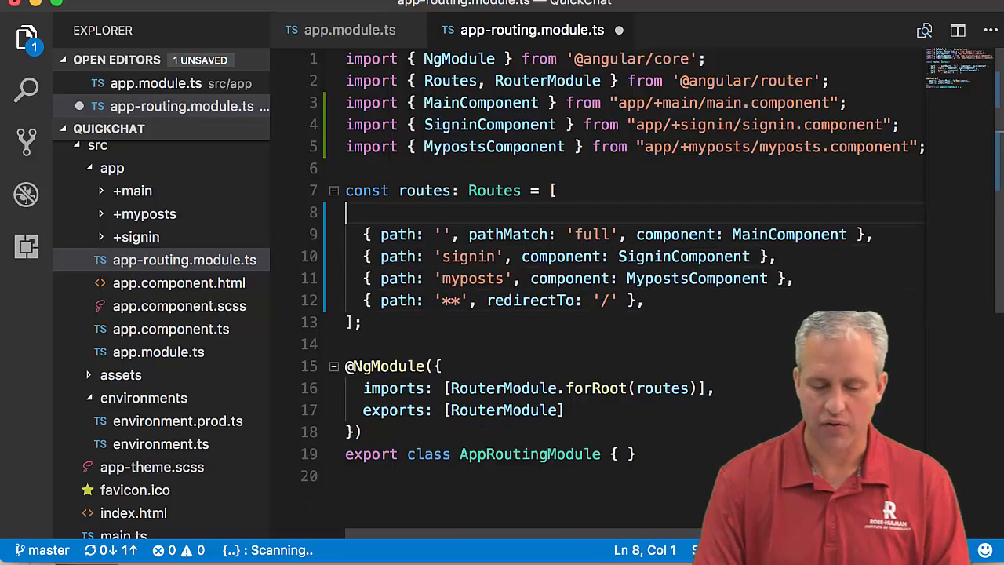
- Delete the blank line before the first route to tidy the routes array
key("Backspace")
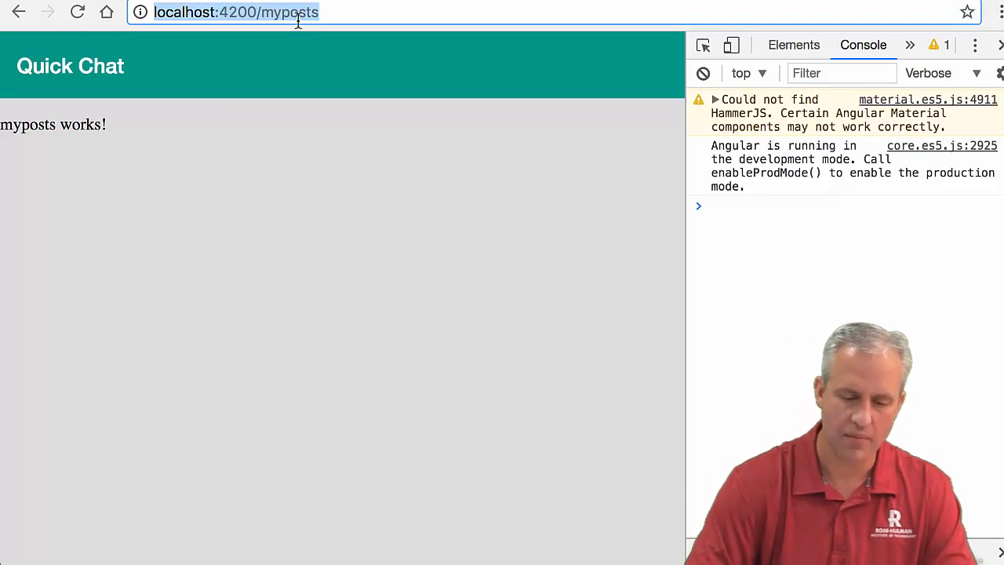
- Enter the invalid path 'bob' to confirm it redirects to the main page
type("bob")
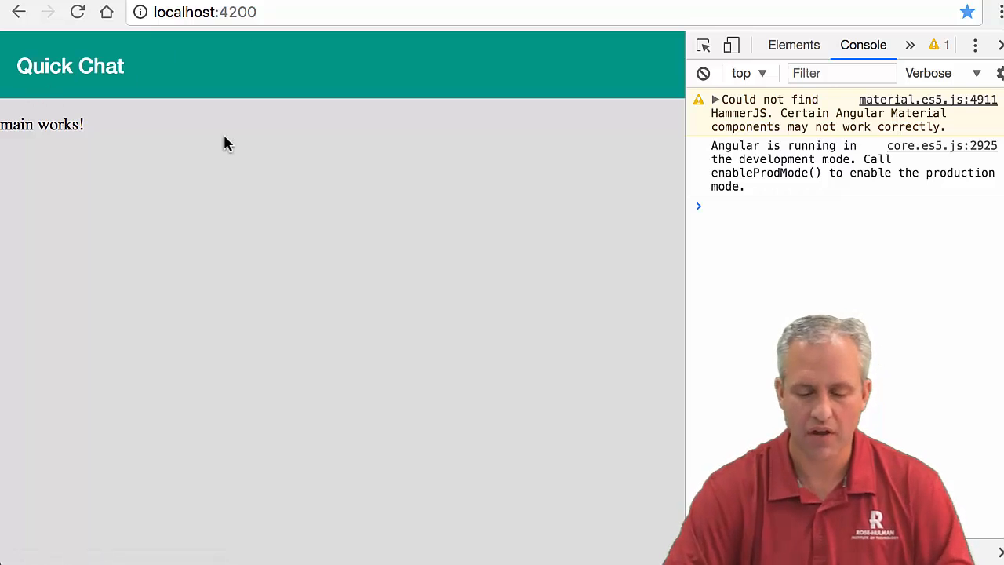
mouse_move(242, 145)
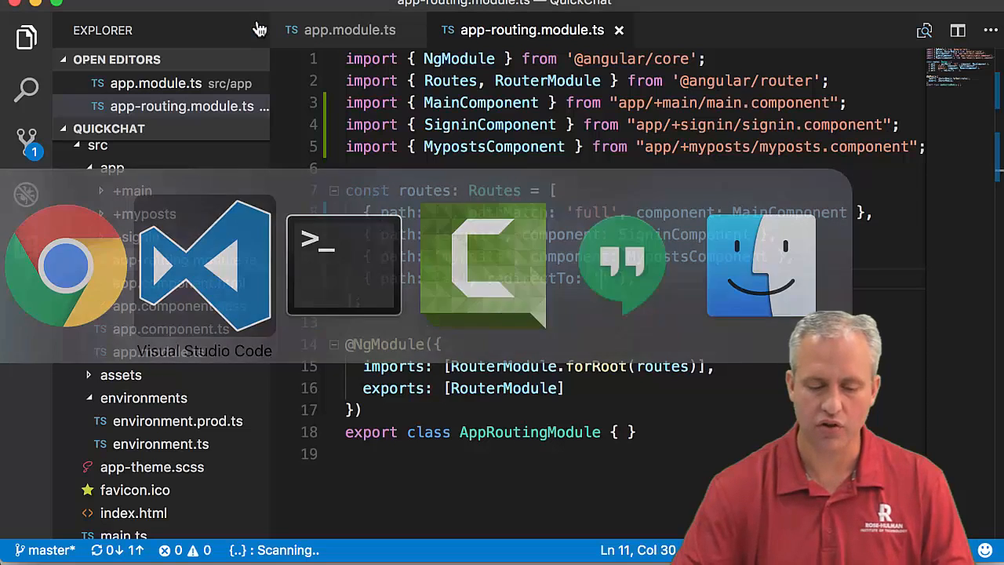
- Commit the edited app-routing.module.ts from Source Control with a short message
left_click(25, 141)
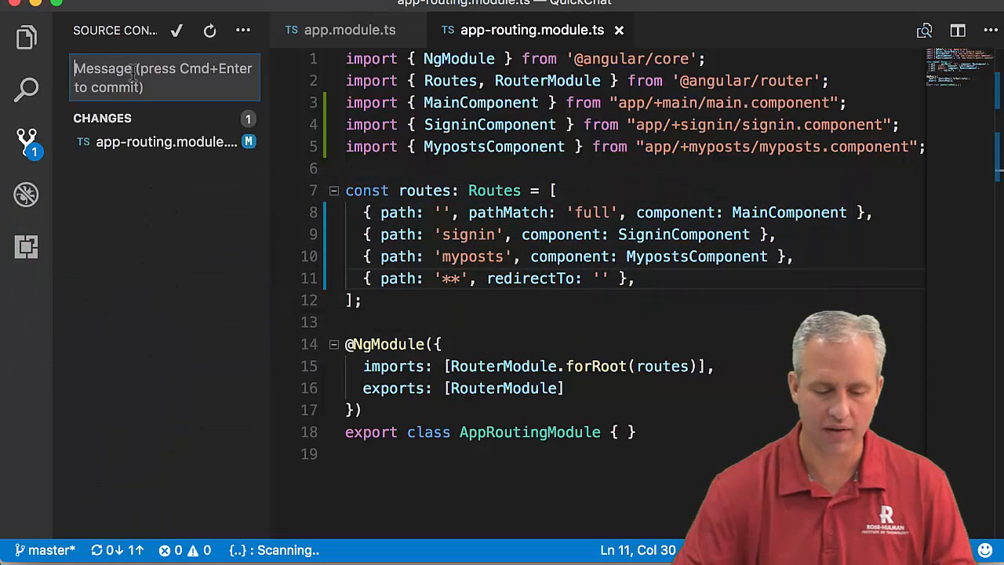
type("ap")
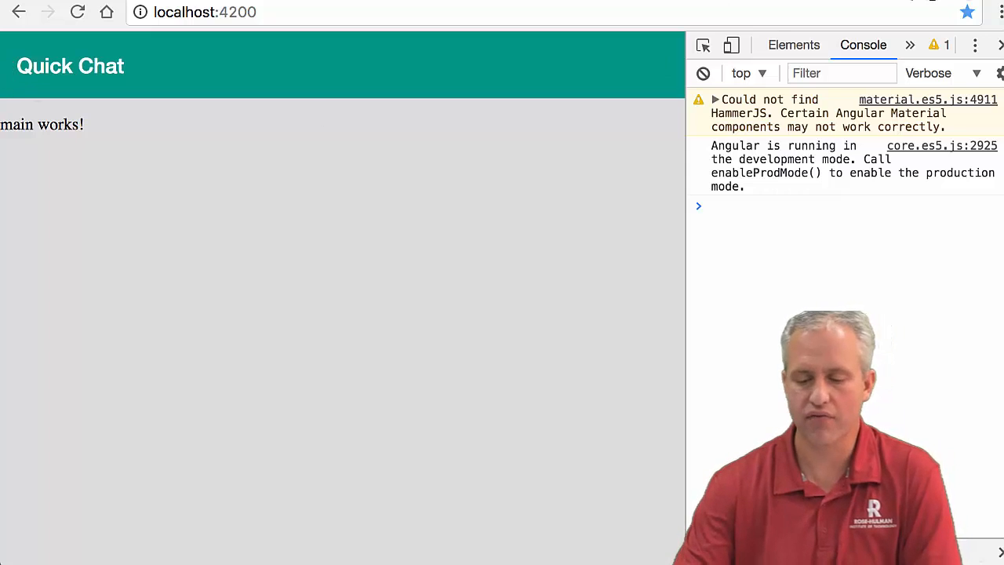
- Go to the Angular Material components docs from the bookmarks and find Sidenav
left_click(295, 52)
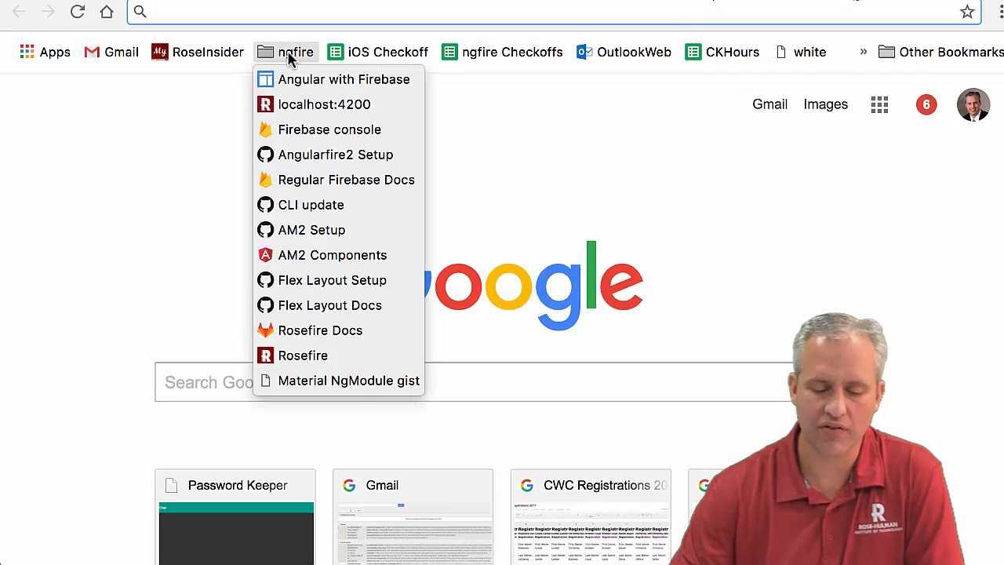
left_click(333, 254)
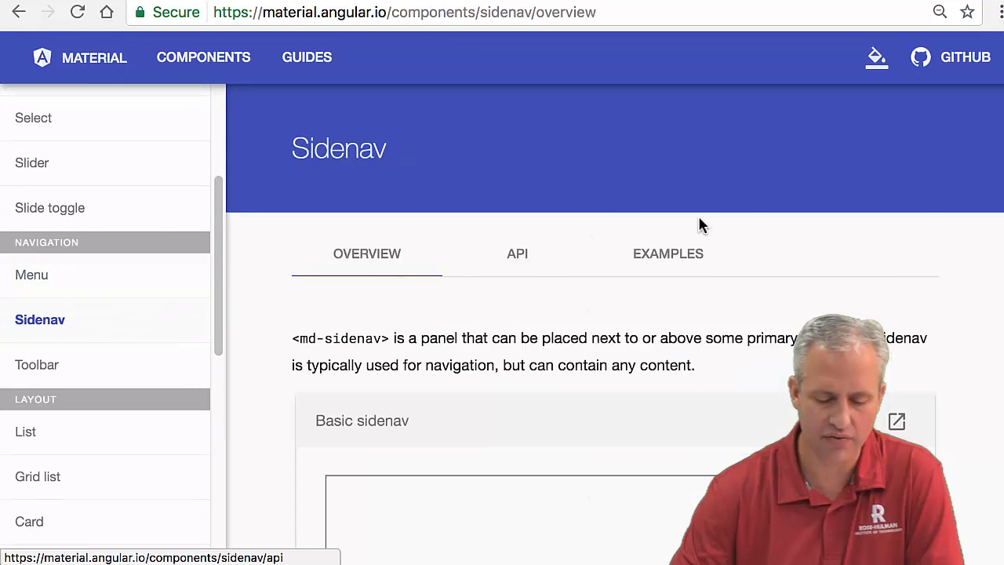
scroll("down", 3)
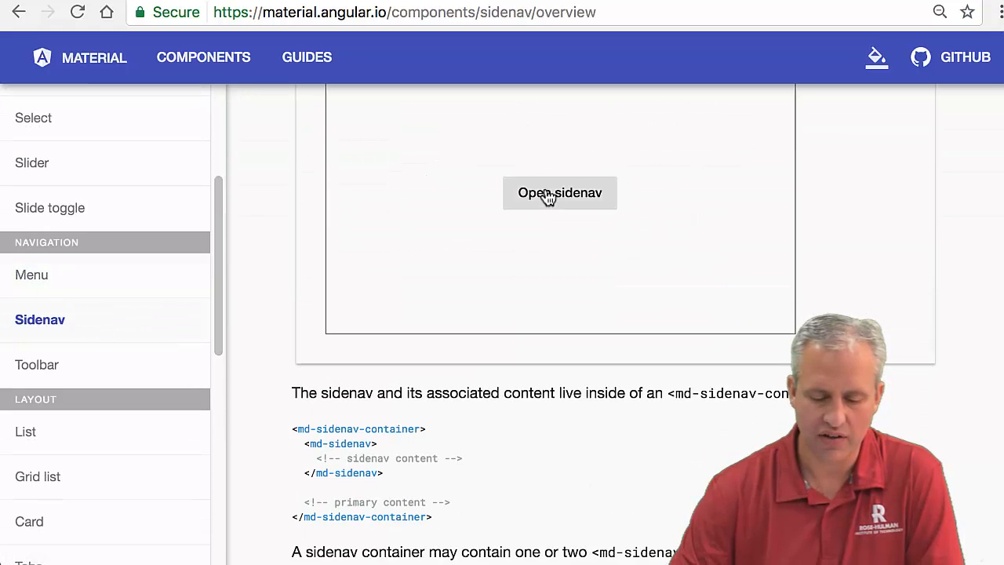
- Try the Basic sidenav example, opening and closing the demo sidenav
left_click(559, 191)
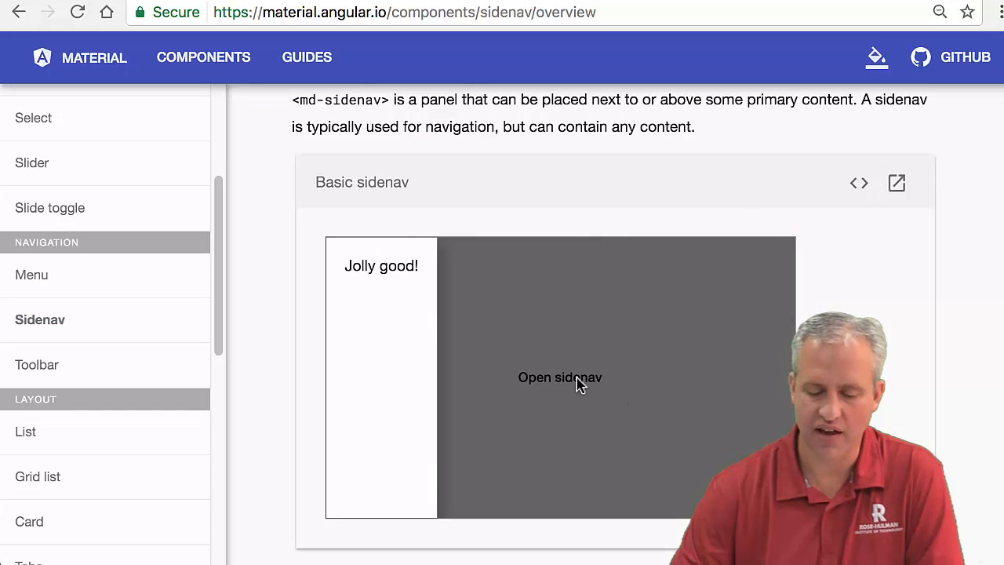
left_click(560, 377)
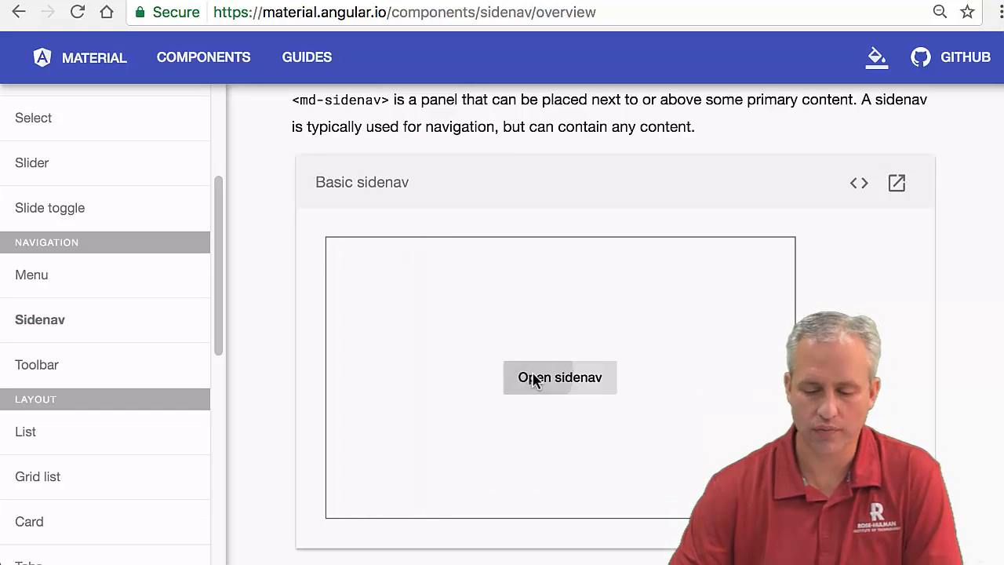
left_click(853, 182)
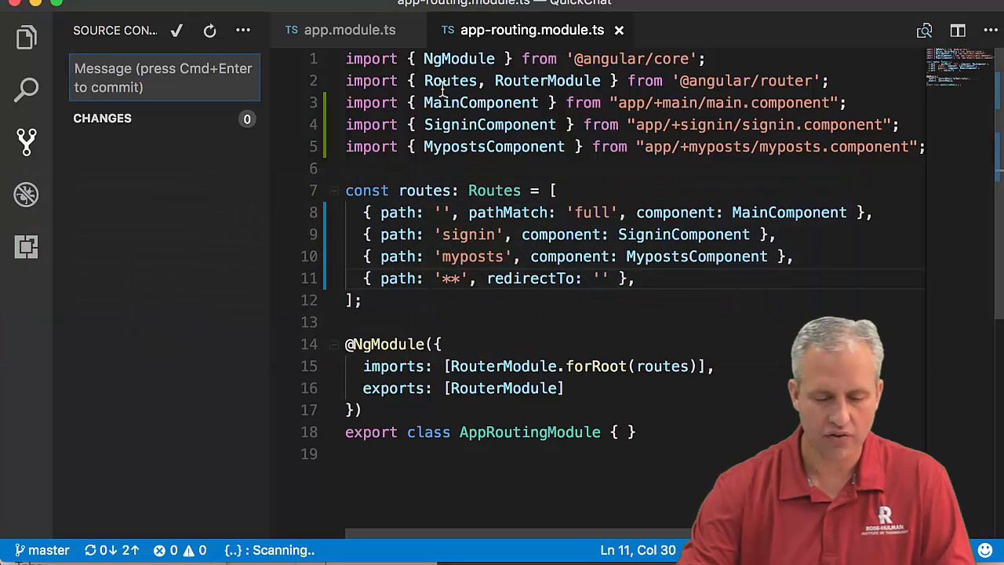
- Bring up app.component.html from the Explorer to add the md-sidenav-container markup
left_click(348, 30)
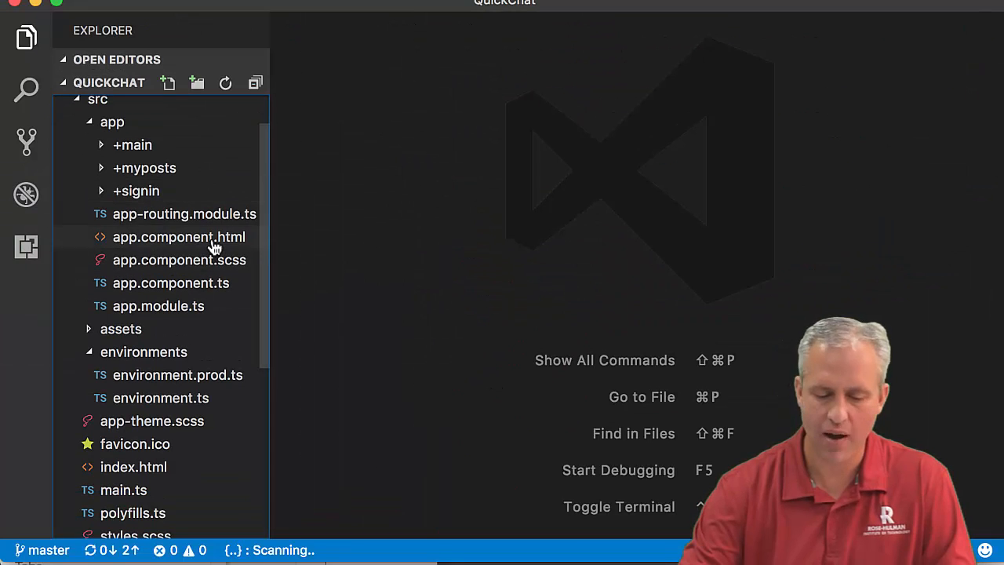
left_click(179, 235)
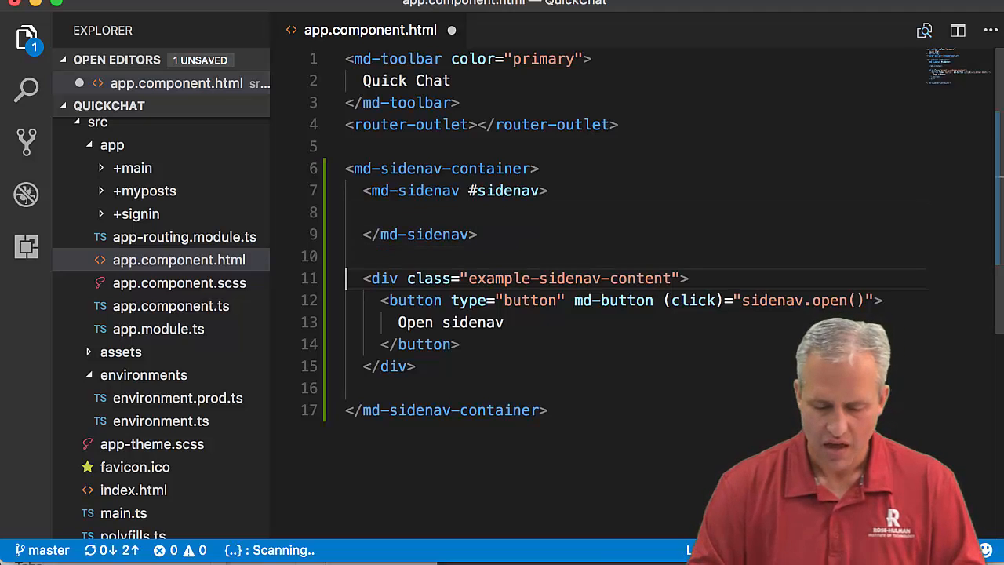
- Move the toolbar and router-outlet into md-sidenav-container and title the sidenav toolbar 'Options'
left_click_drag(364, 279, 418, 367)
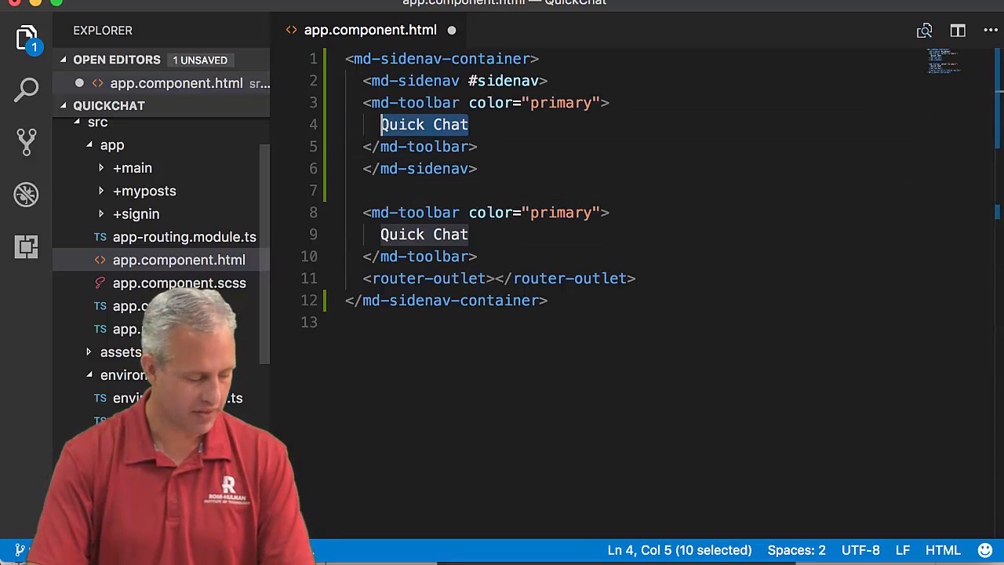
type("Options")
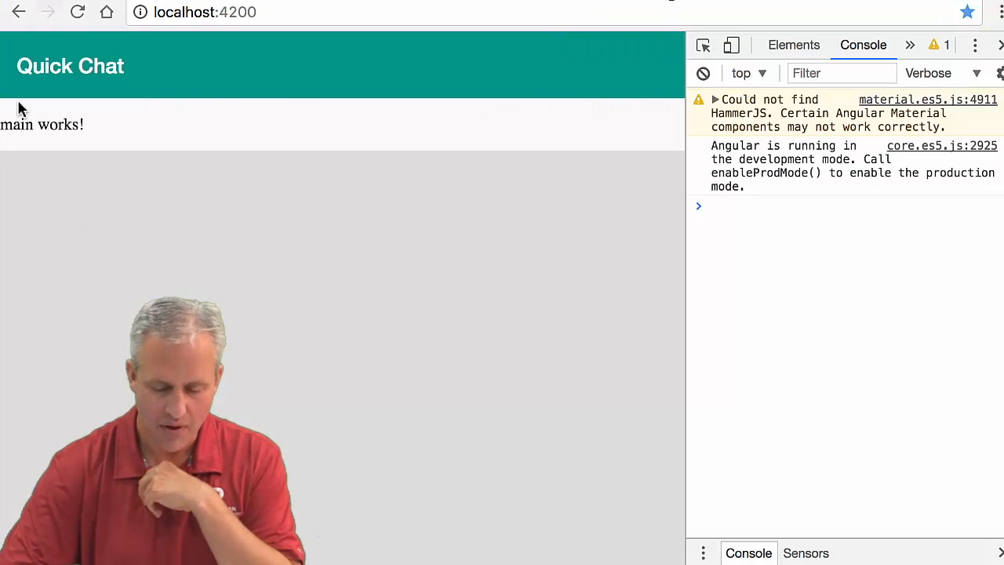
mouse_move(66, 108)
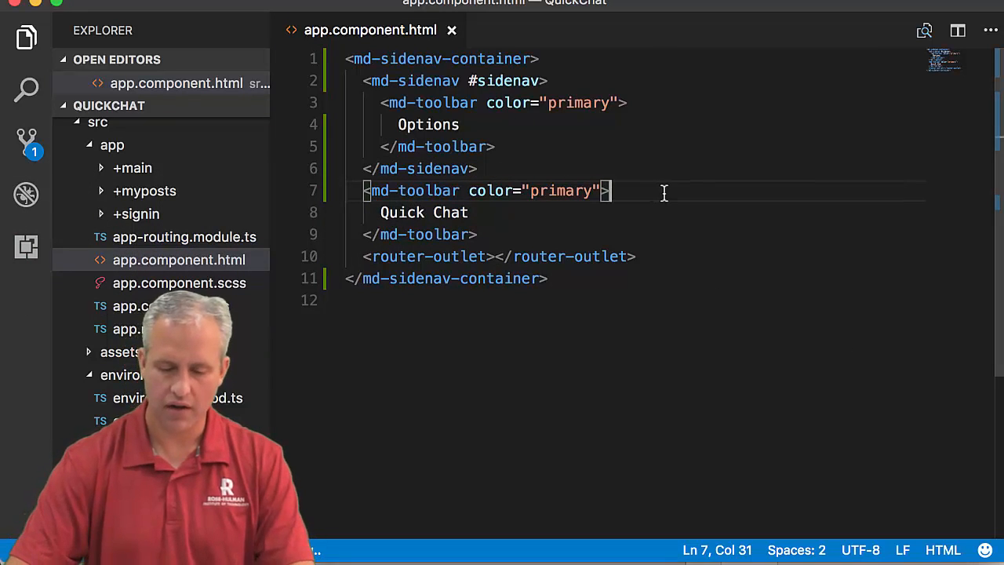
- Start a <button md-icon-button (click)=...> before the Quick Chat title
key("Enter")
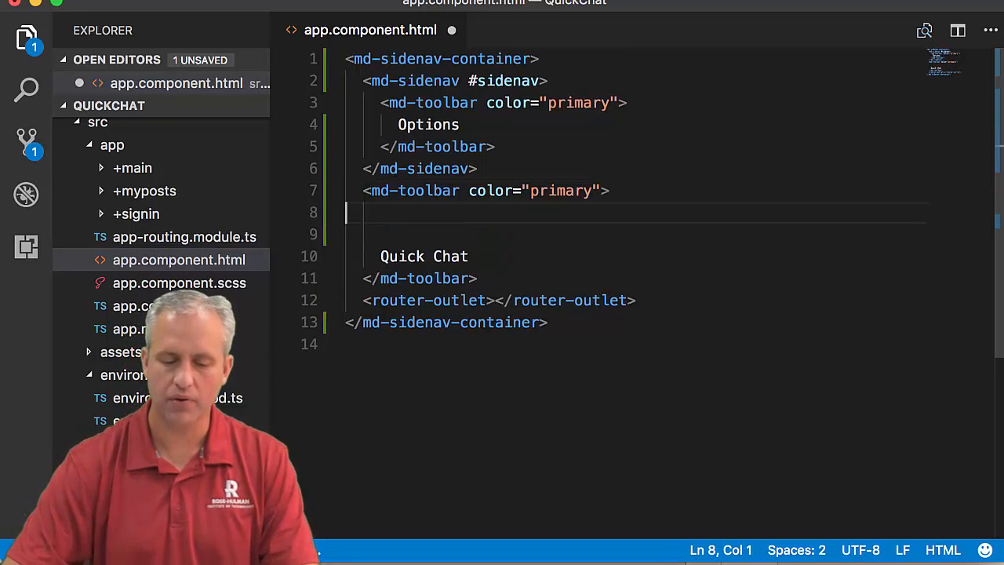
type("<")
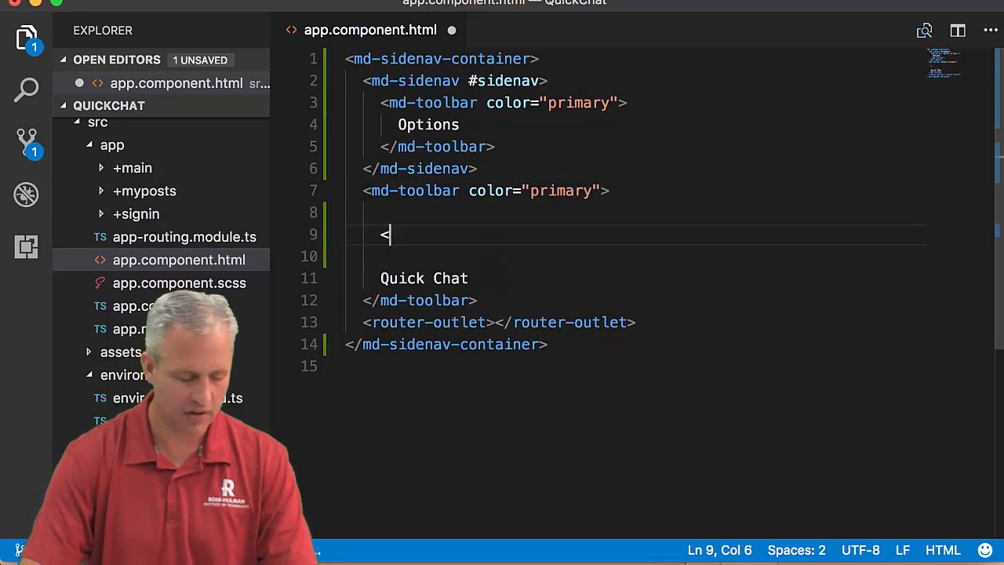
type("button md")
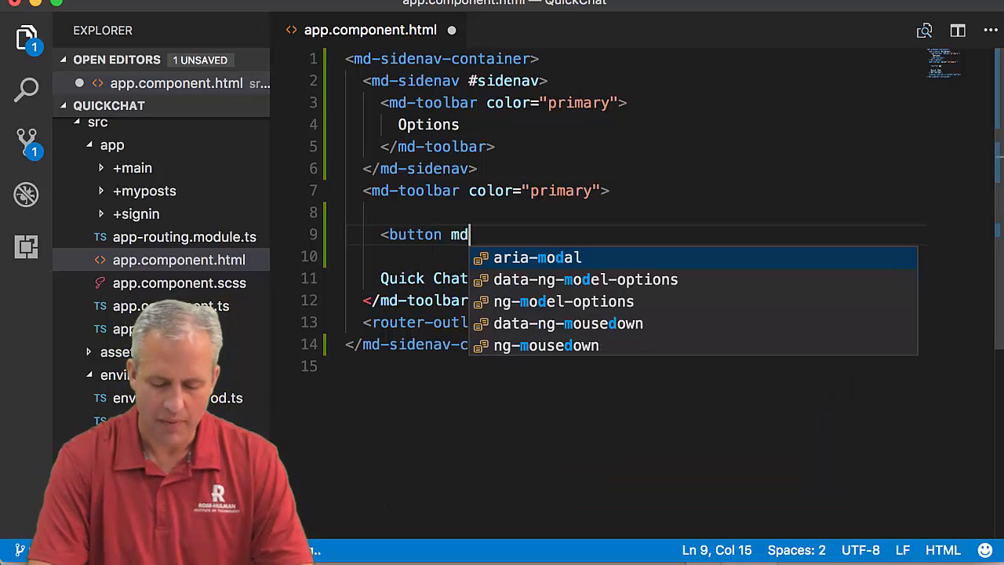
type("-icon")
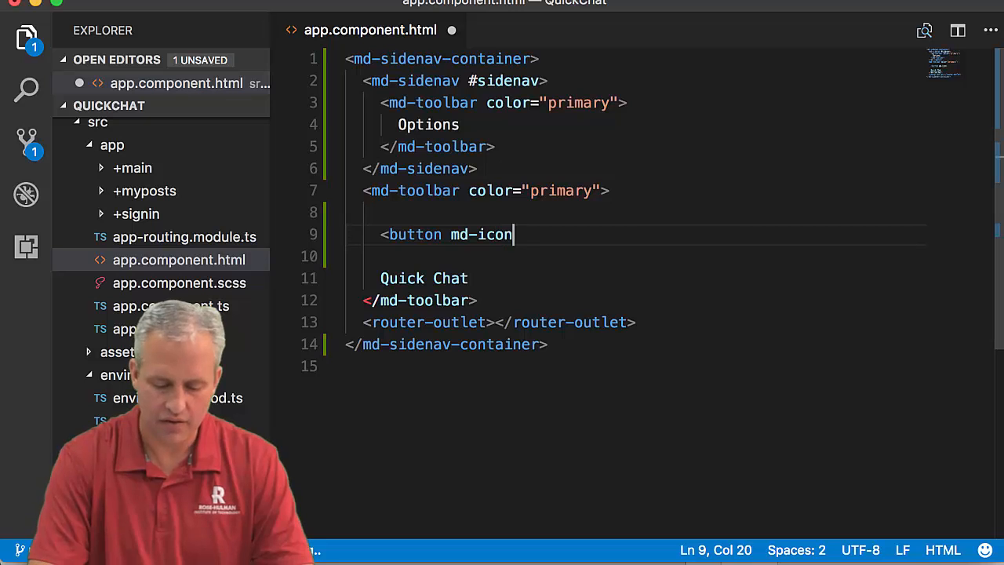
type("-button")
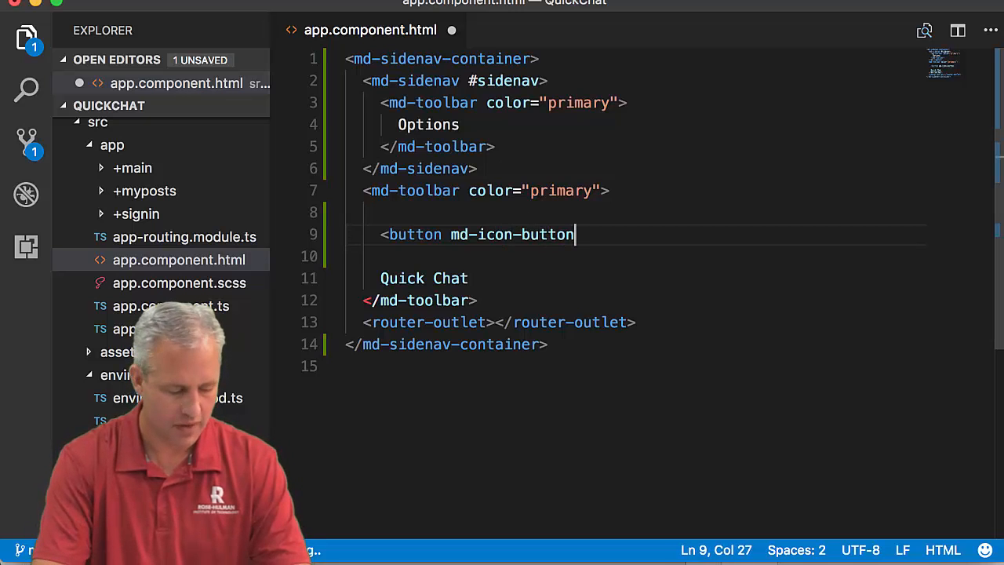
type("(click)=\"")
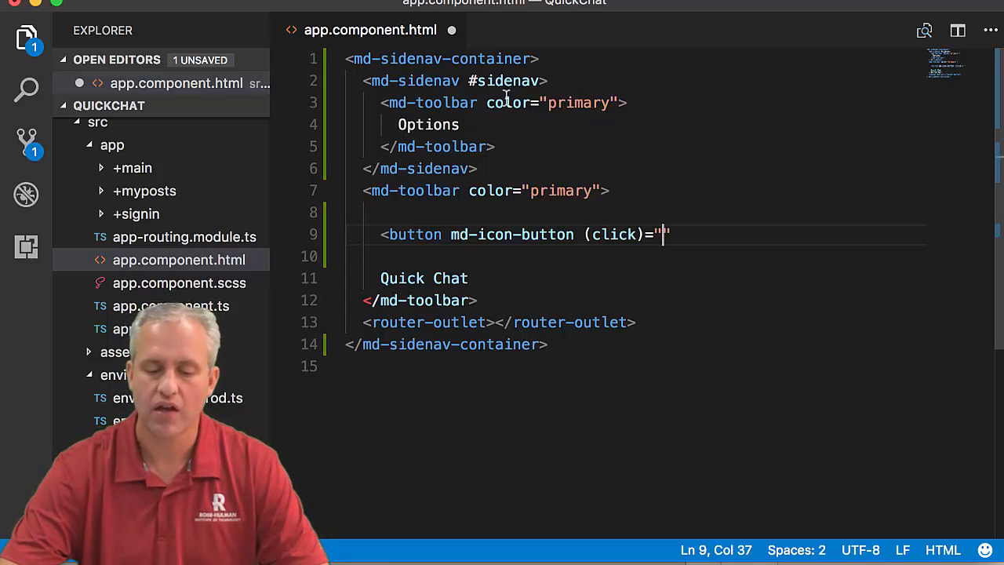
- Fill the click handler with sidenav.toggle() after checking the sidenav reference name
double_click(505, 82)
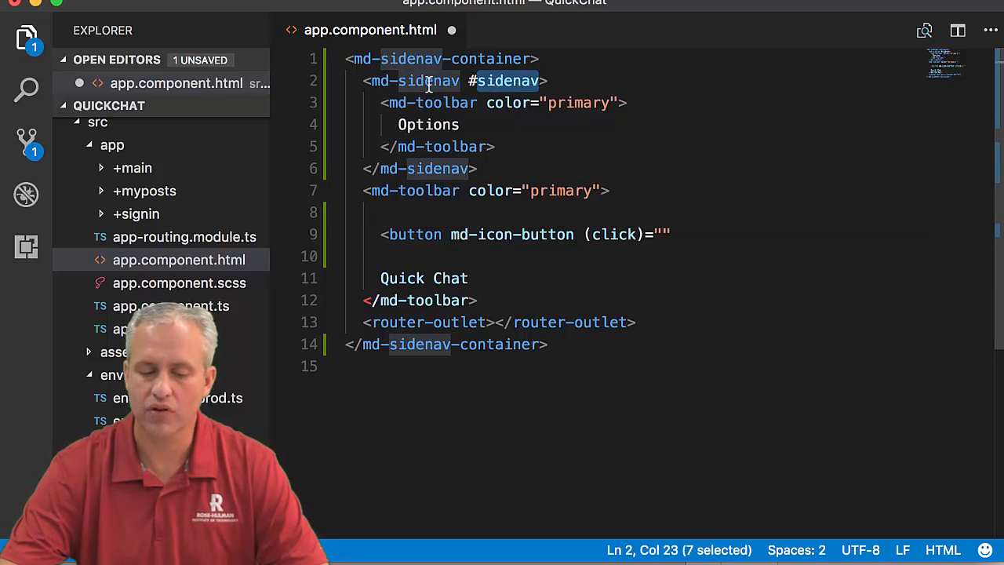
left_click(791, 268)
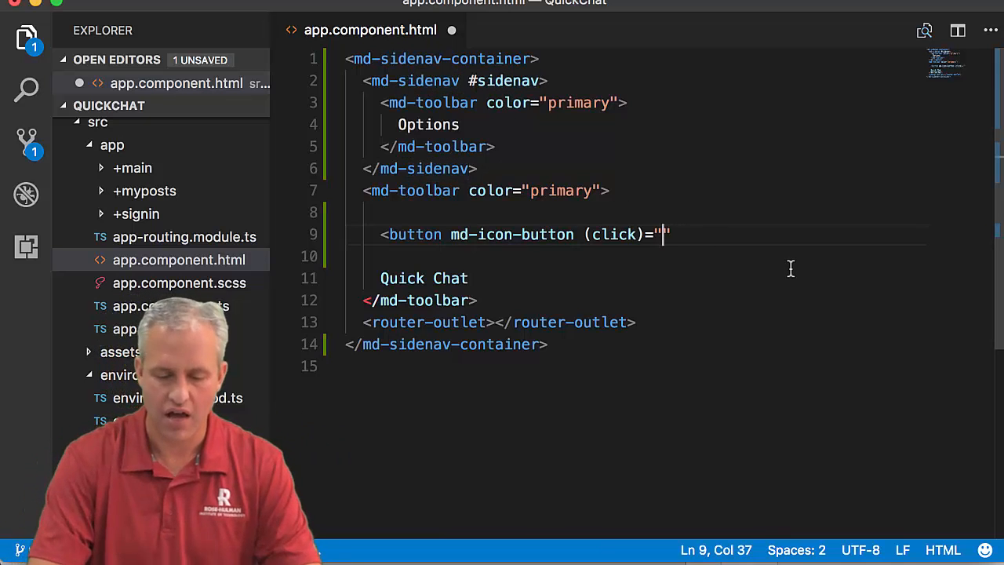
type("sidenav")
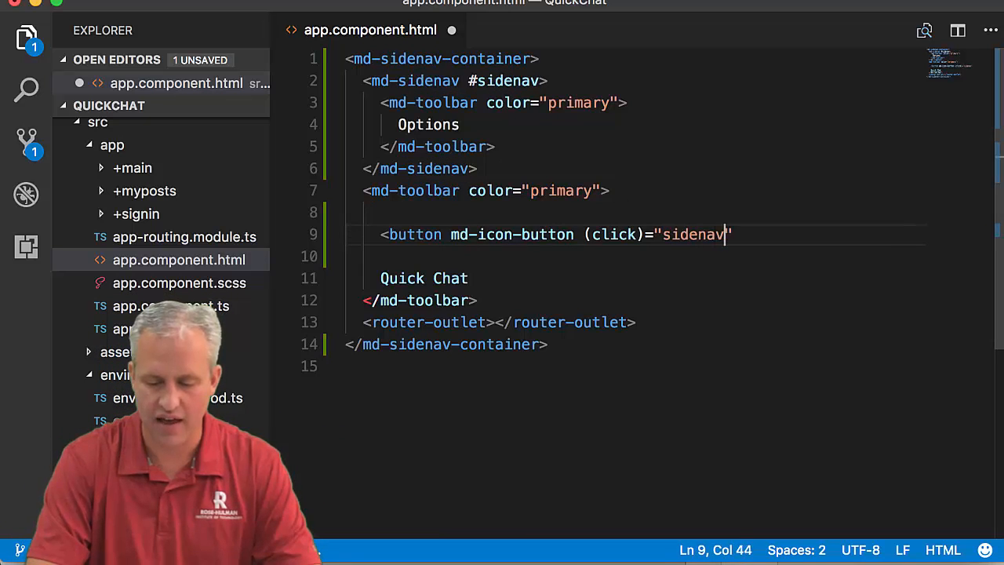
type(".togg")
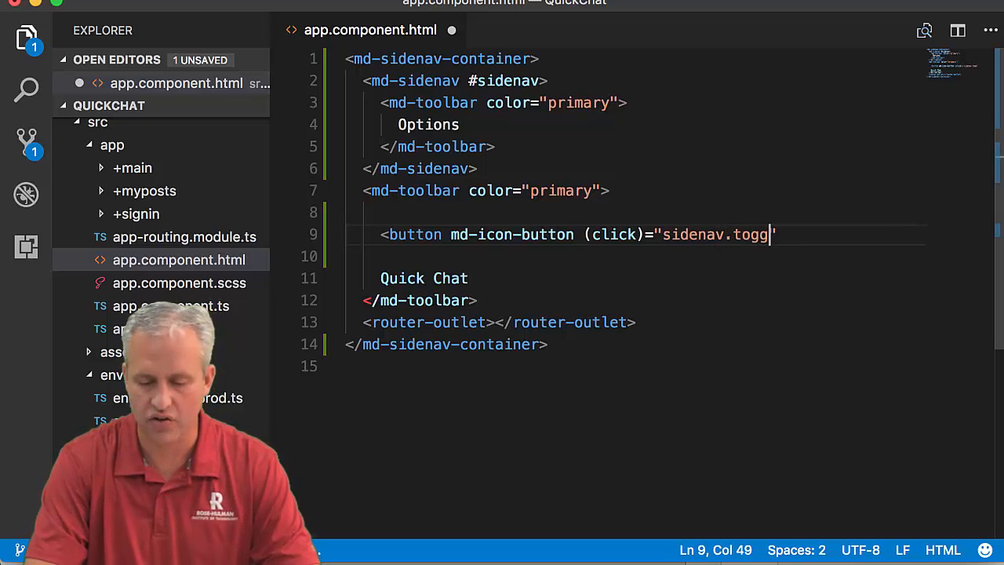
type("le()")
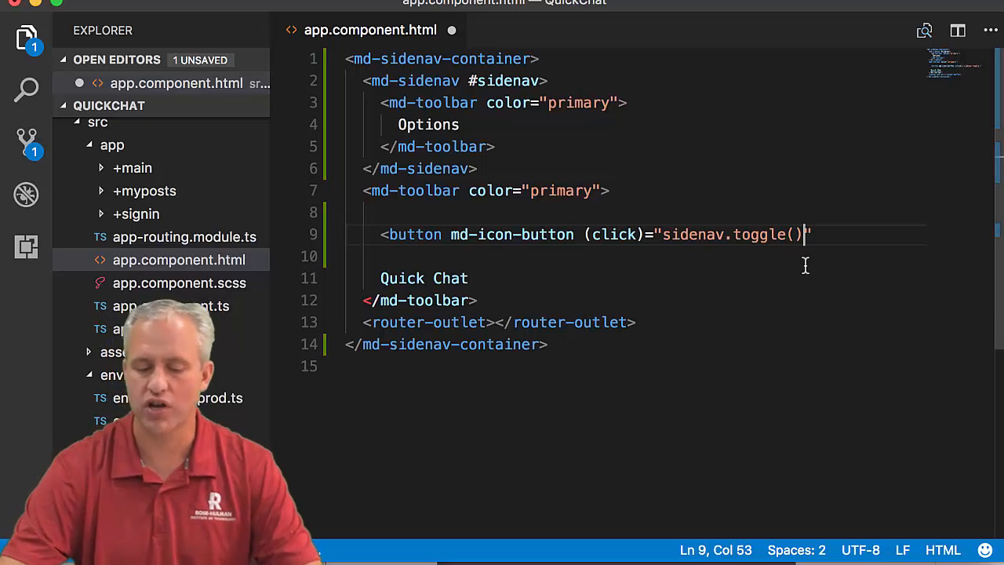
type("\"")
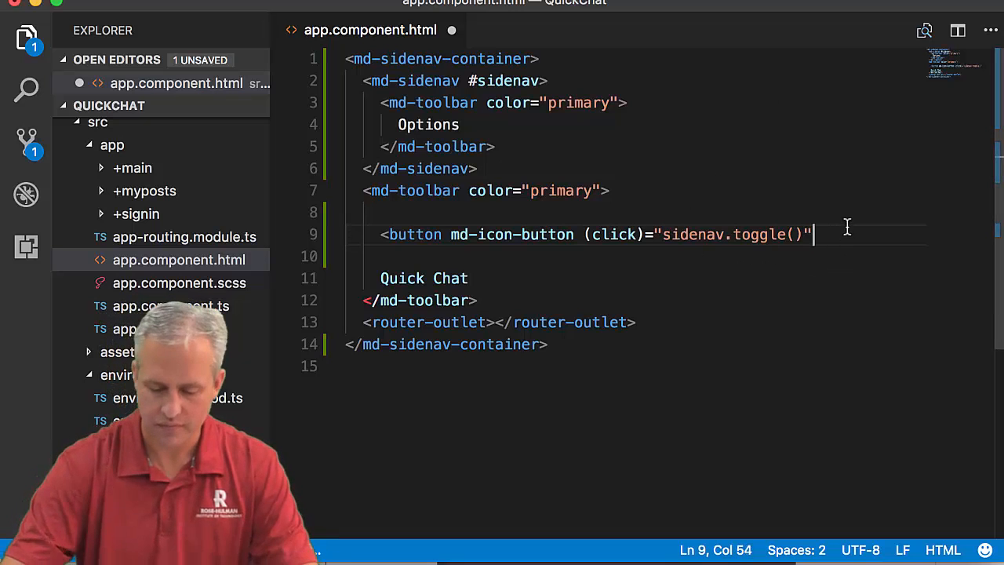
- Put an <md-icon>menu</md-icon> inside the toggle button
type("<")
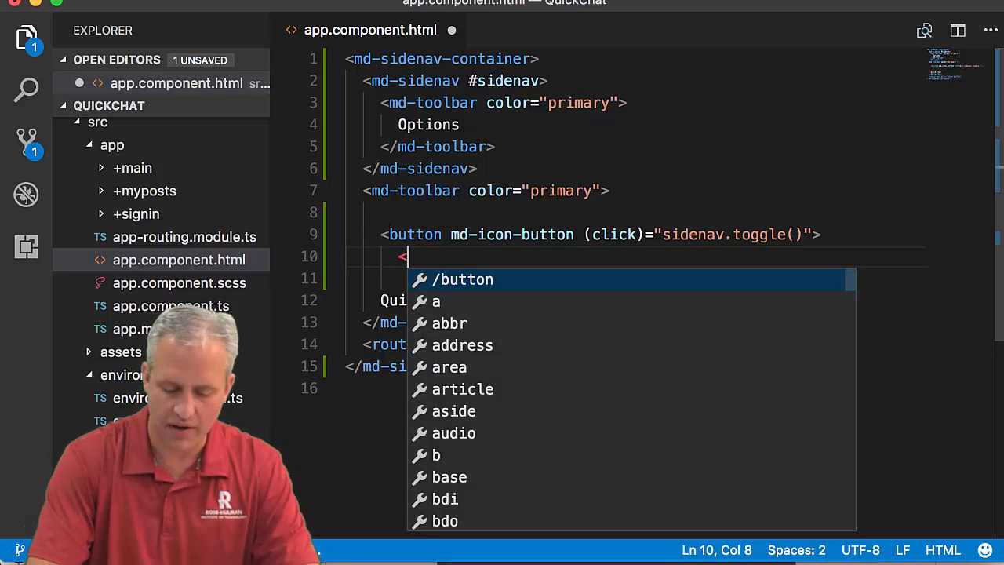
type("md-icon")
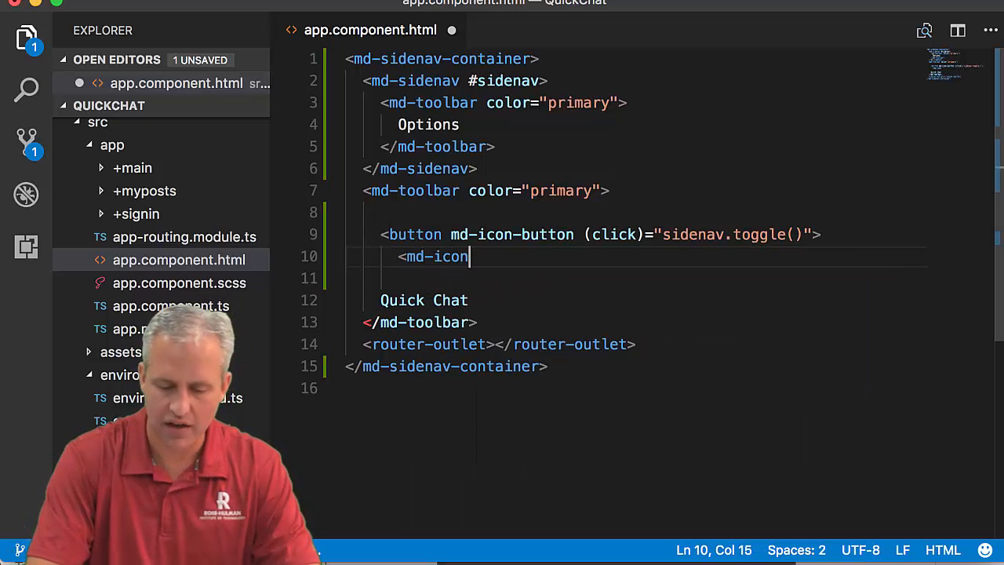
type(">")
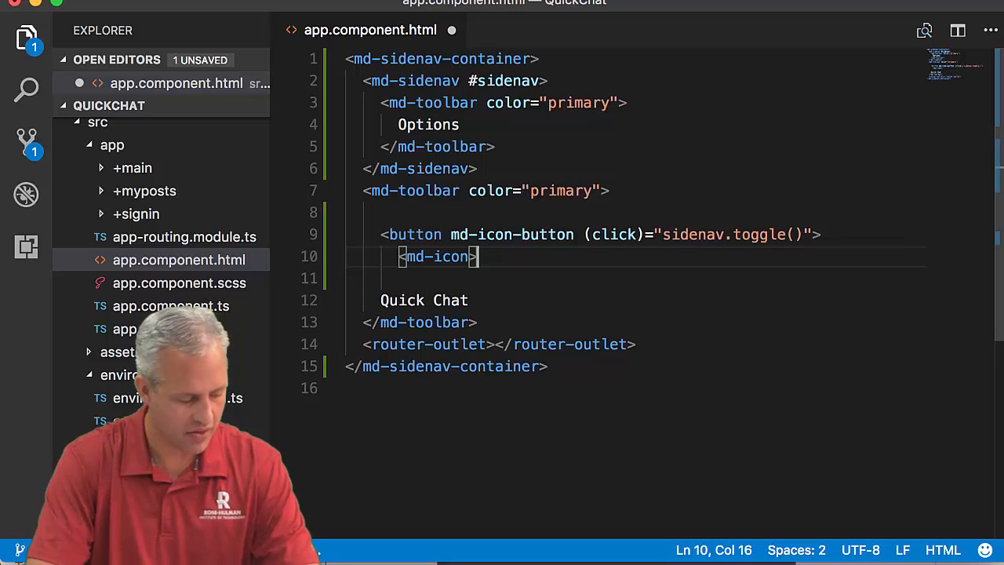
type("menu")
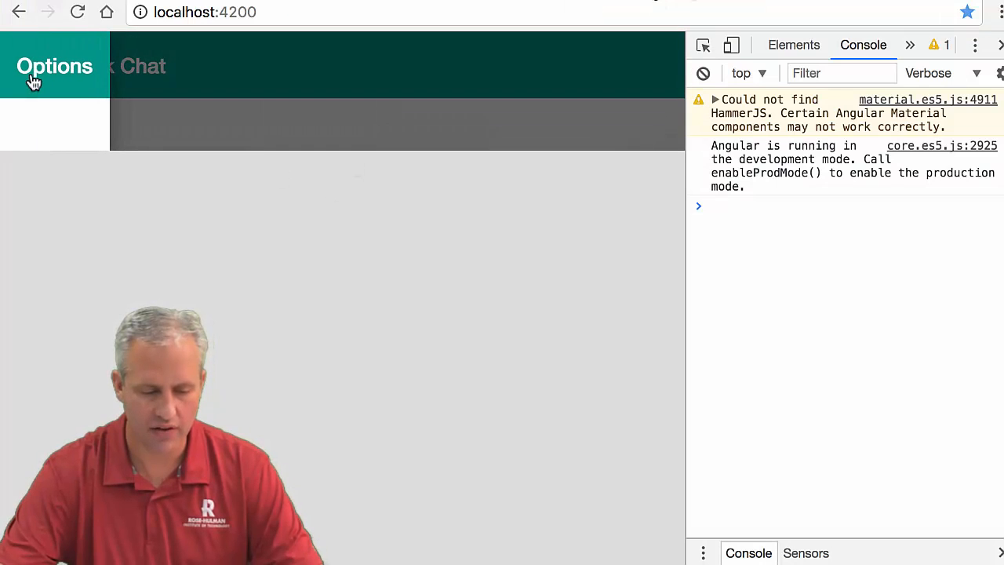
- Toggle the Options sidenav open and closed several times with the new menu icon, then return to the editor
left_click(37, 66)
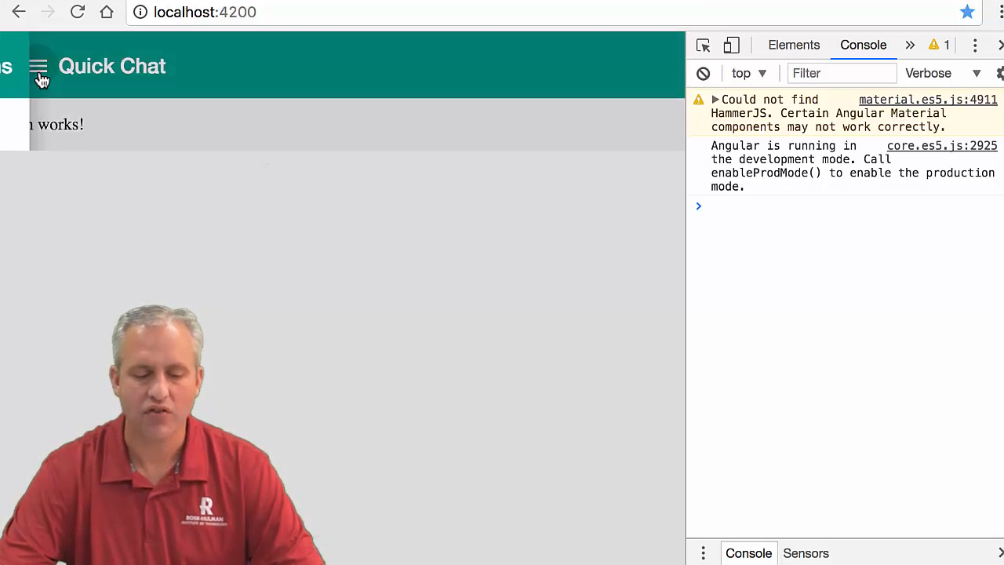
left_click(38, 65)
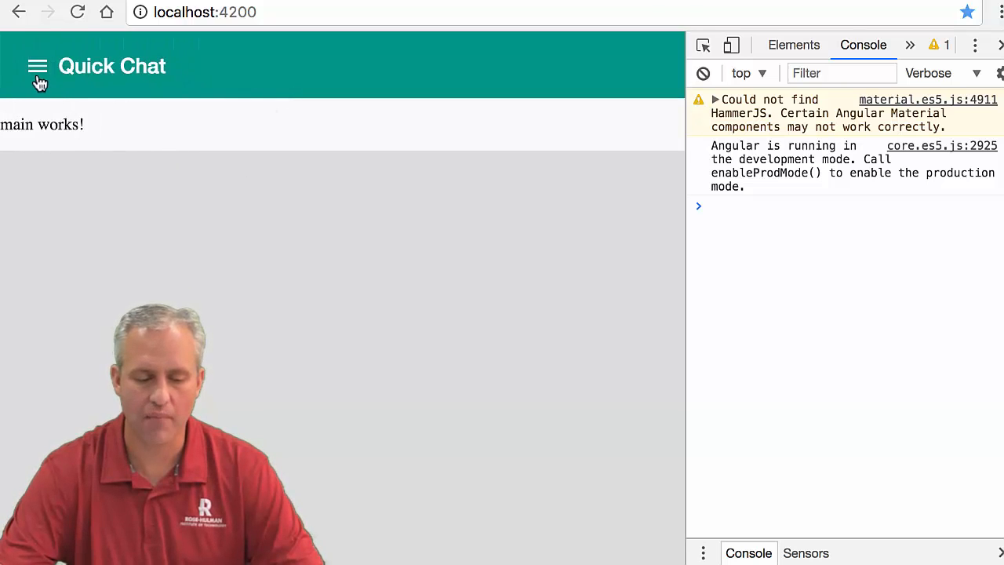
left_click(38, 65)
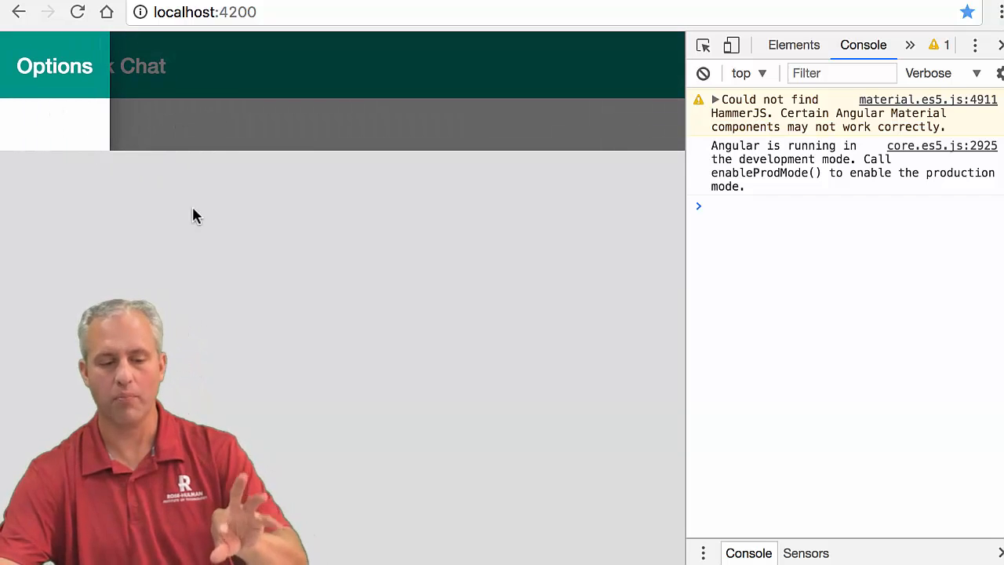
left_click(38, 66)
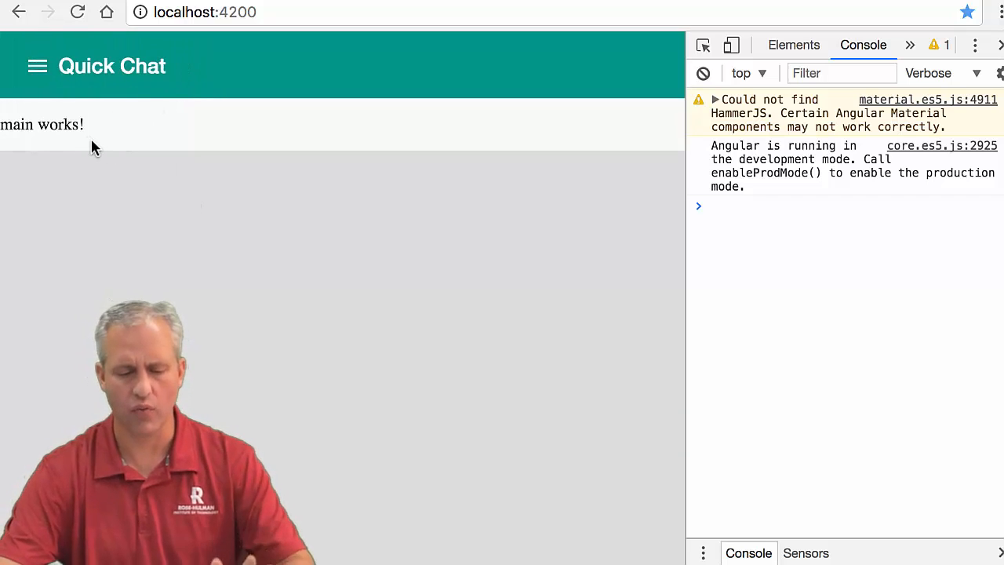
left_click(38, 65)
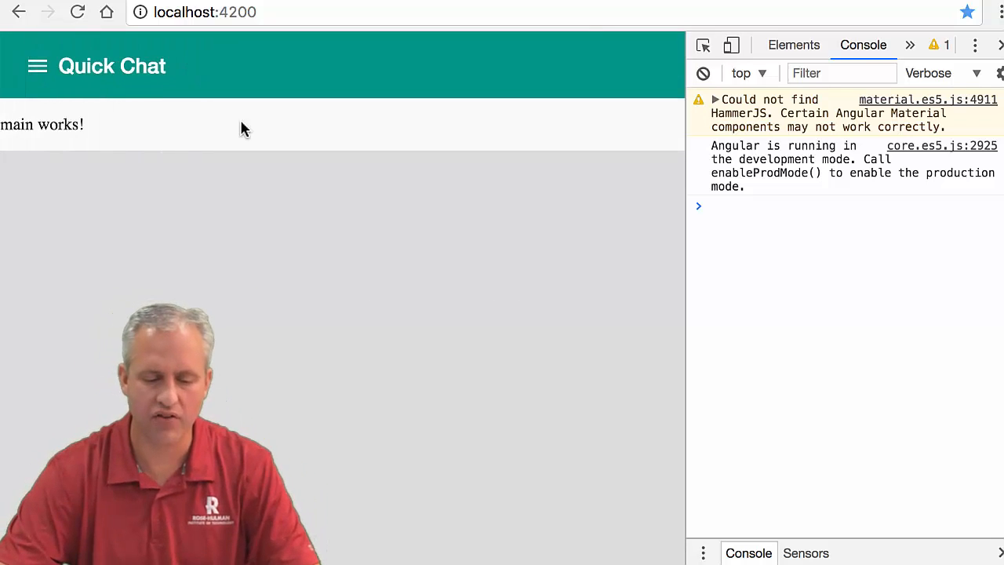
key("cmd+tab")
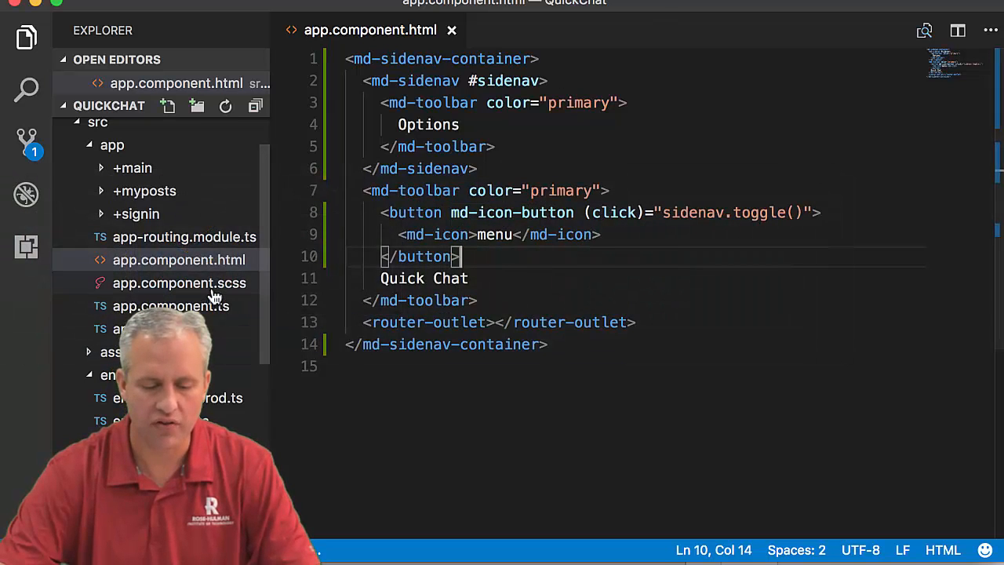
- Add an md-sidenav { width: 200px; } rule in app.component.scss
left_click(179, 282)
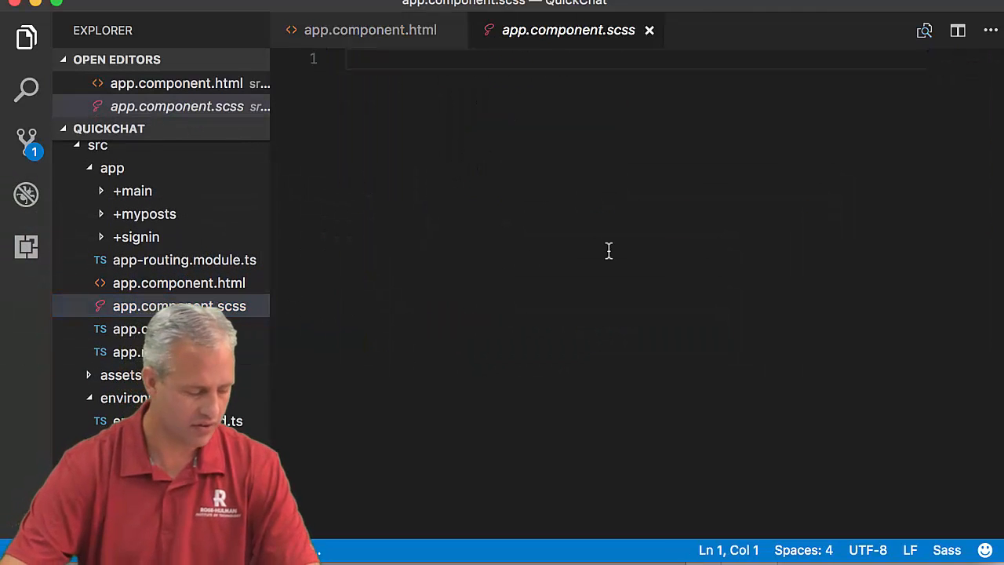
type("md")
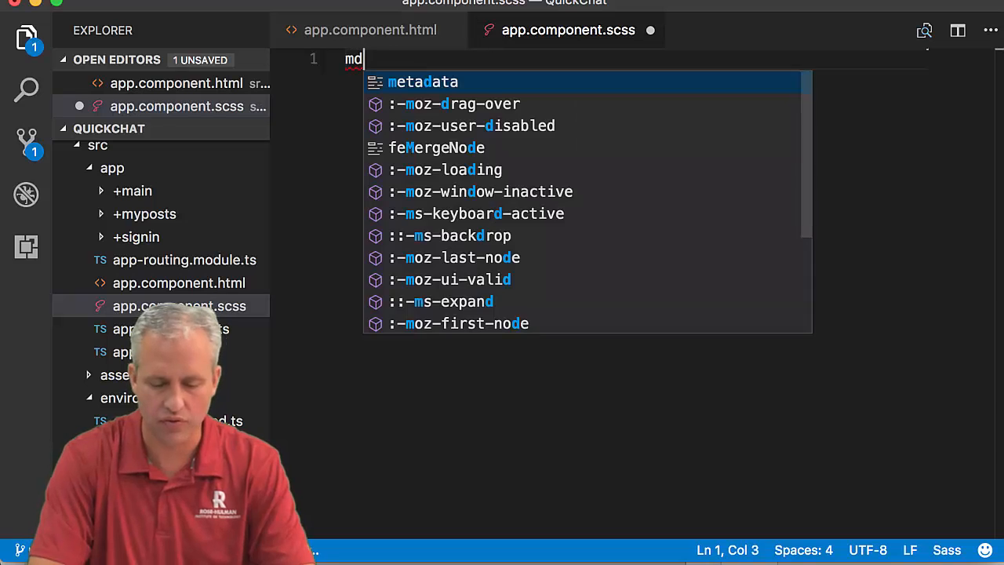
type("-si")
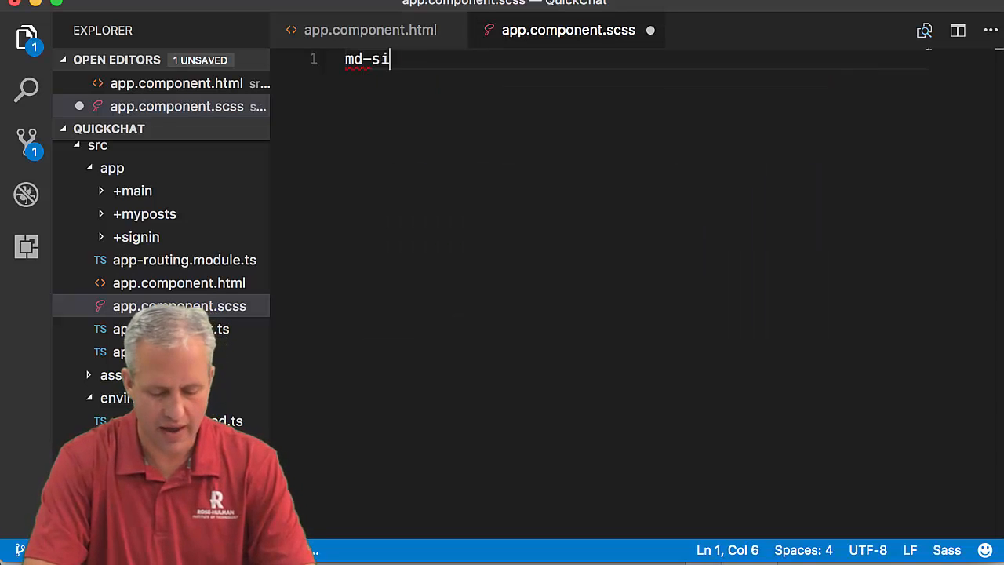
type("denav {")
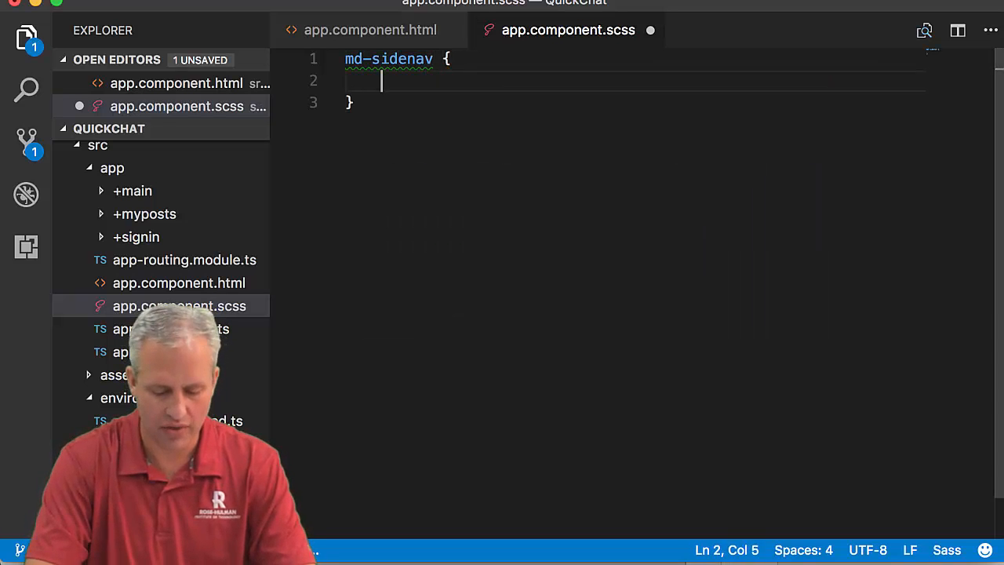
type("width")
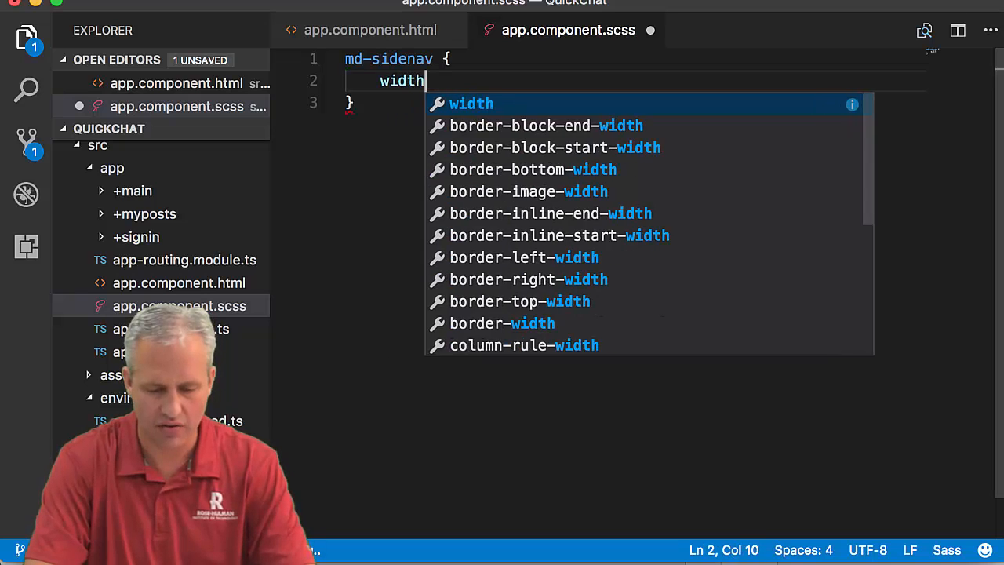
type(": 200px;")
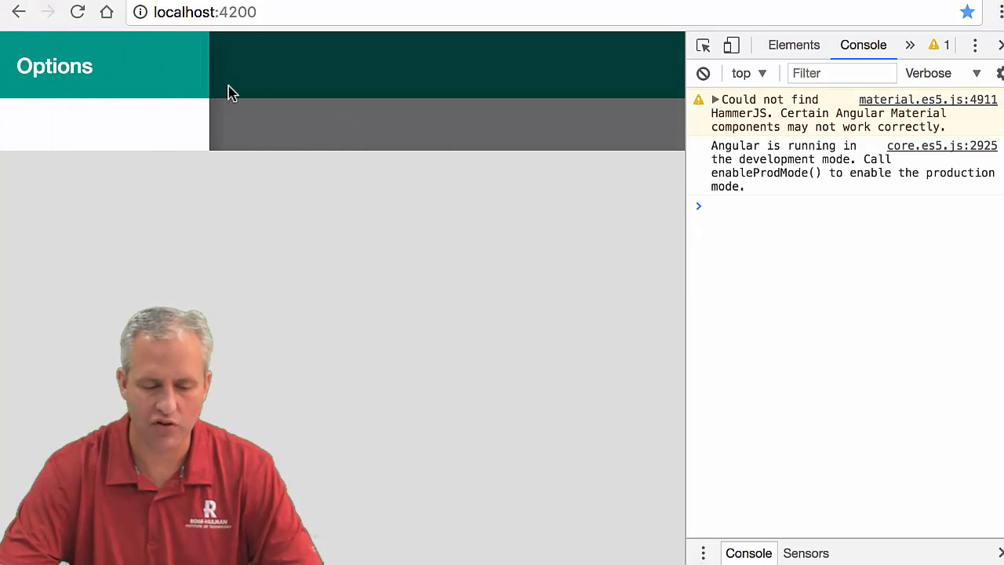
mouse_move(259, 78)
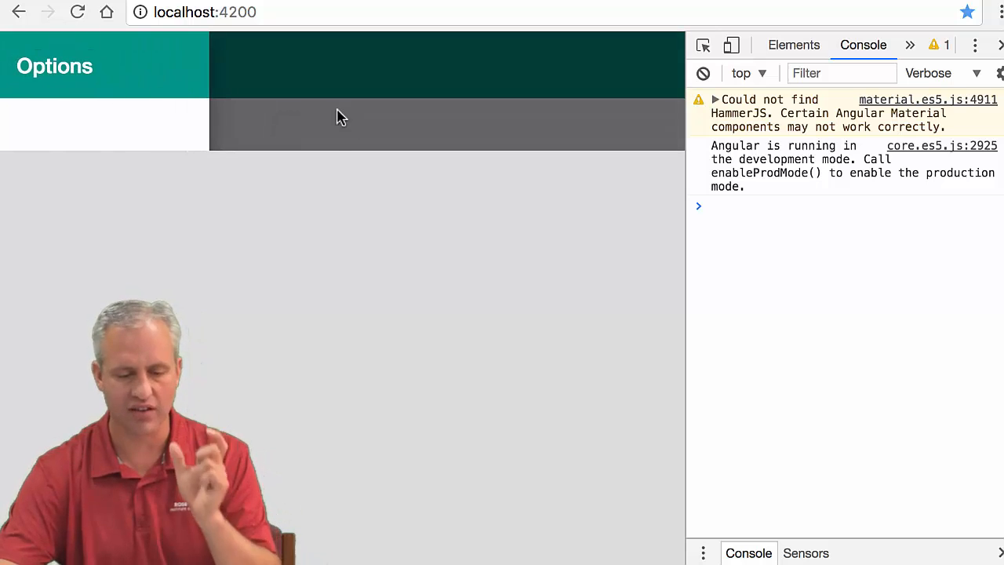
mouse_move(235, 82)
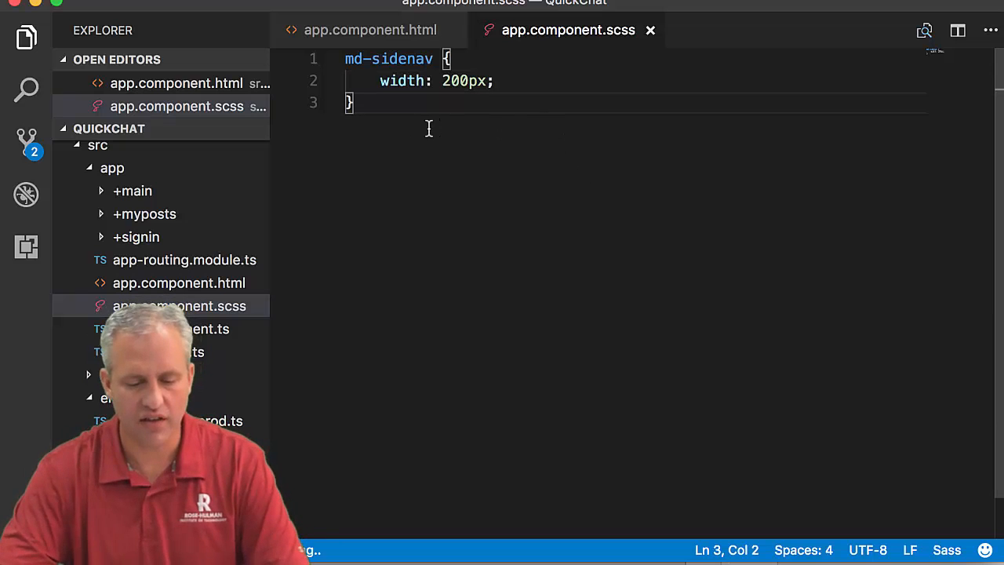
- Return to the Angular Material Sidenav overview page after checking the narrower sidenav
key("Enter")
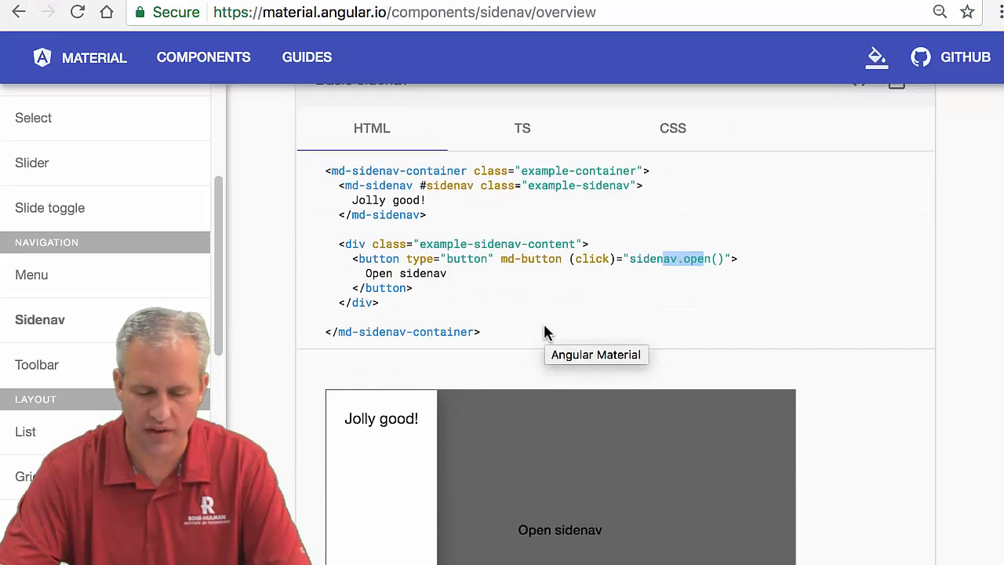
- Scroll the Sidenav overview down to the 'Sizing the sidenav' fullscreen CSS rule
scroll("down", 3)
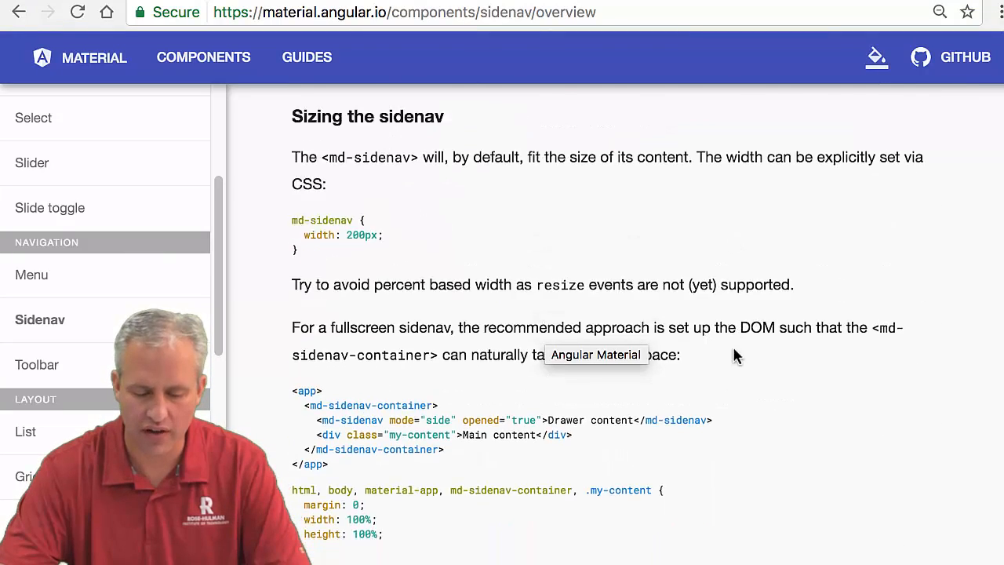
scroll("down", 3)
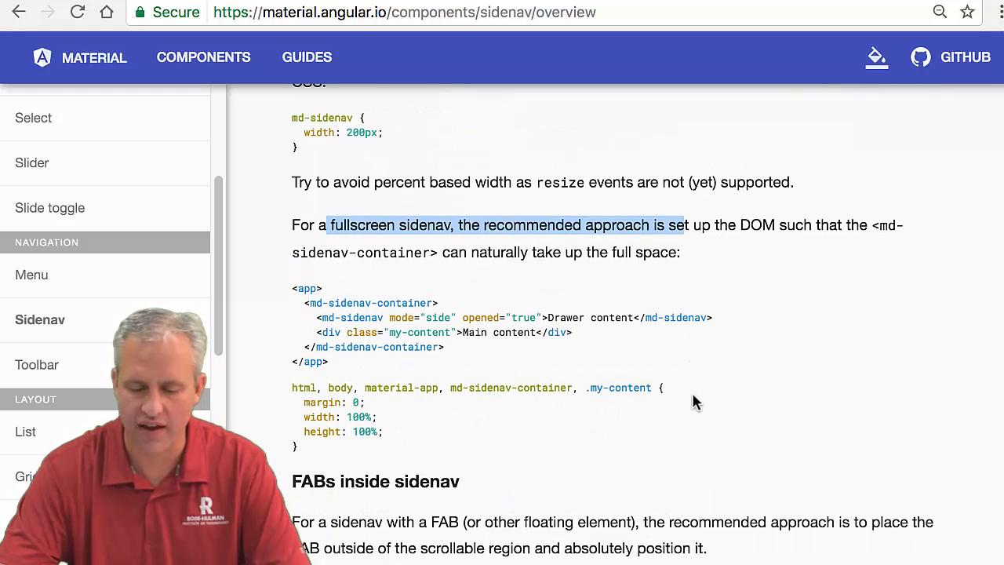
scroll("down", 3)
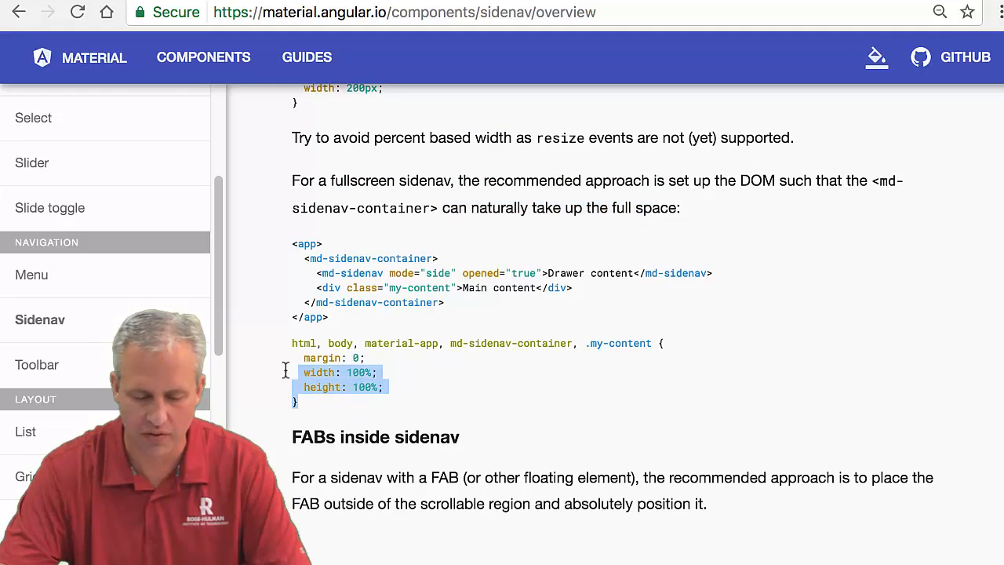
scroll("down", 3)
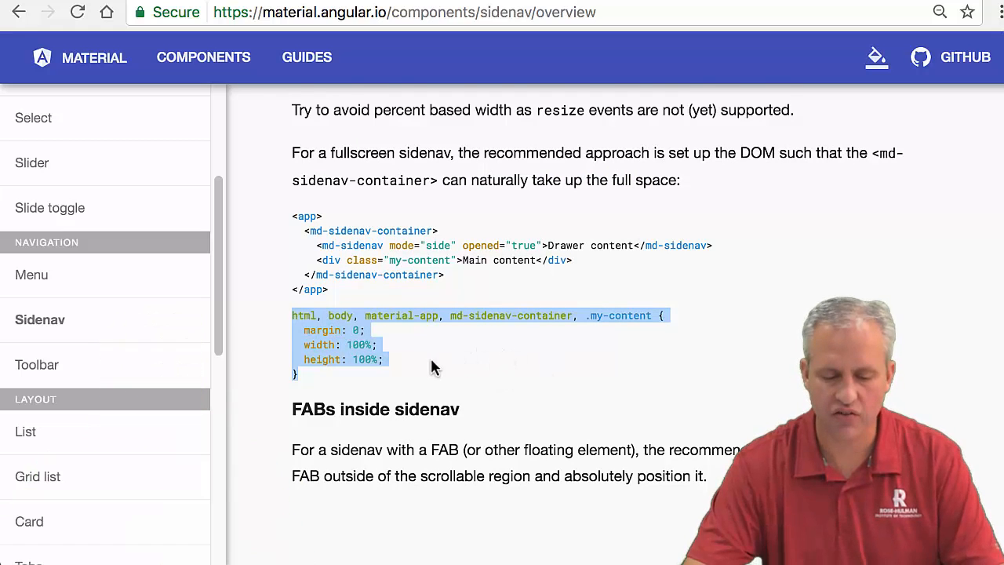
scroll("down", 3)
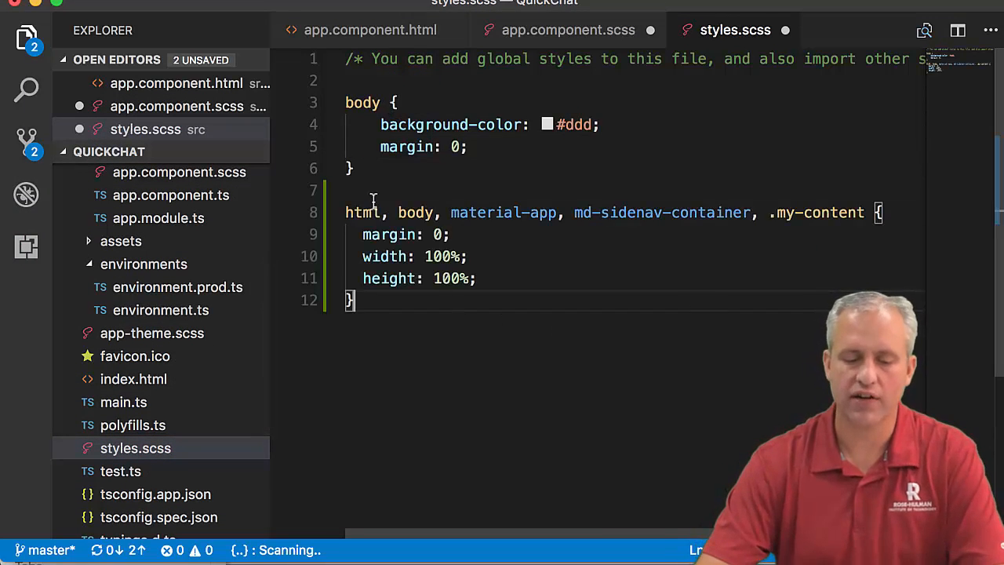
- Review the body and material-app selectors and remove .my-content from the fullscreen rule in styles.scss
double_click(414, 213)
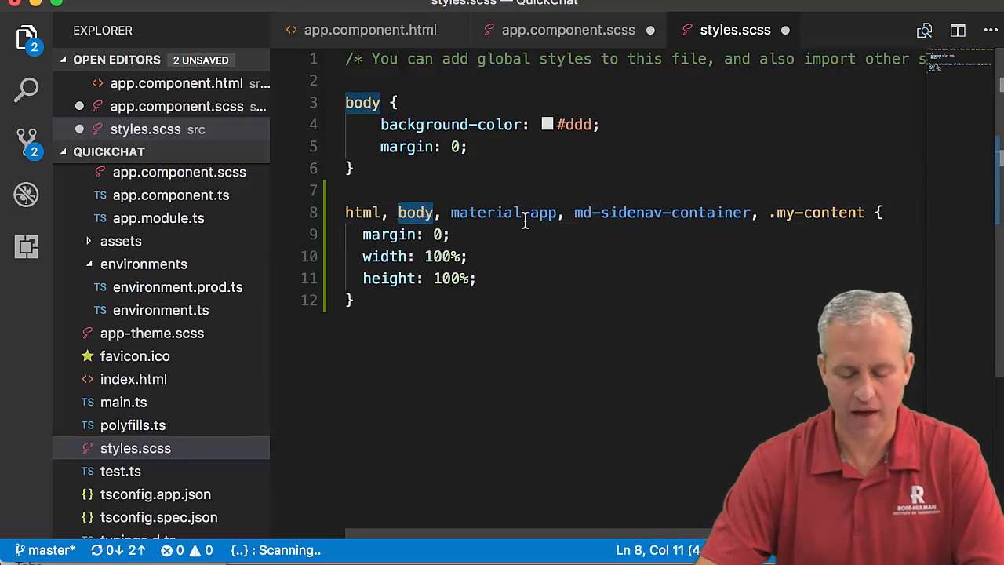
double_click(502, 213)
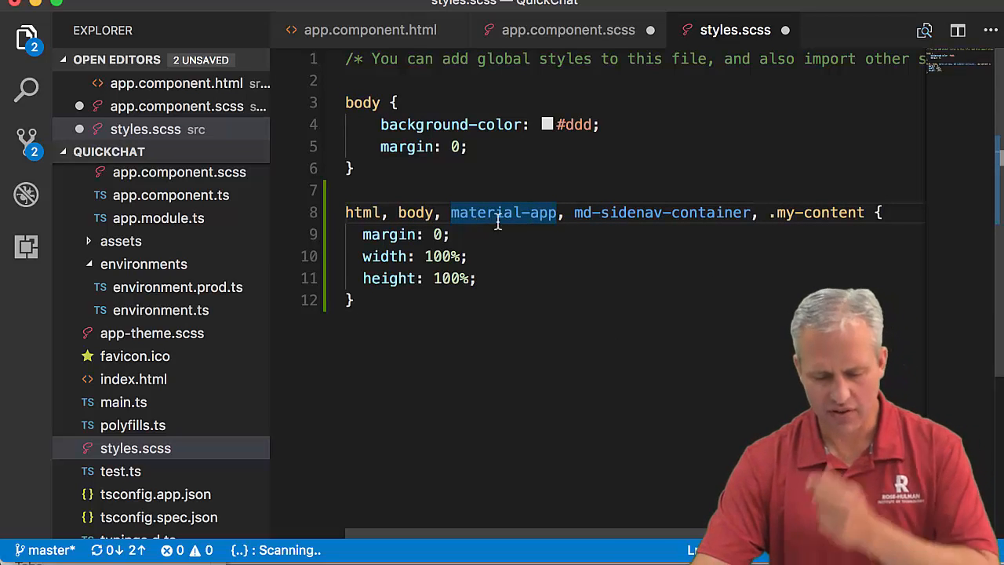
mouse_move(778, 213)
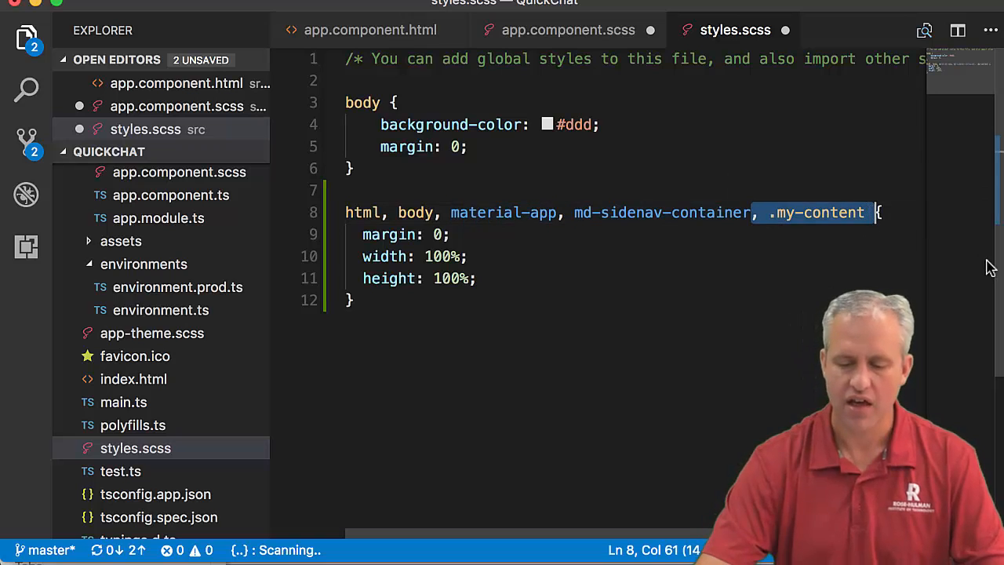
key("Backspace")
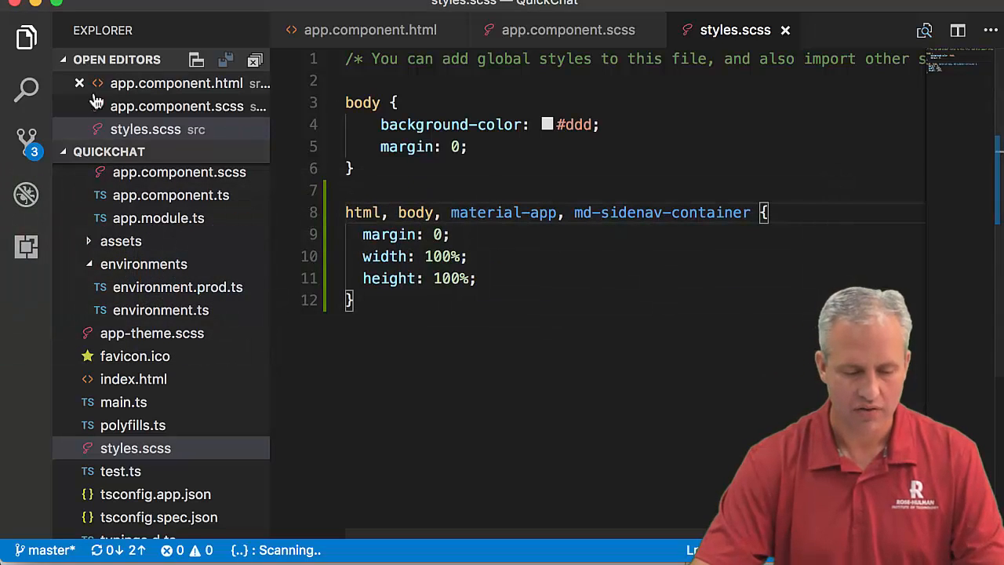
- Commit the styles and app component edits with a 'Placehold...' message and return to app.component.html
left_click(25, 144)
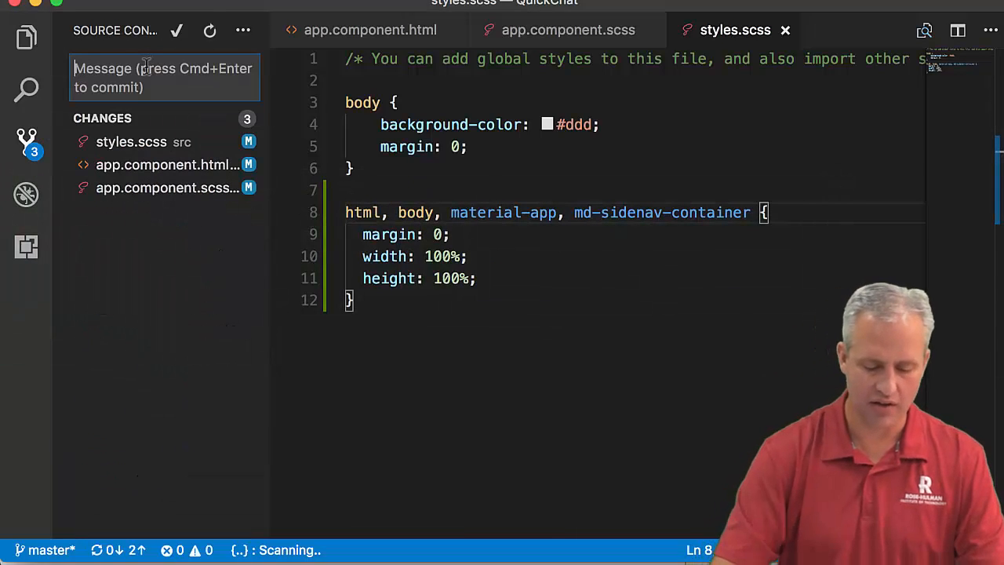
type("Placehold")
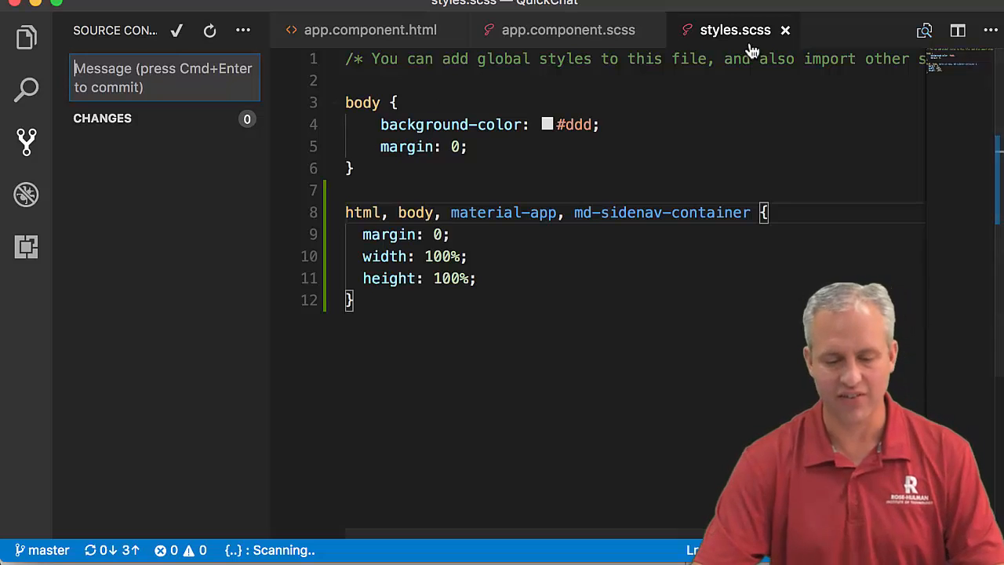
left_click(370, 30)
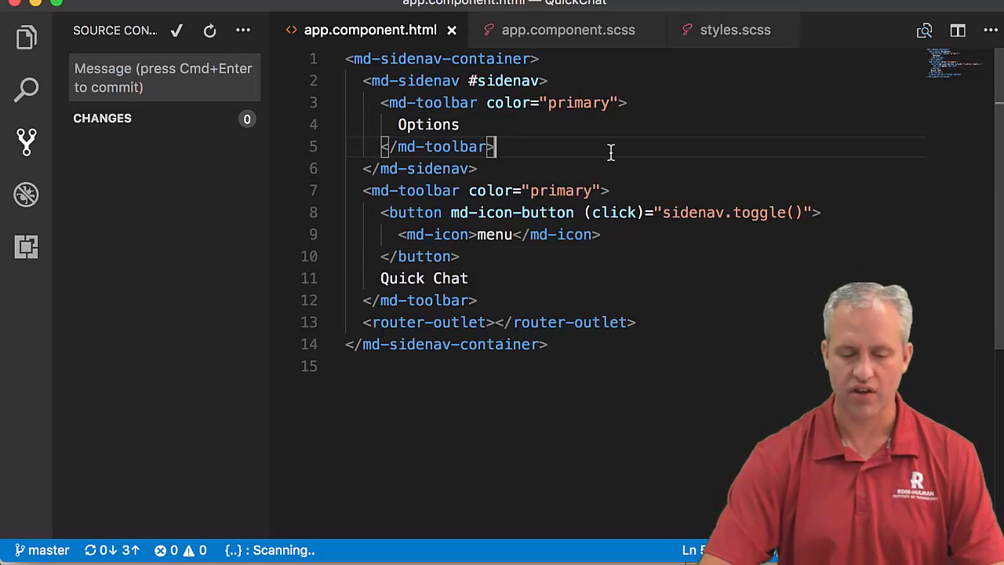
- Add an <md-nav-list> element inside the sidenav below the toolbar
key("Enter")
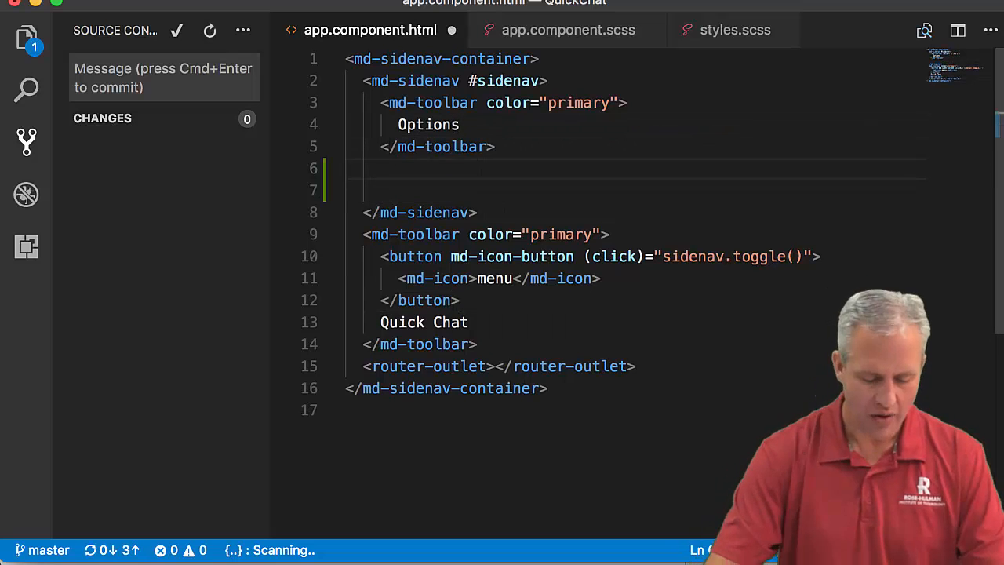
type("<")
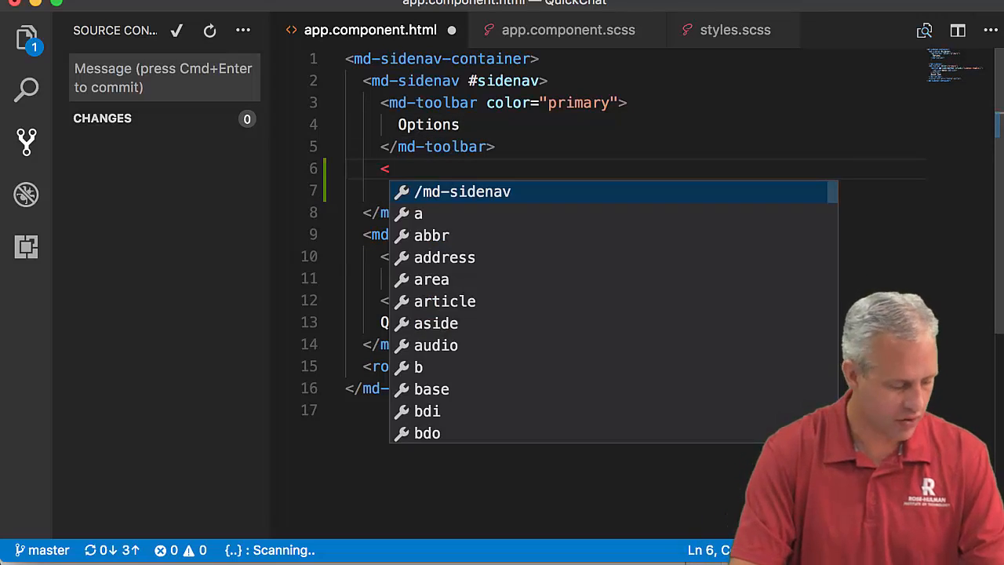
type("md-")
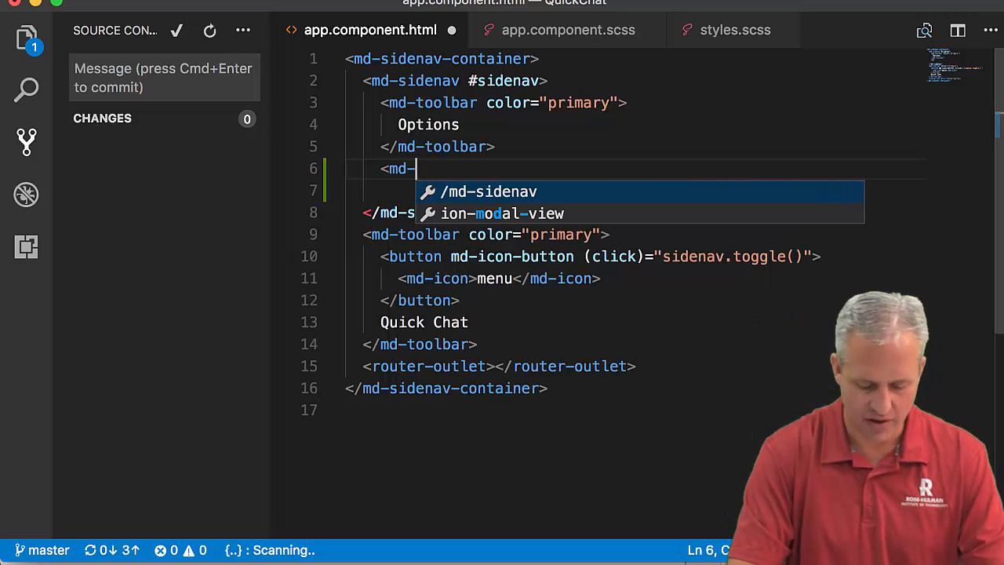
type("nav-l")
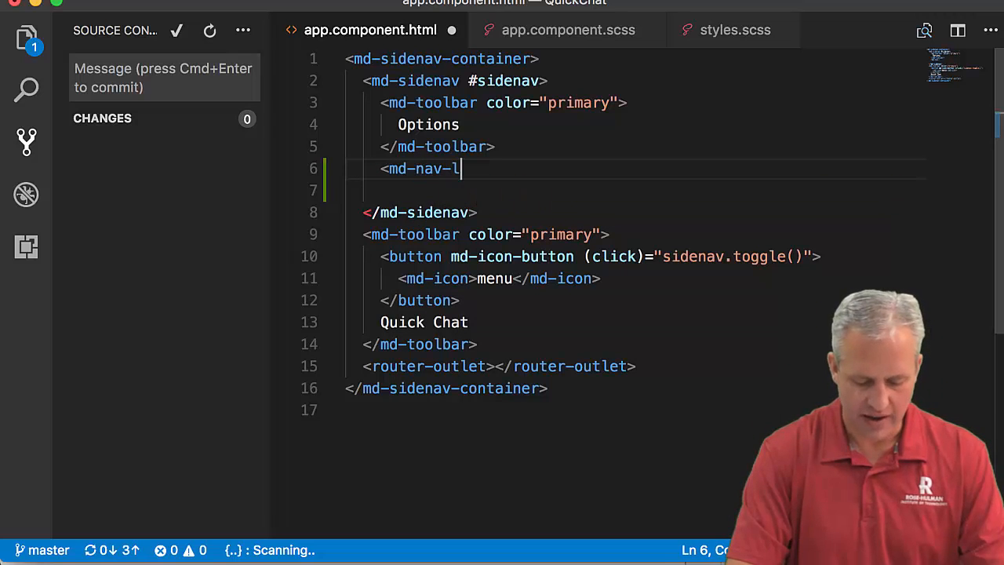
type("ist>")
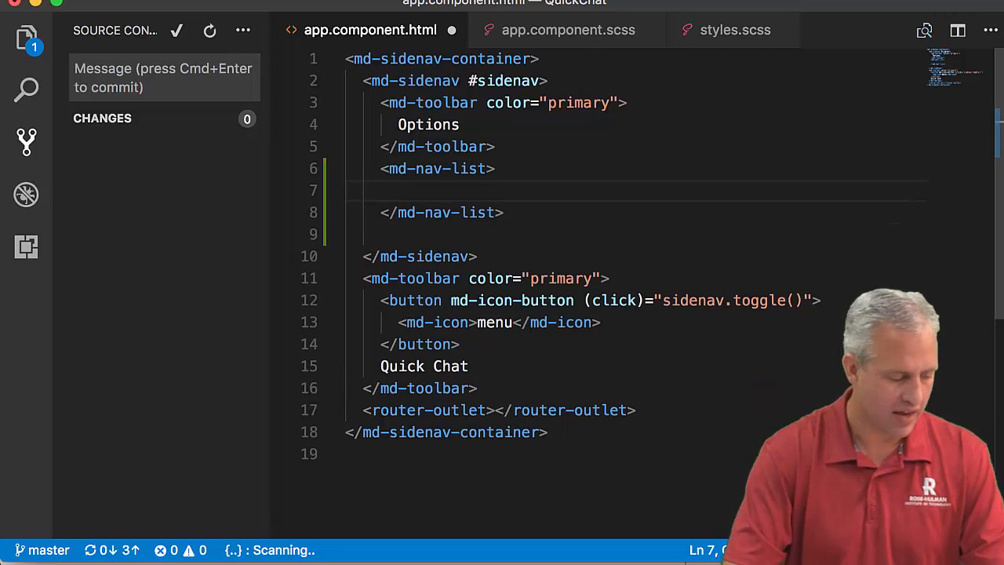
- Add an 'All posts' <a md-list-item> with (click)="sidenav.toggle()" and routerLink '/'
type("<")
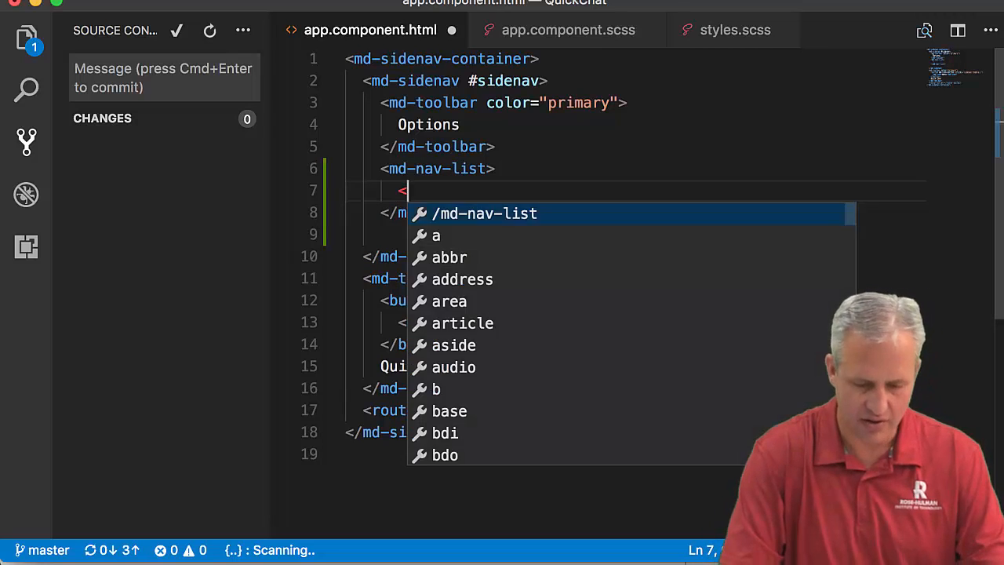
type("a")
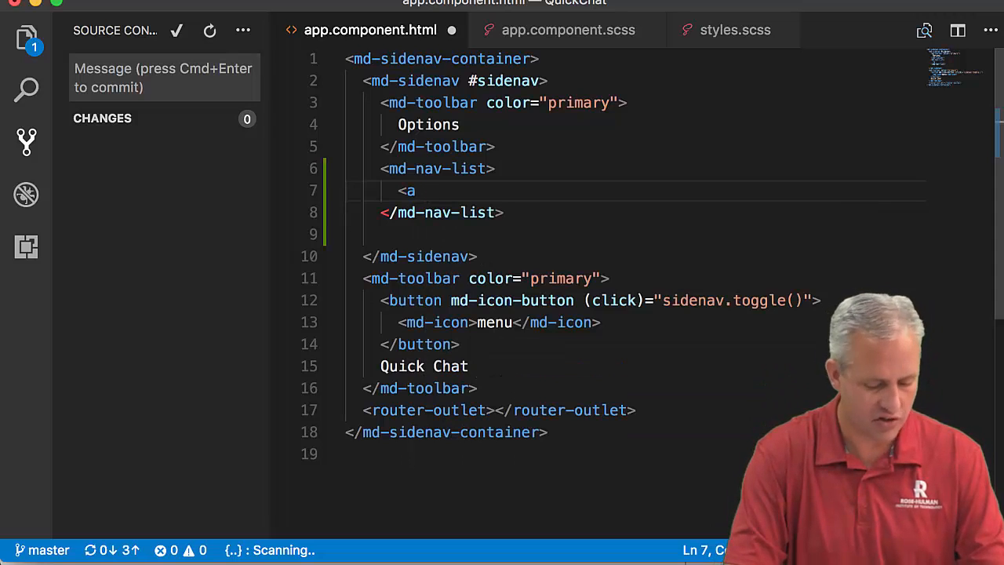
type("md-list")
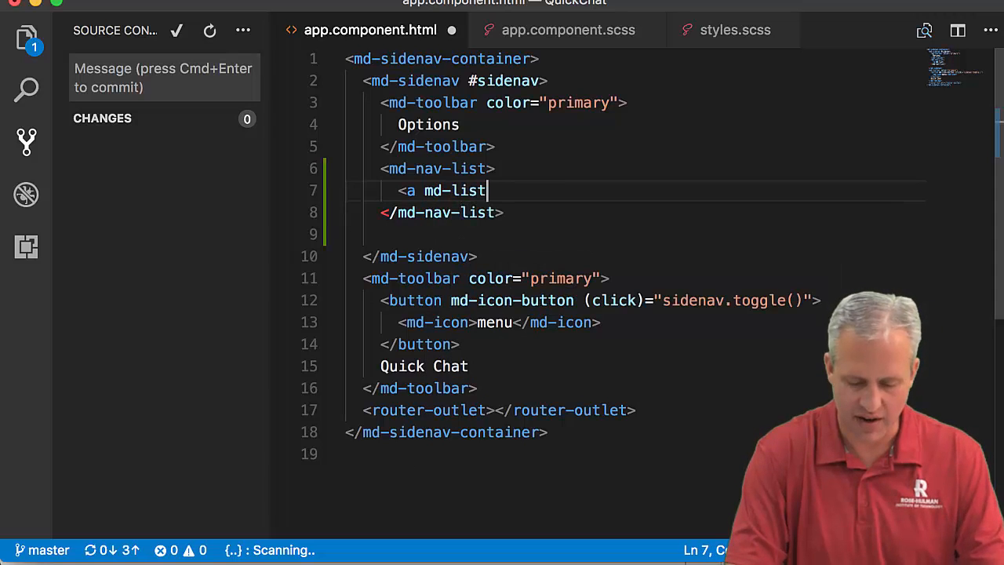
type("-item")
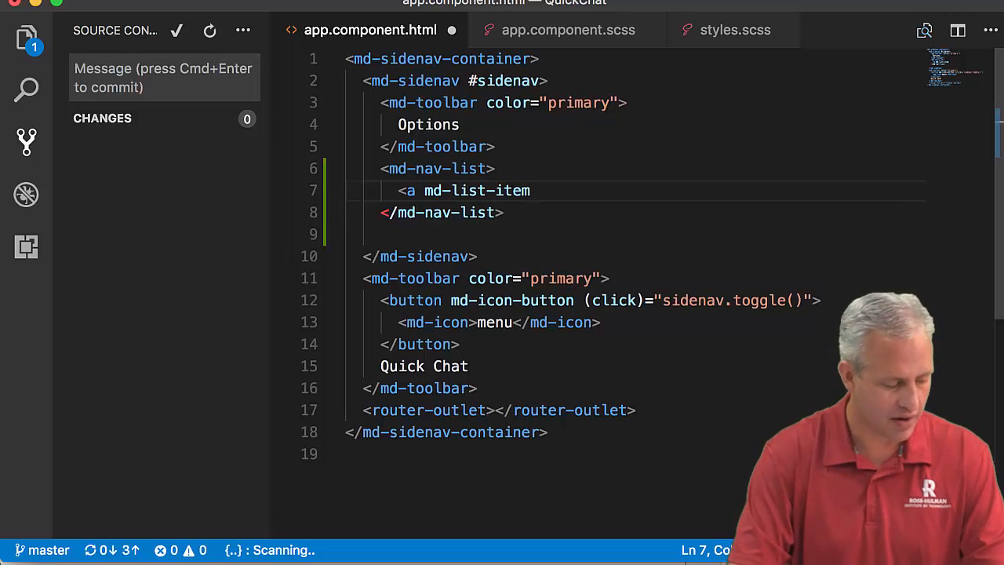
type("(click)")
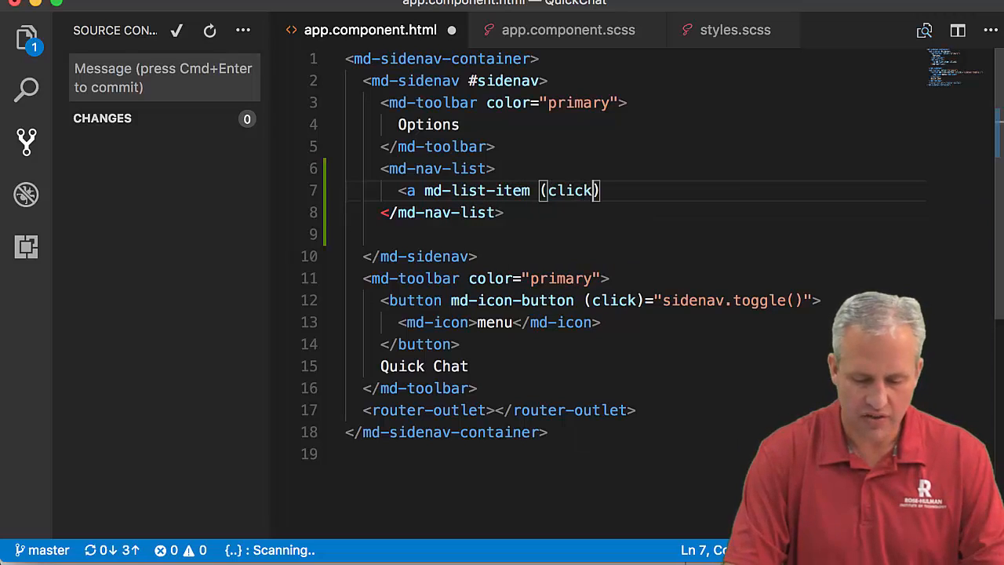
type("=")
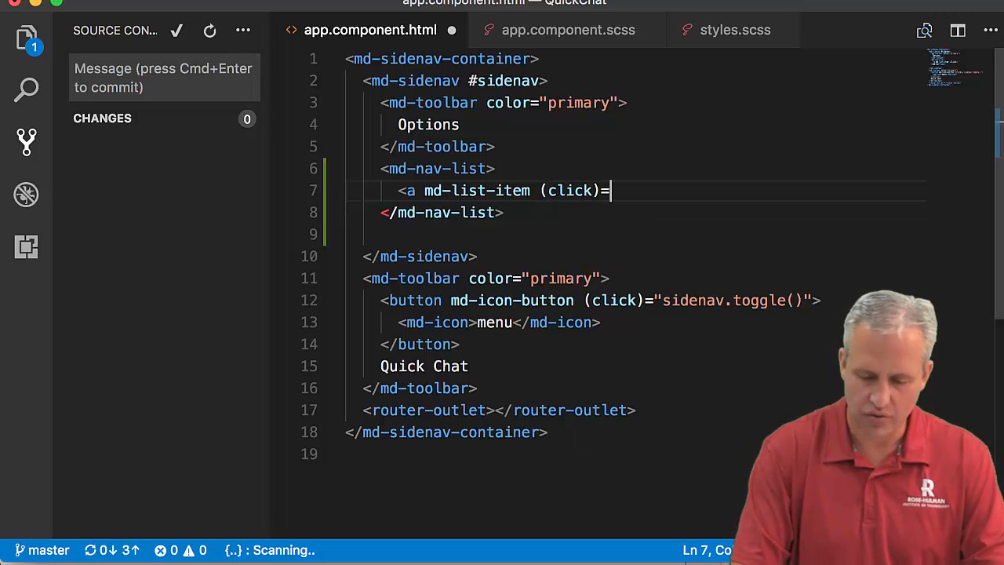
type("\"sidenav.toggle(")
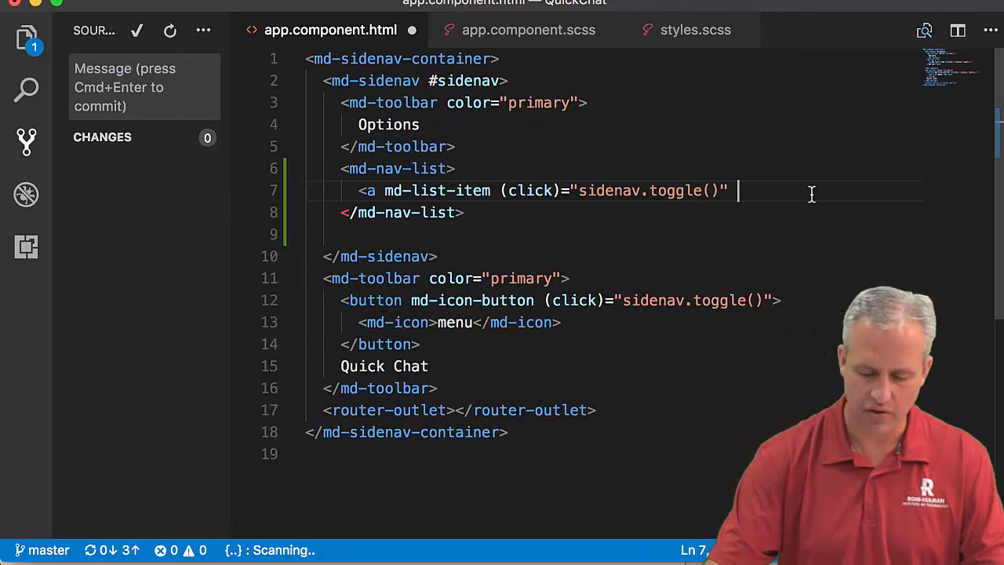
type("a-rou")
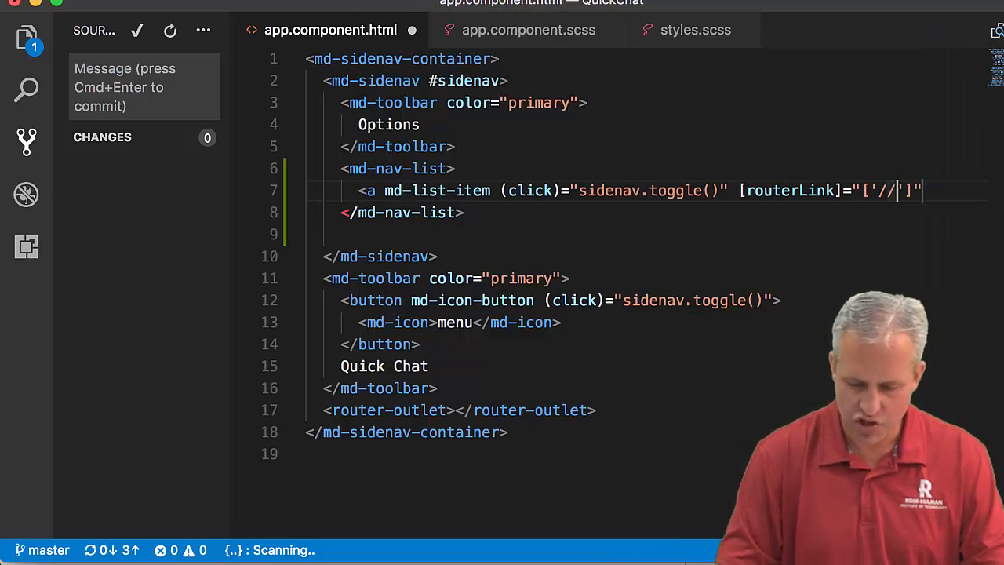
key("Backspace")
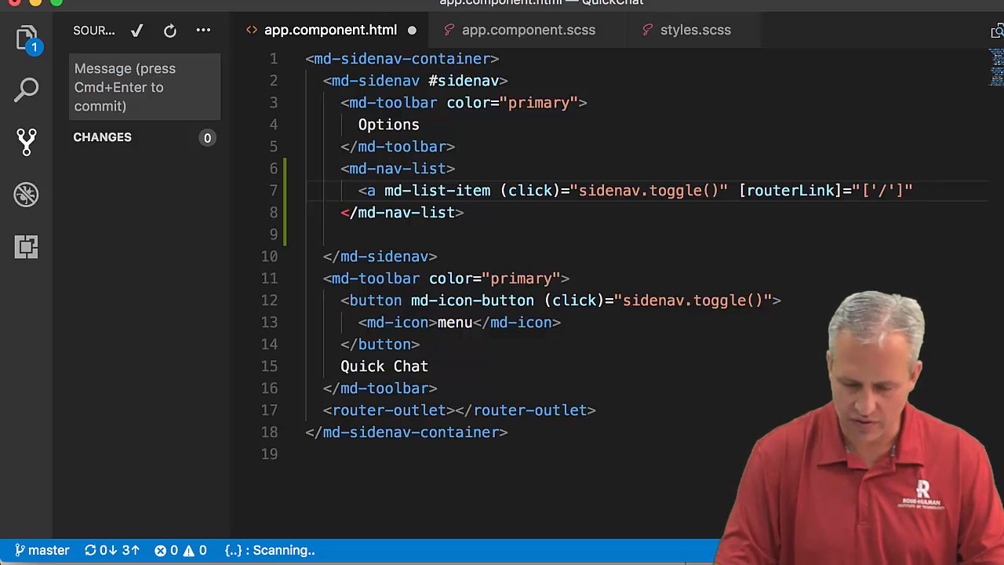
type("A")
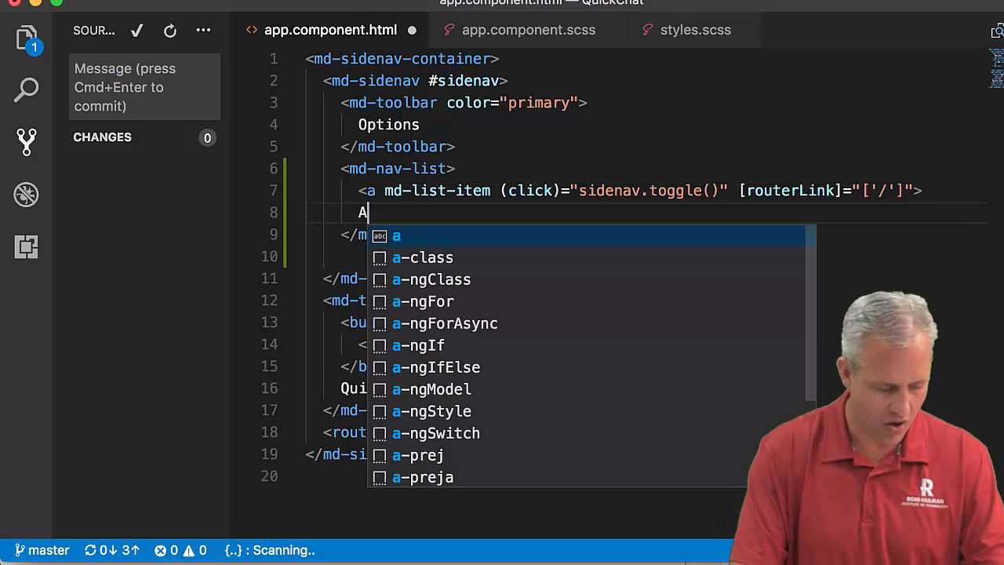
type("ll posts</a>")
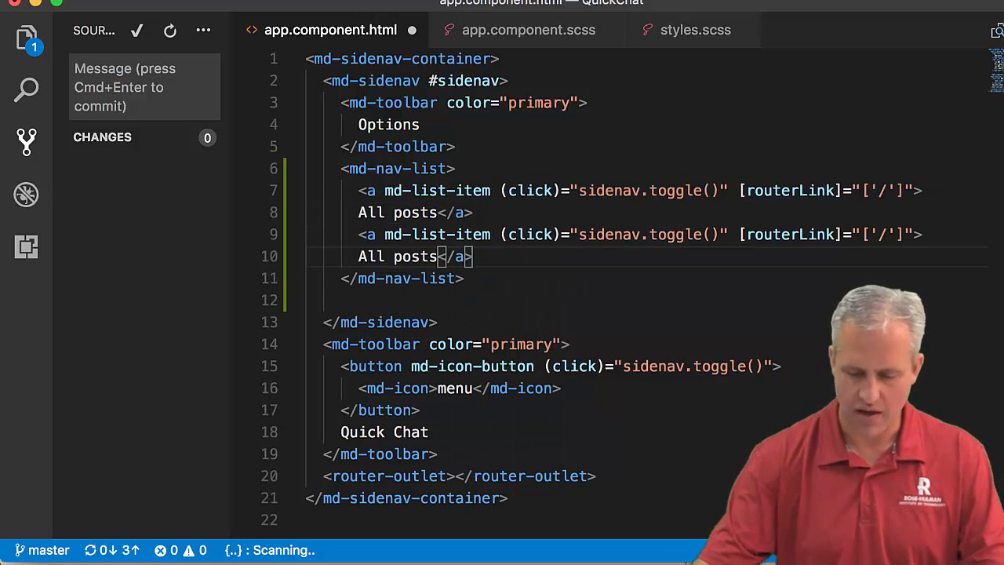
- Turn the copied item into a 'My posts' link routing to '/myposts'
double_click(370, 258)
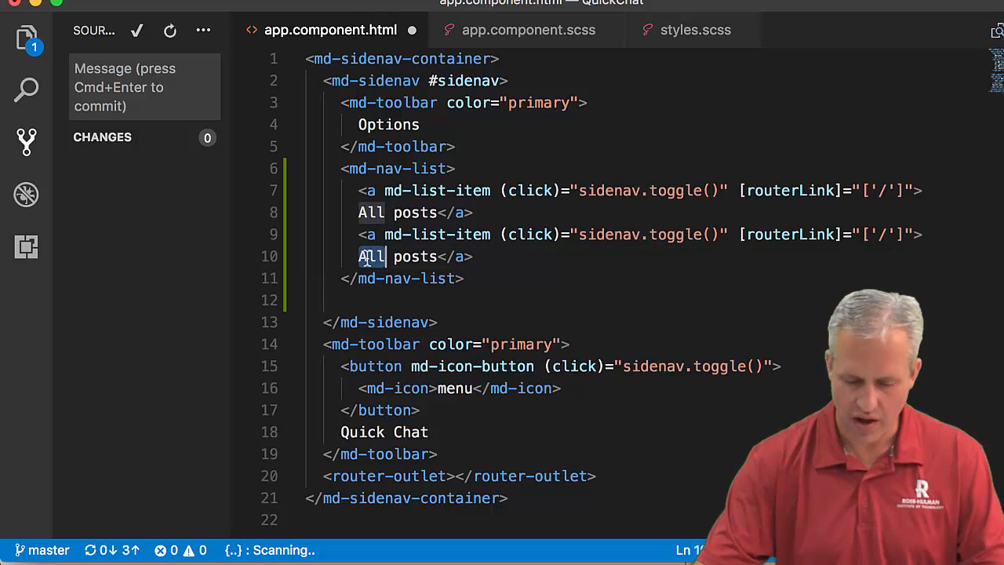
type("My")
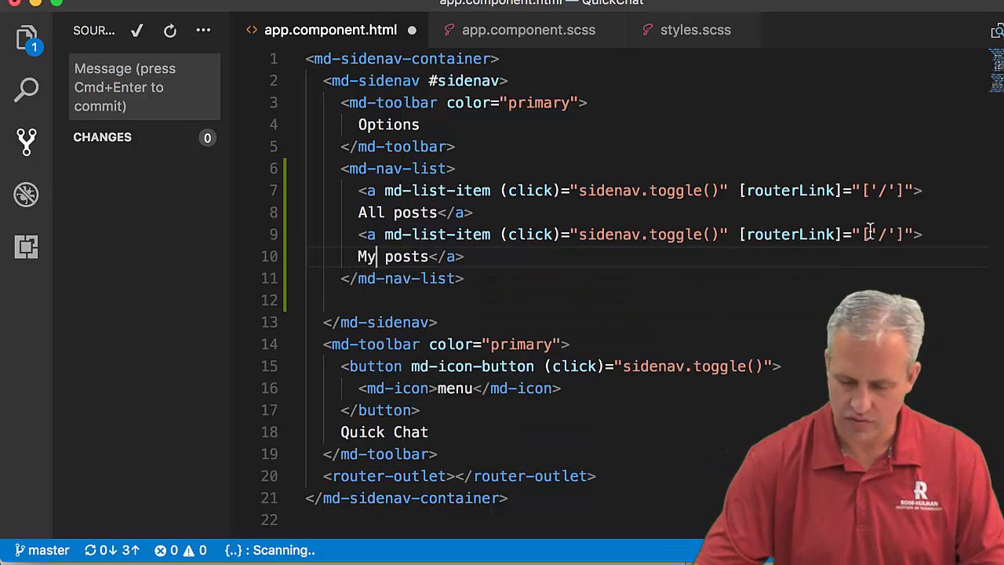
type("mypost")
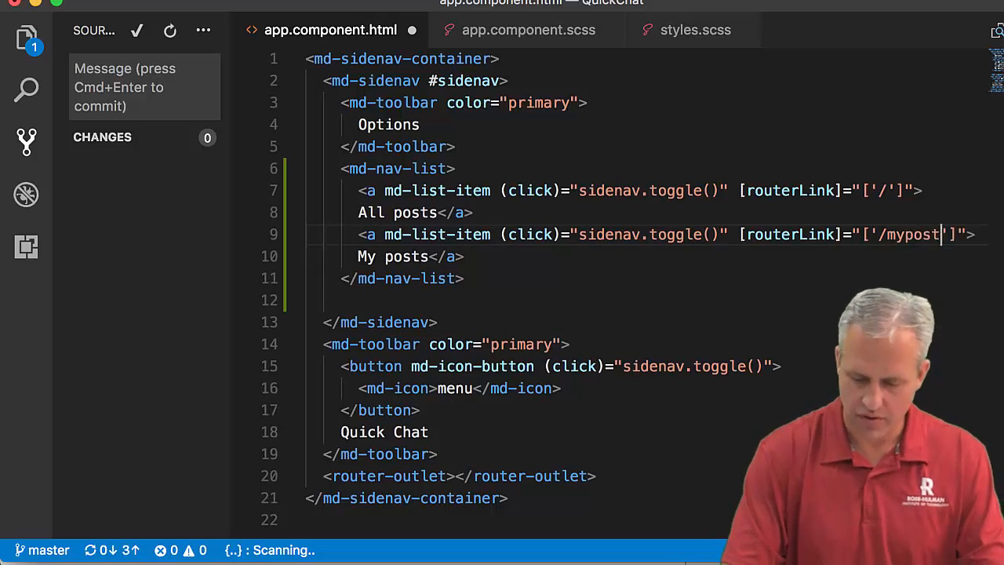
type("s")
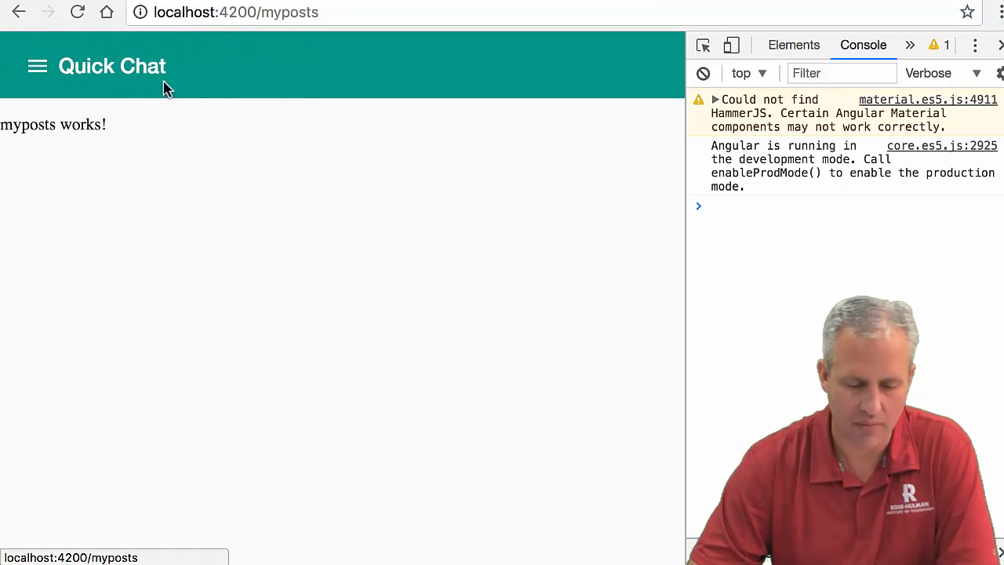
- Open the Quick Chat side menu and follow one of the new nav links
left_click(37, 66)
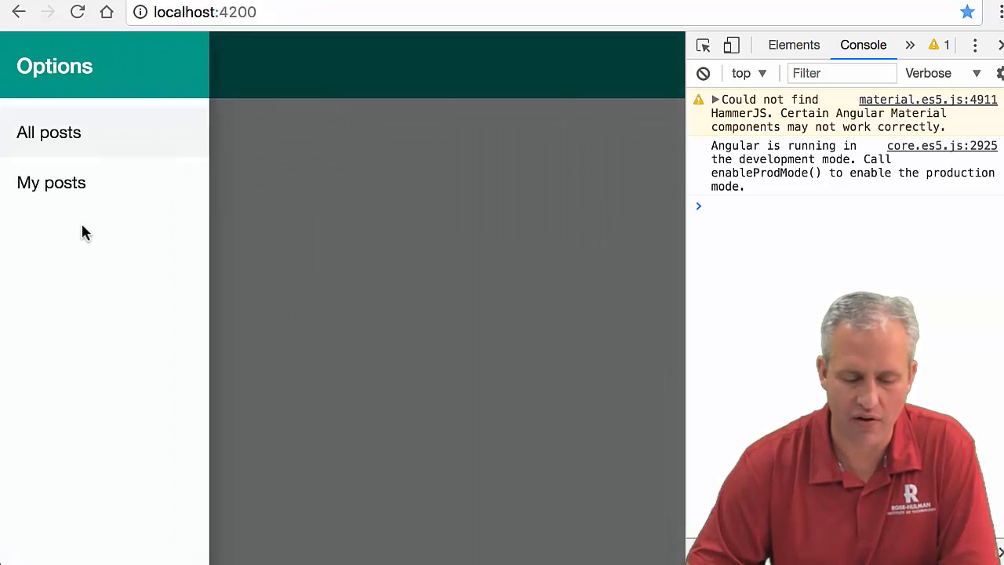
left_click(50, 182)
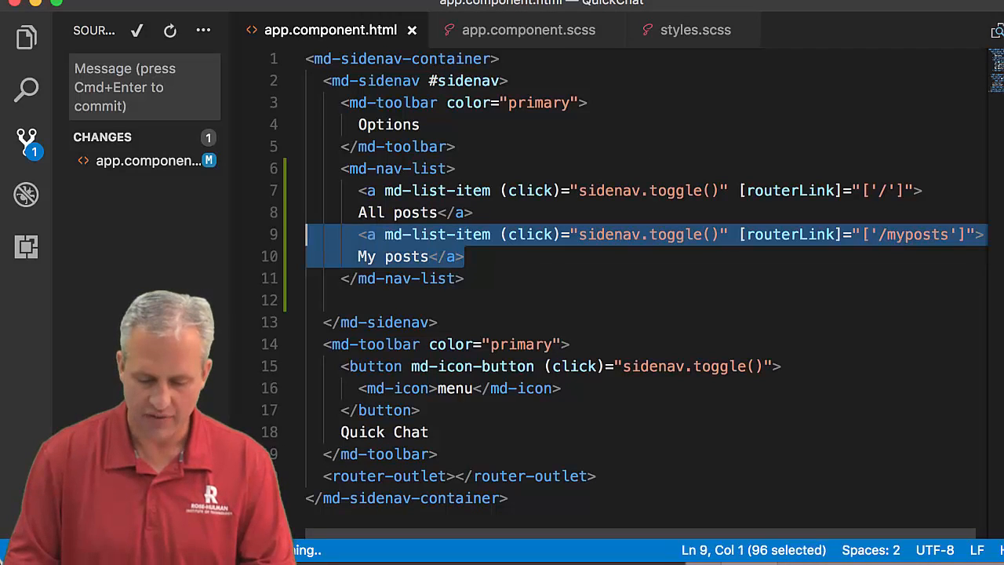
- Paste a copy of the My posts item, add an <hr> divider before it and label it 'Sign out'
left_click(463, 257)
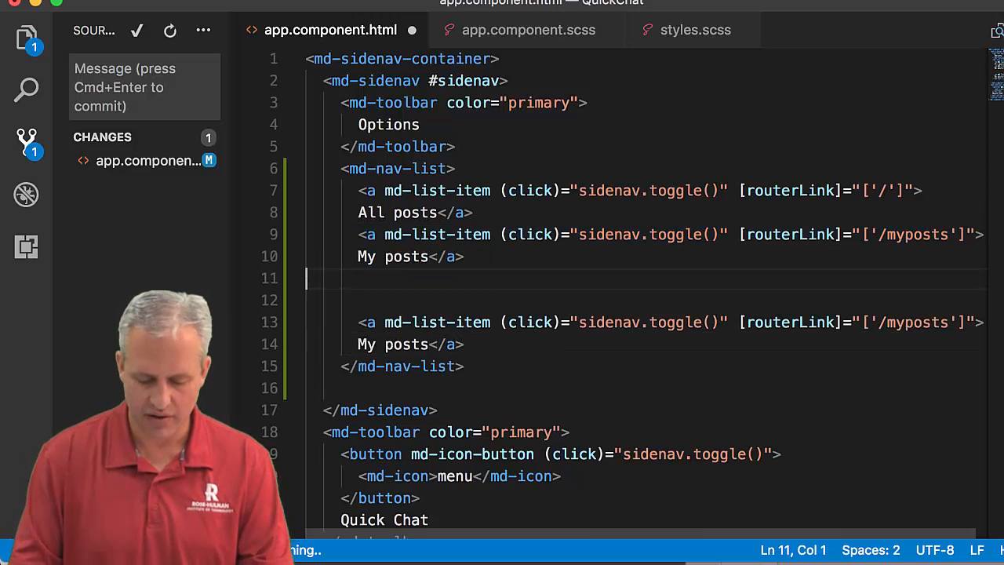
type("<hr>")
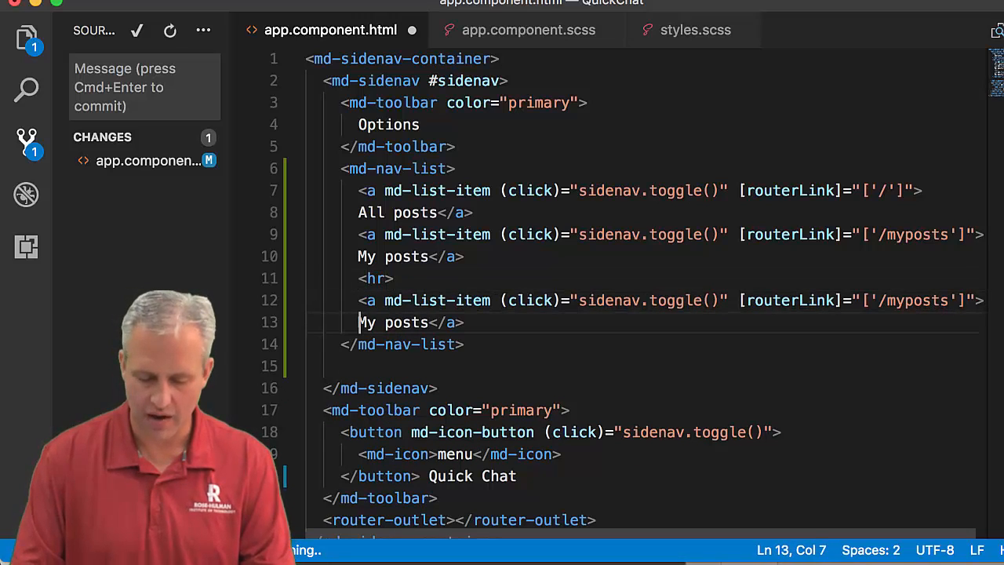
type("Sign out")
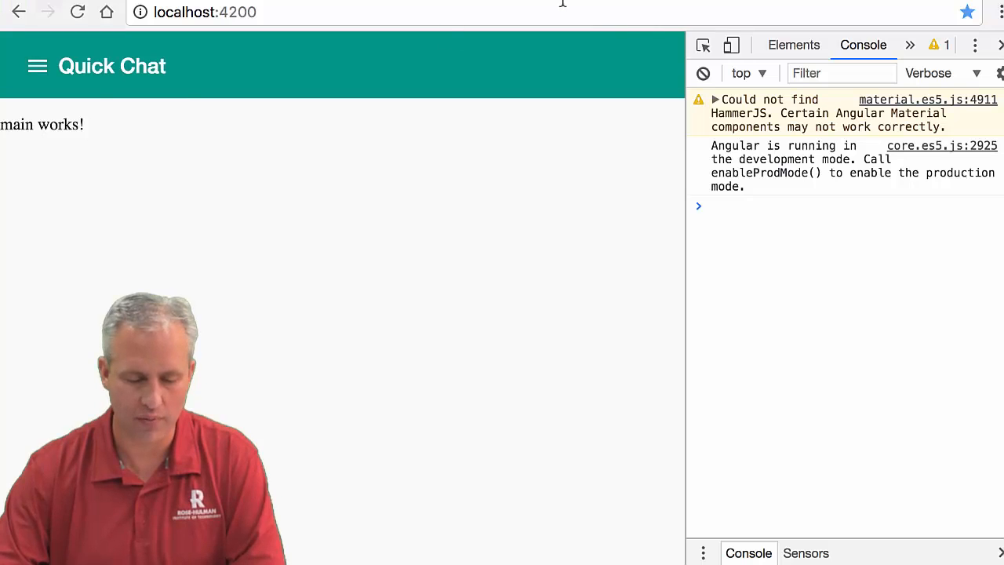
- Open the side menu showing the divider and try the Sign out item
left_click(37, 66)
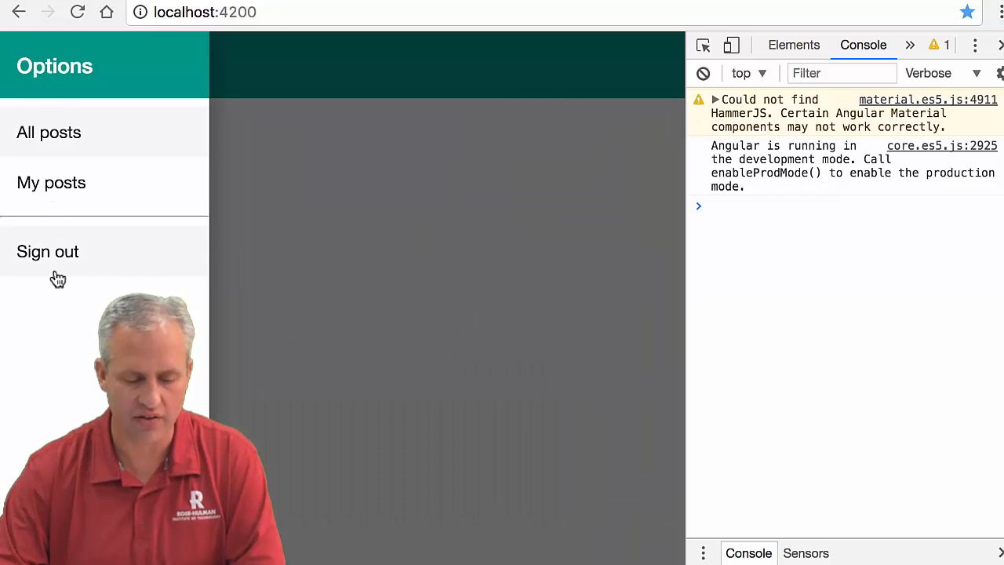
left_click(50, 182)
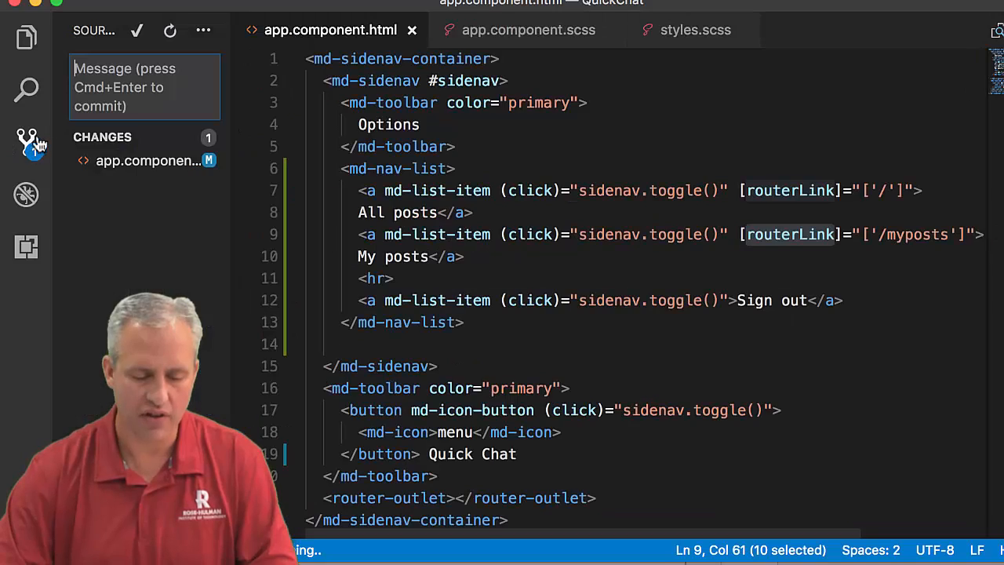
- Review the app.component.html diff and begin the commit message 'Adding sidena...'
left_click(149, 160)
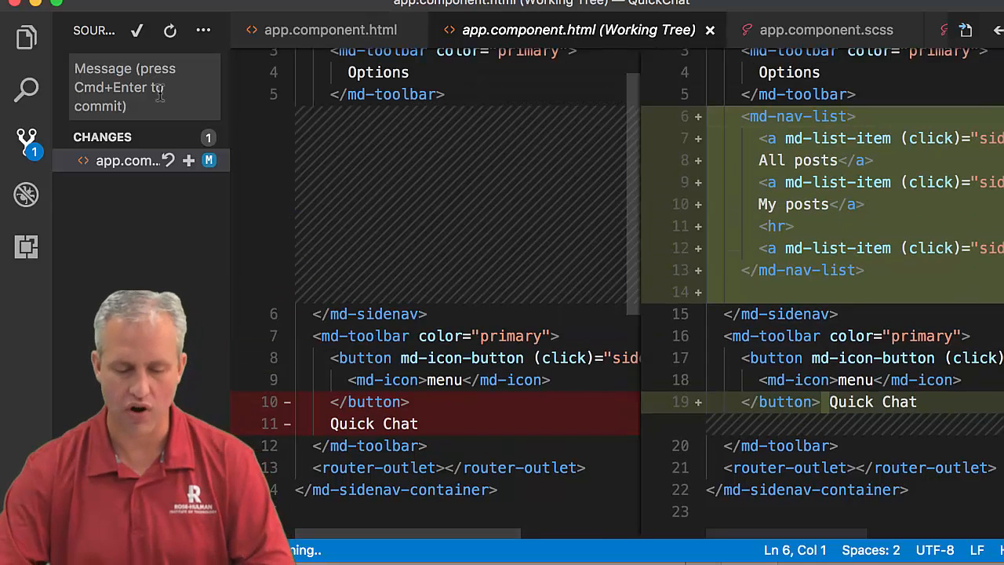
type("Adding")
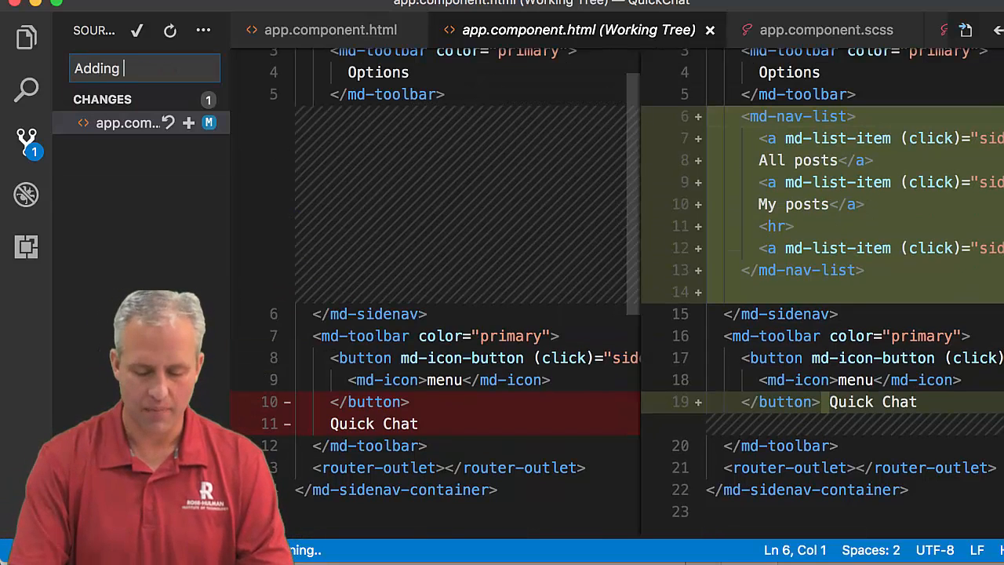
type("sidena")
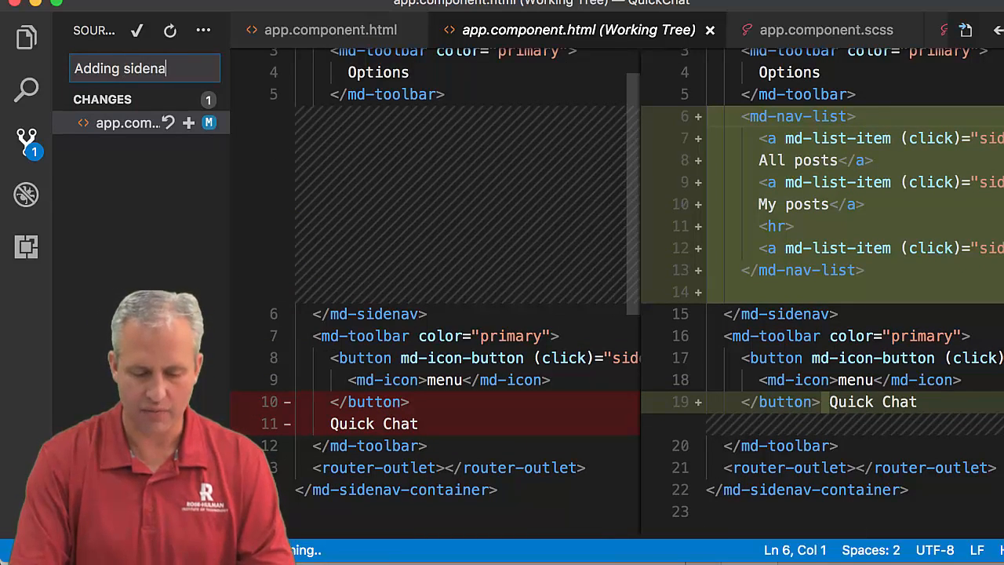